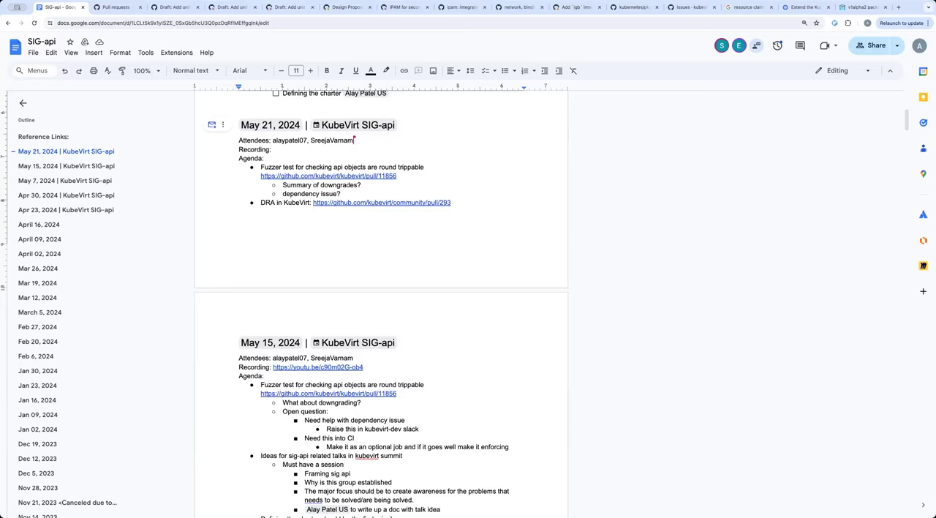
mouse_move(427, 208)
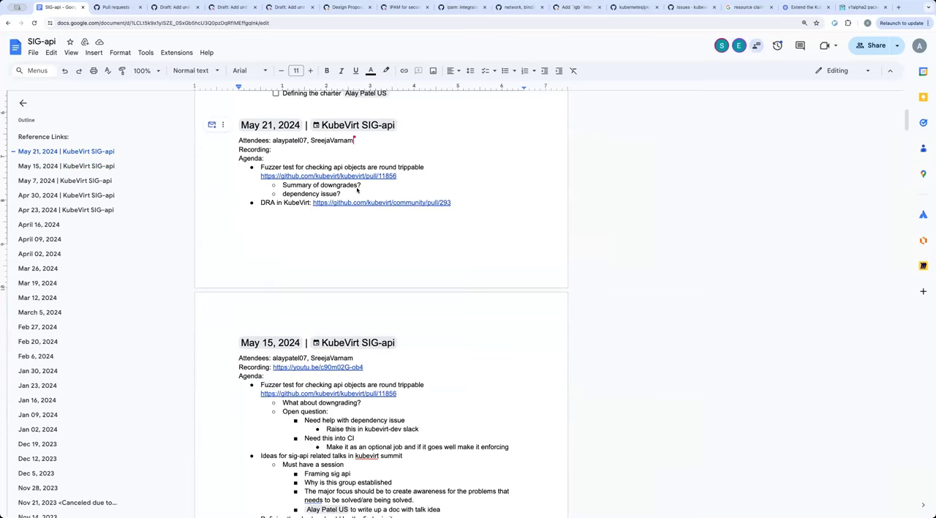
mouse_move(439, 194)
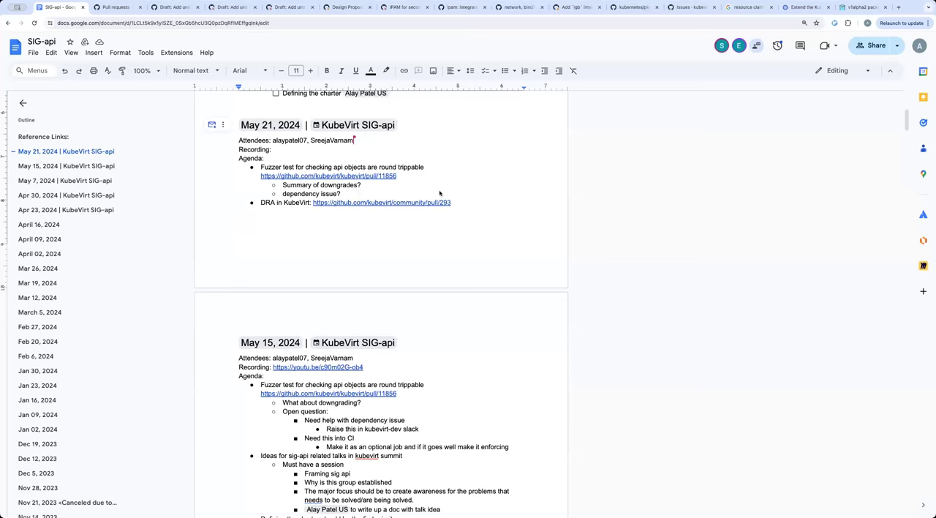
mouse_move(327, 196)
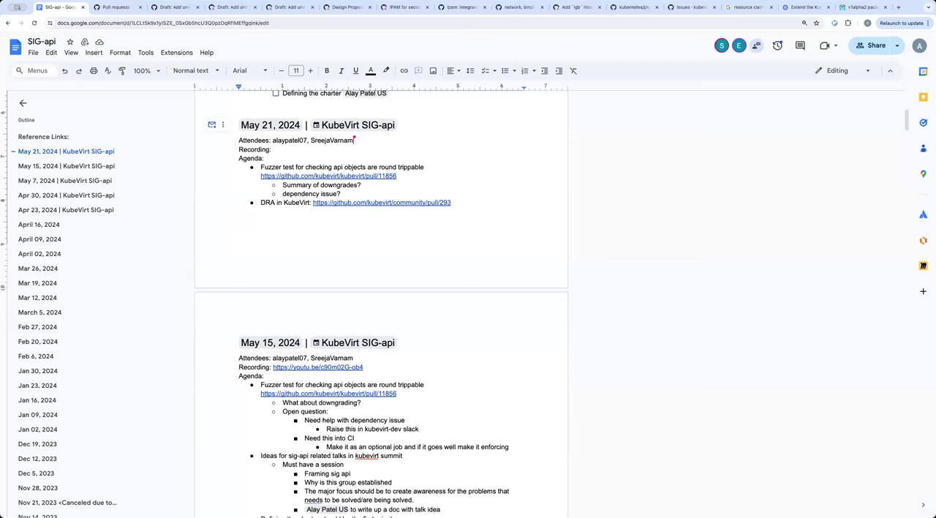
- Note that test go structs use current versions while json data is from previous versions
left_click(240, 228)
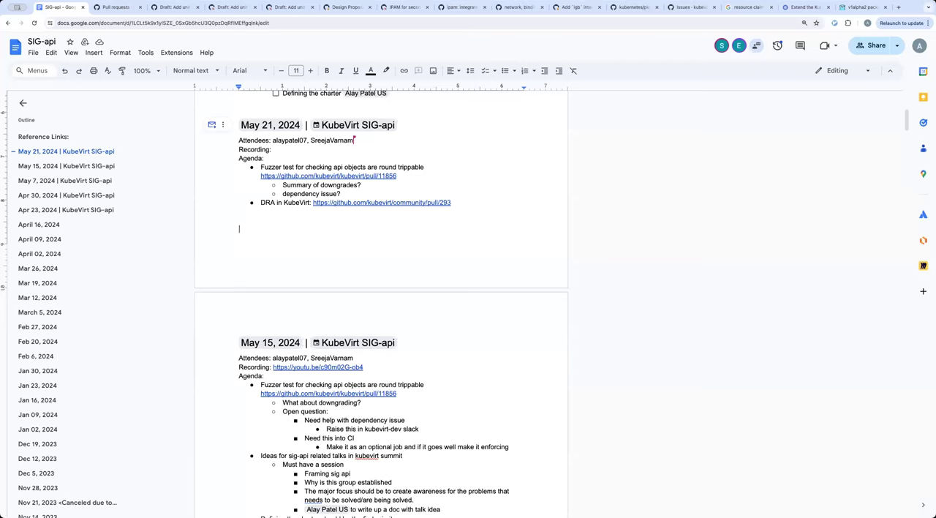
mouse_move(782, 201)
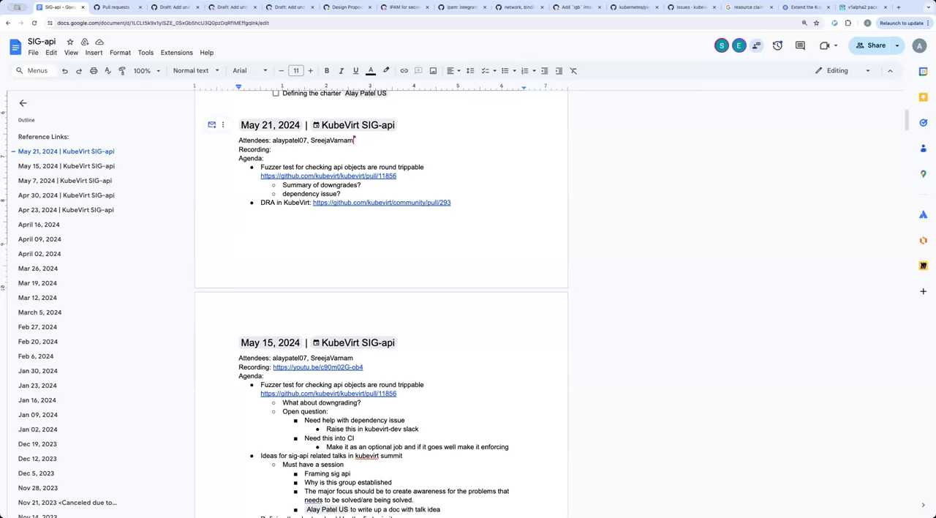
mouse_move(381, 186)
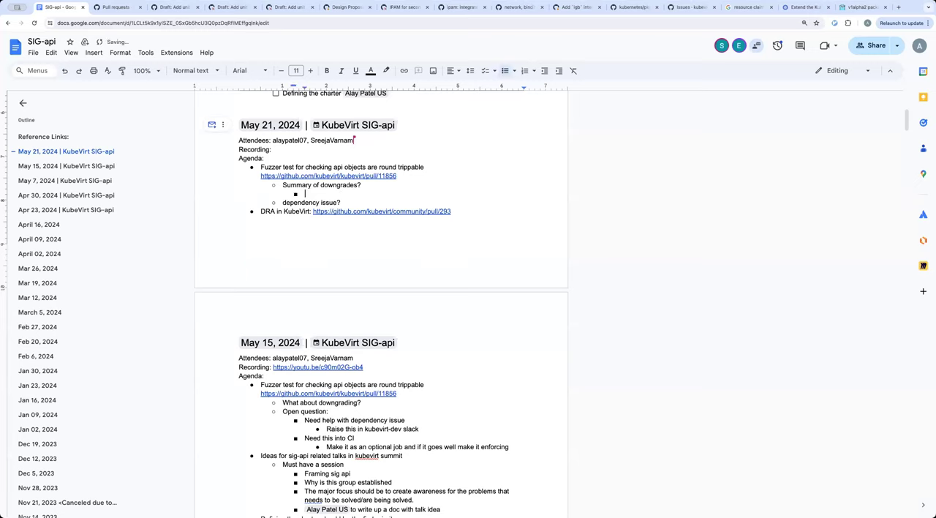
type("Test")
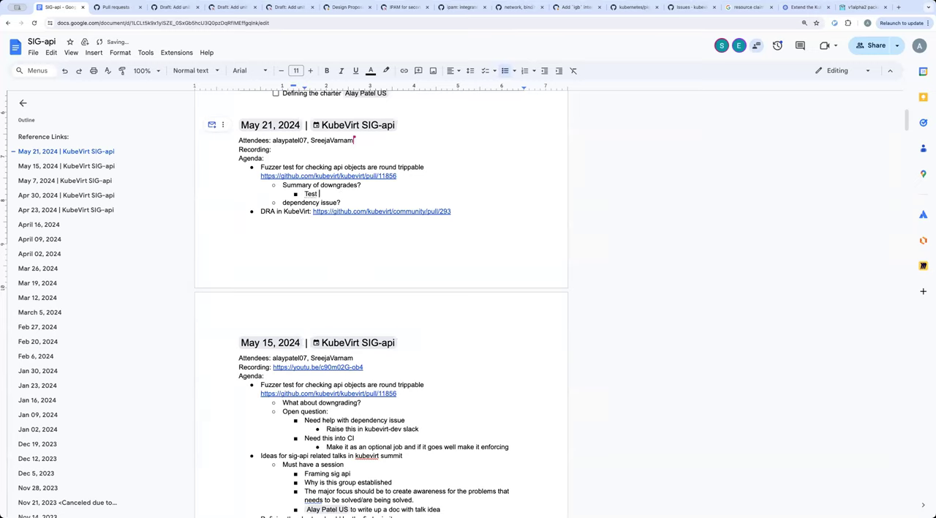
type("go structs point to p")
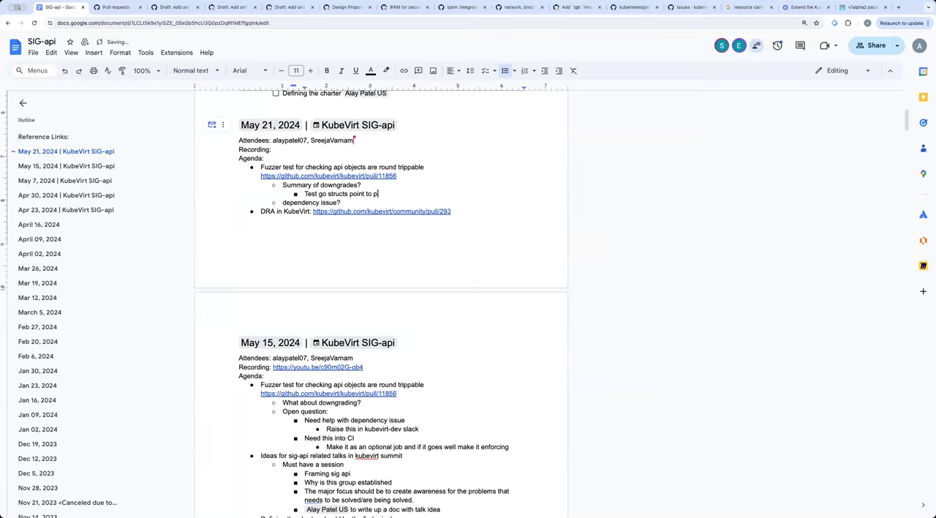
type("cur")
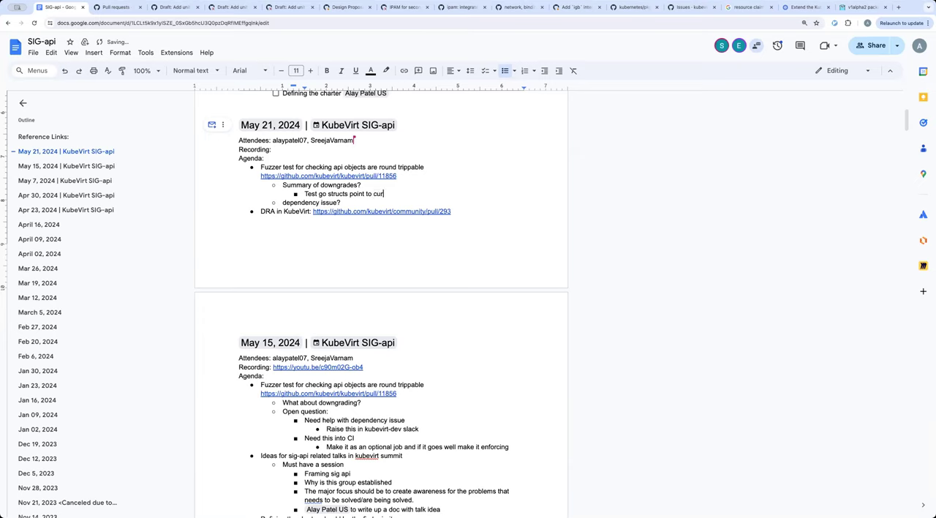
type("rent version")
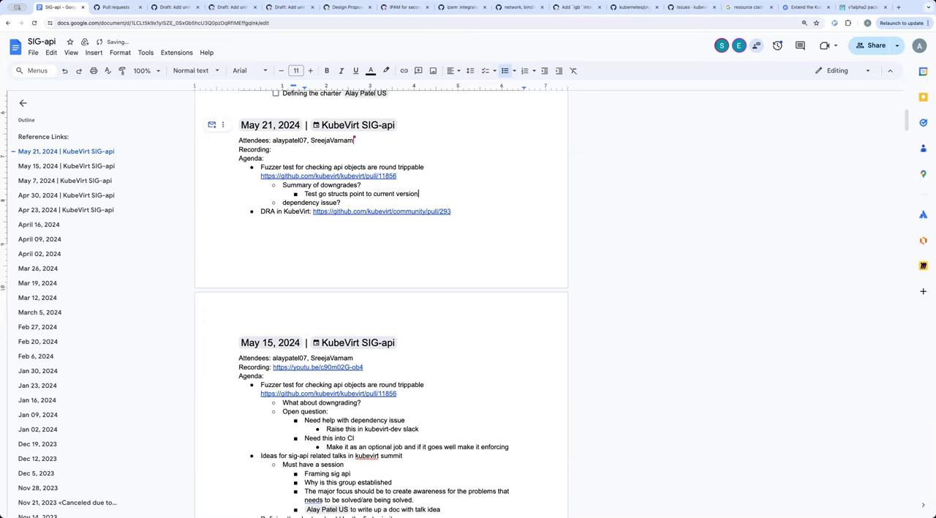
type("s, jsong")
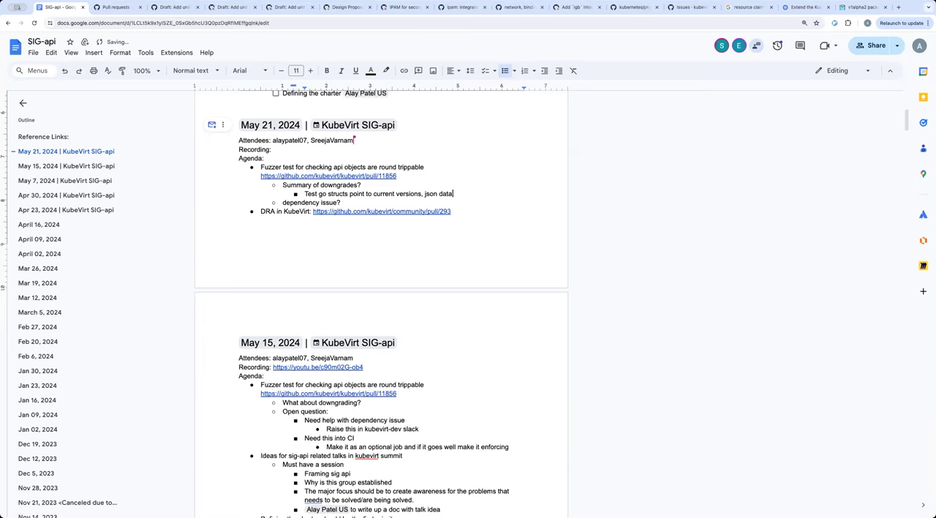
type("is i")
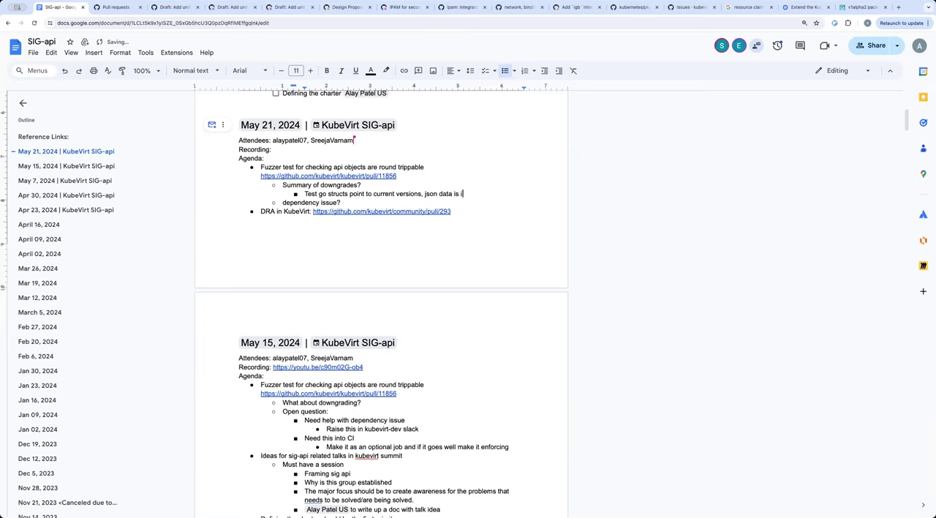
type("from")
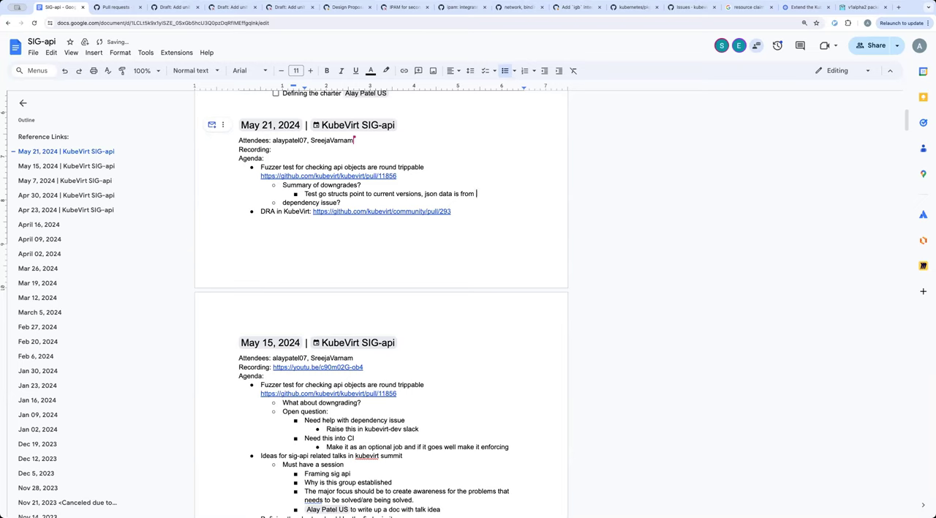
type("previous version")
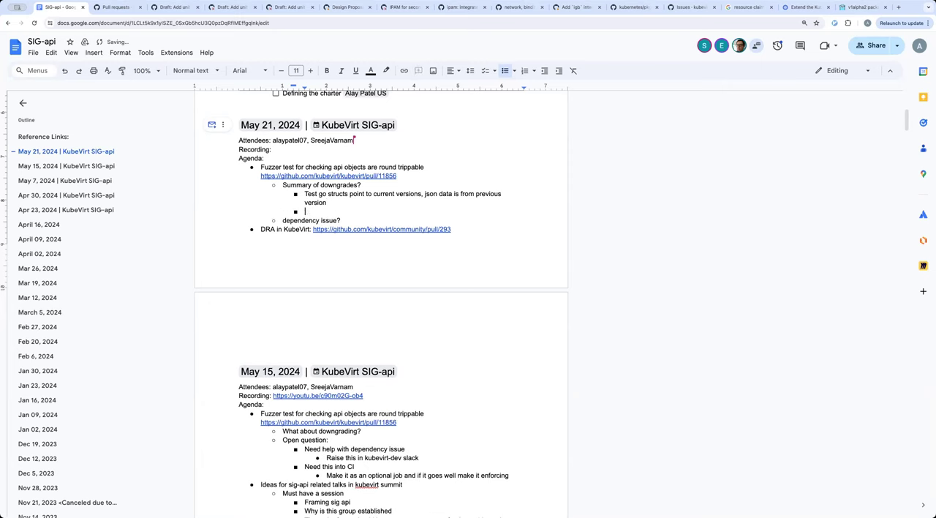
- Note that the tests only look at upgrade issues, ahead of the 'DRA in KubeVirt:' item
type("This make it")
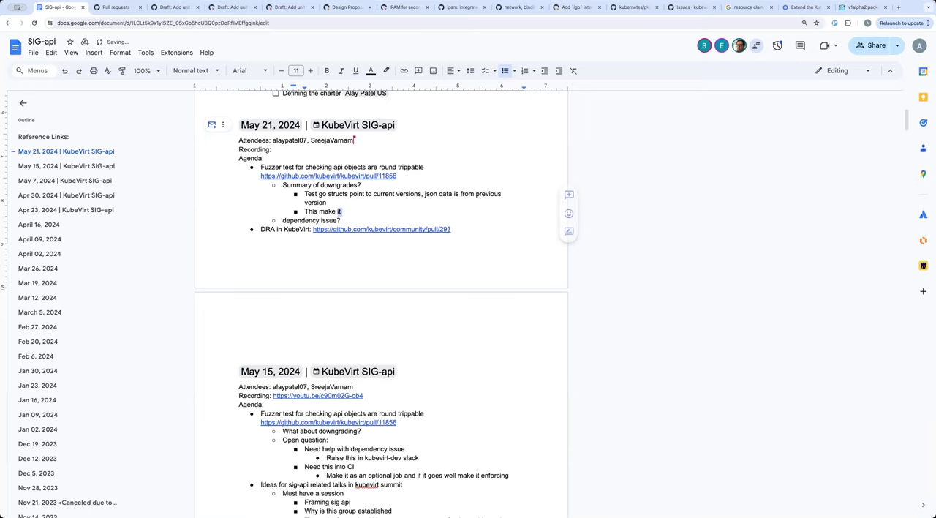
type("we")
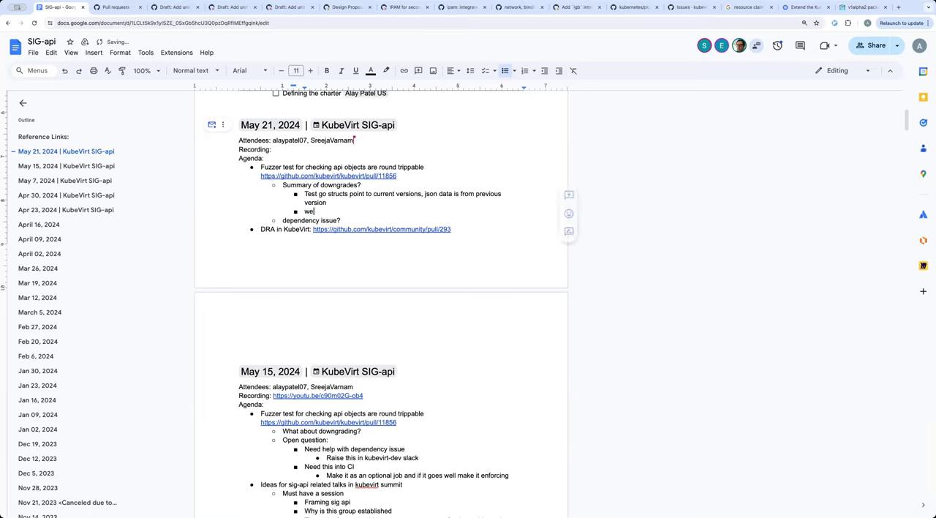
type("The tests are only")
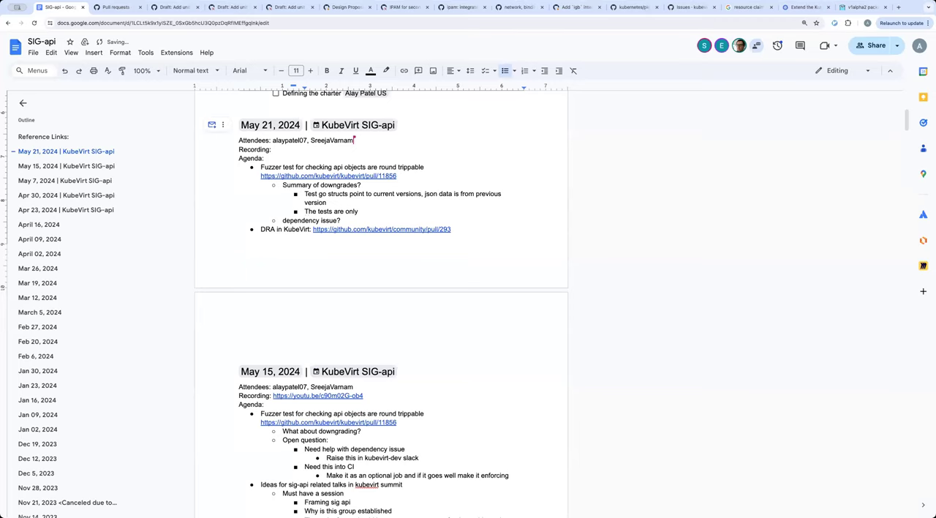
type("looking at the")
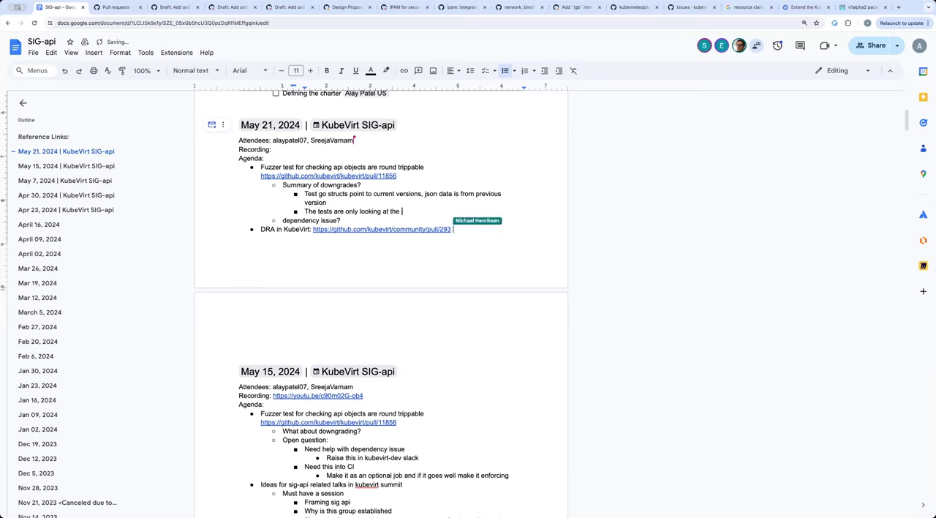
type("upgrade")
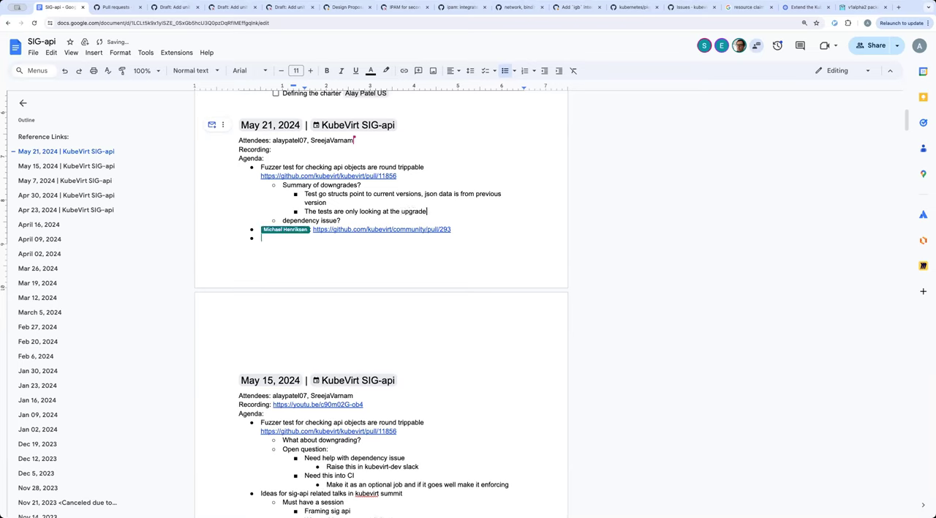
type("DRA in KubeVirt:")
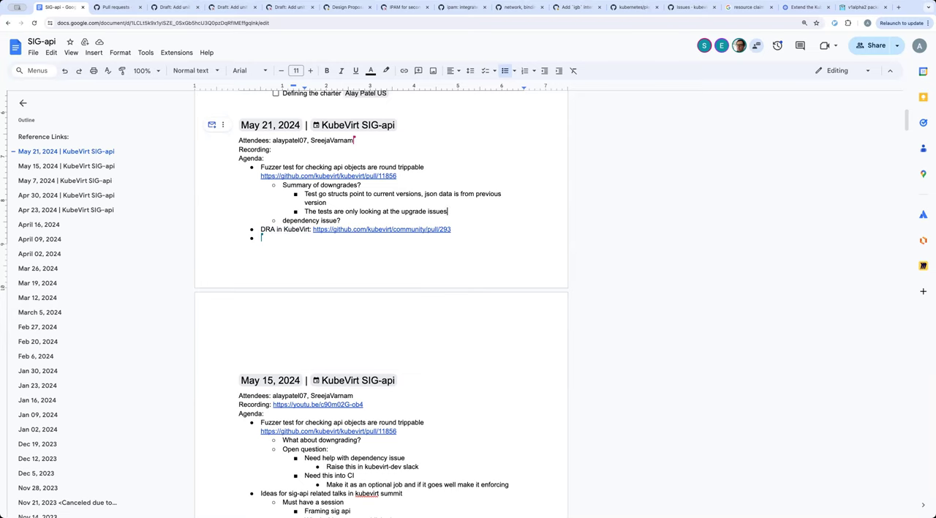
- Add an 'APIs to beta' item with snapshot.kubevirt.io and export.kubevirt.io sub-bullets
type("APIs to beta")
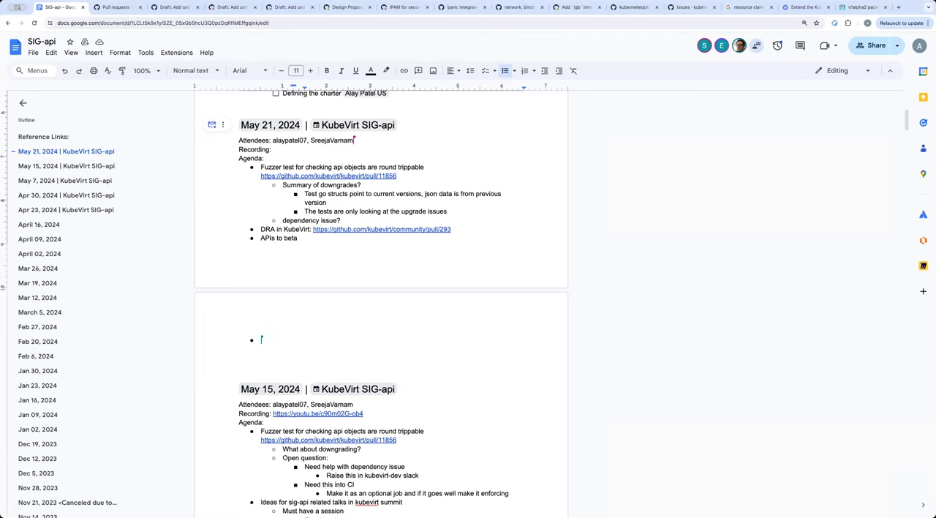
type("snapshot.kubevirt.io")
type("export.kubevirt.io")
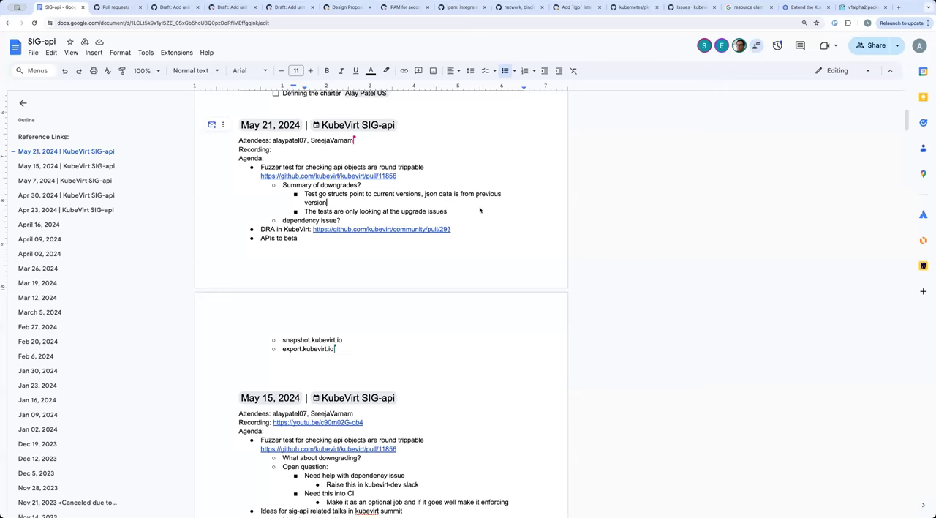
- Note that make test is not invoking the compatibility tests
type("Make it")
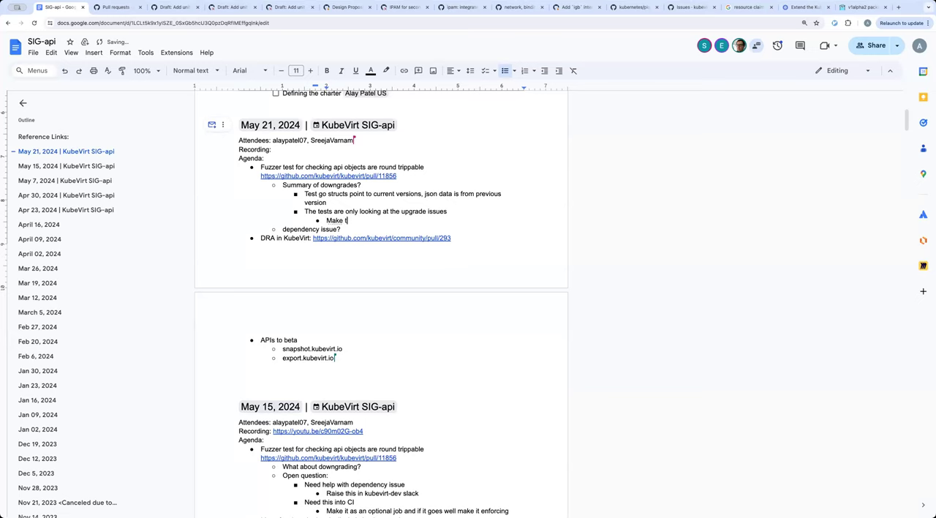
type("est is not invoking the comp")
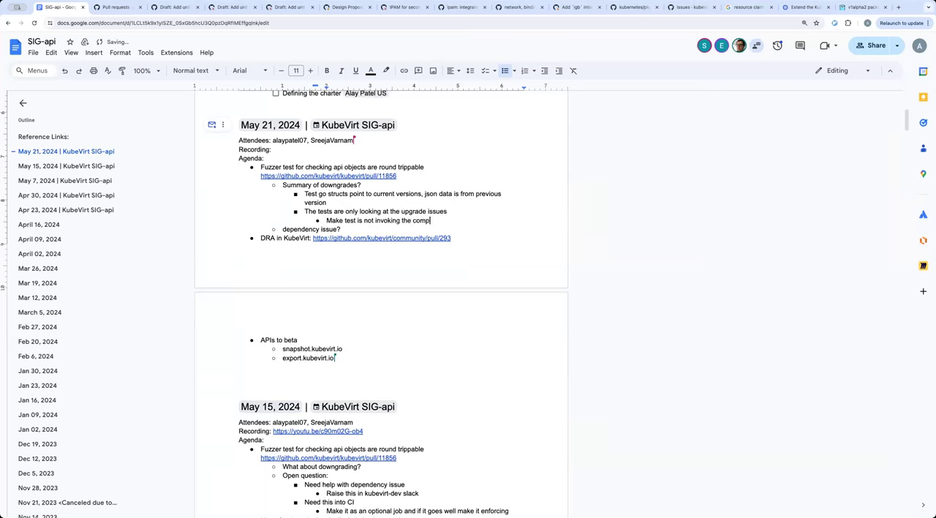
type("atibility tests")
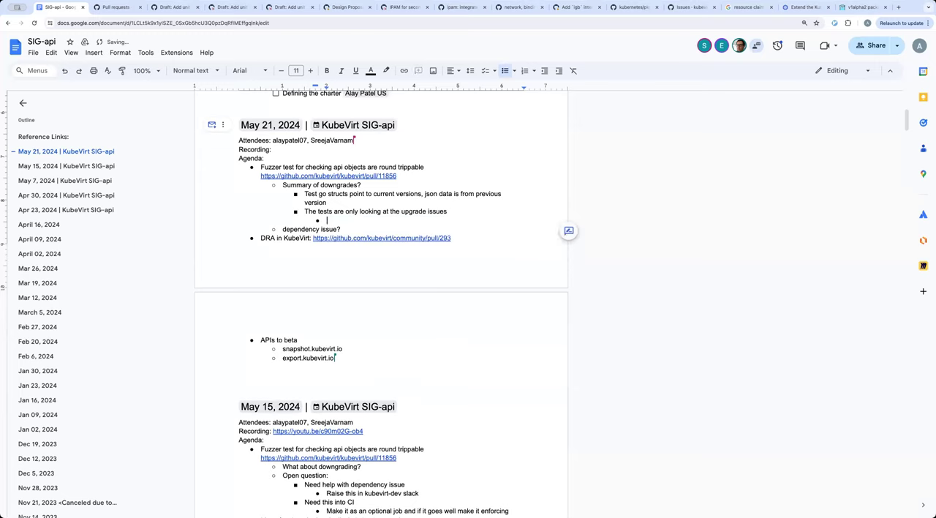
type("make test is not invoking the compatibility tests")
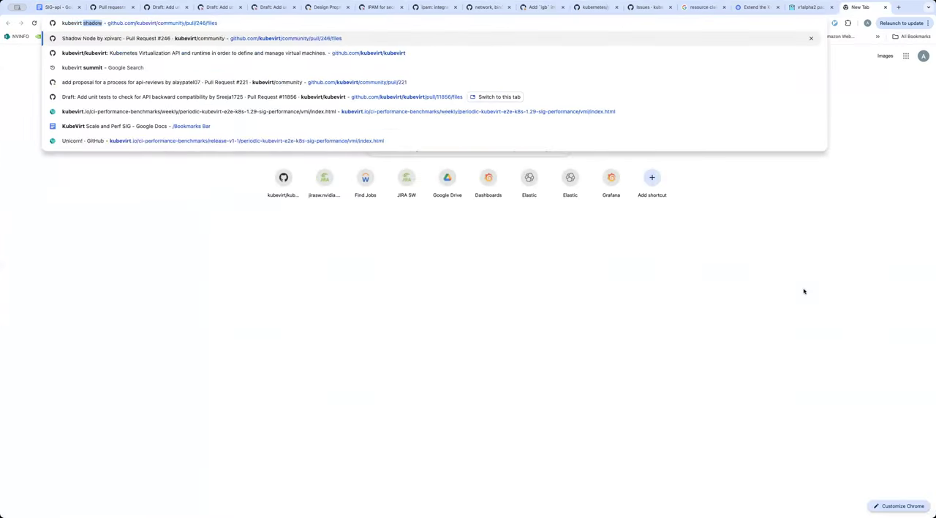
- Search 'kubevirt operator upgrade' and open the KubeVirt updates.md documentation on GitHub
type("kubevirt operator upgrade")
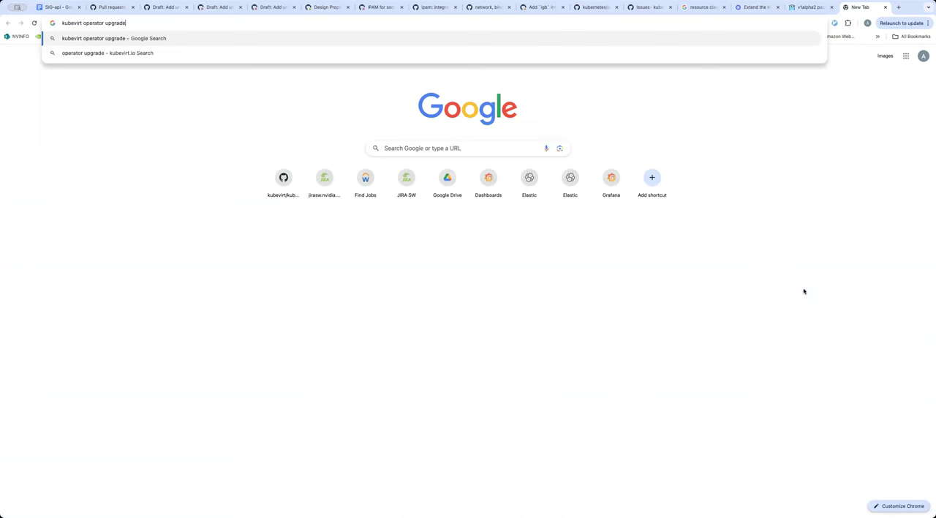
key("Return")
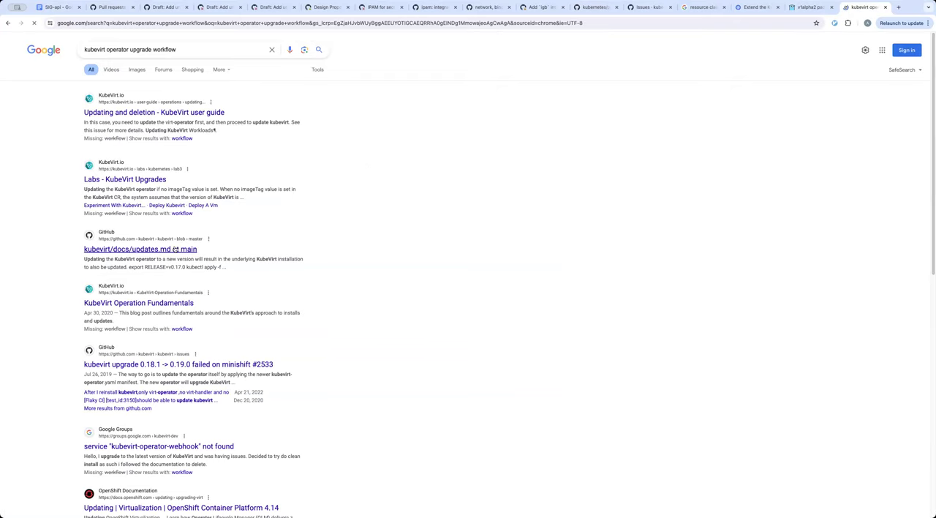
left_click(140, 248)
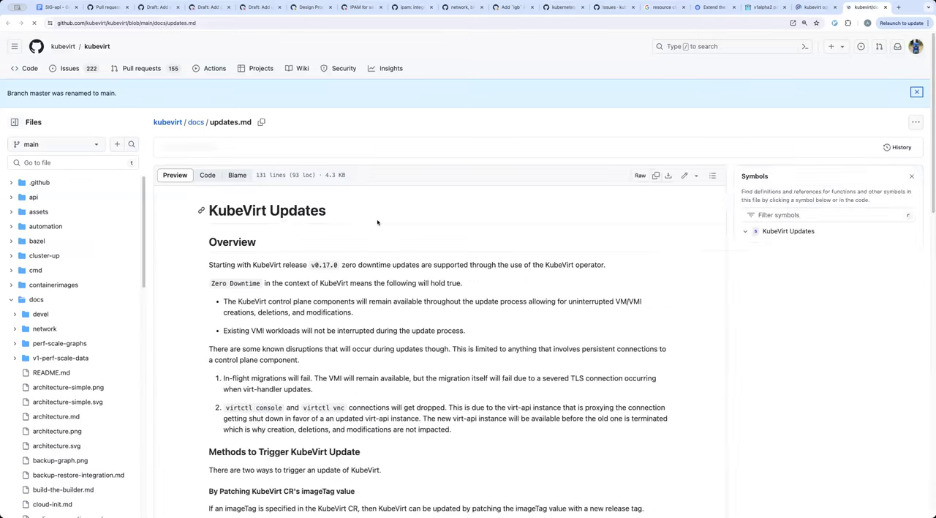
- Go up to the kubevirt repository home, find 'operator' on the page, and enter the pkg folder
left_click(912, 175)
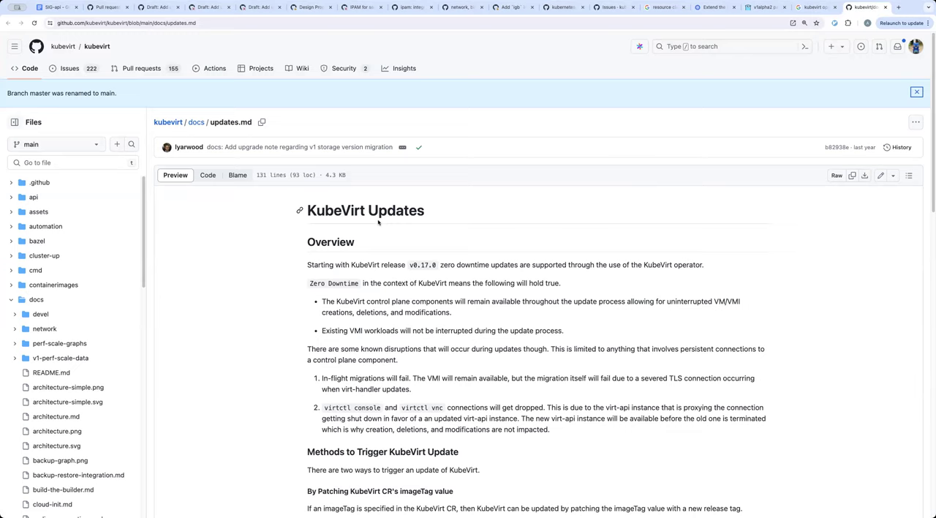
mouse_move(240, 161)
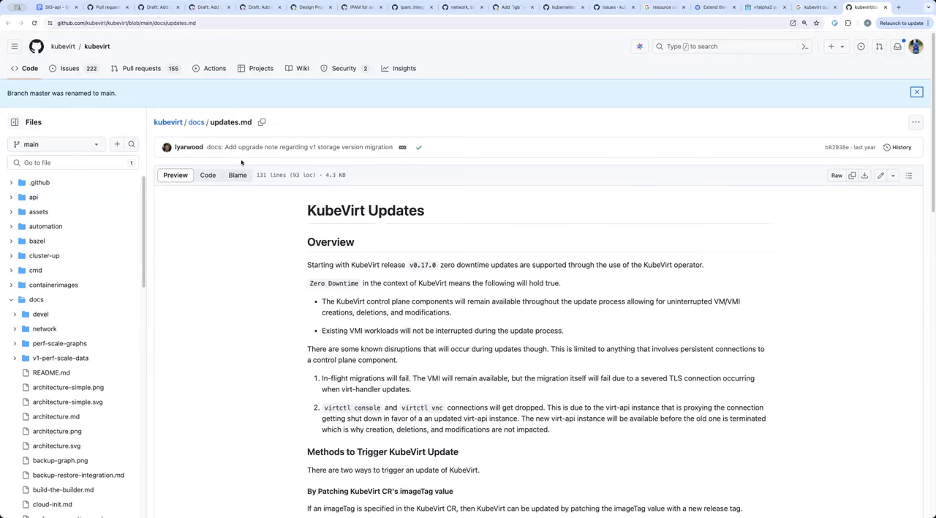
mouse_move(168, 123)
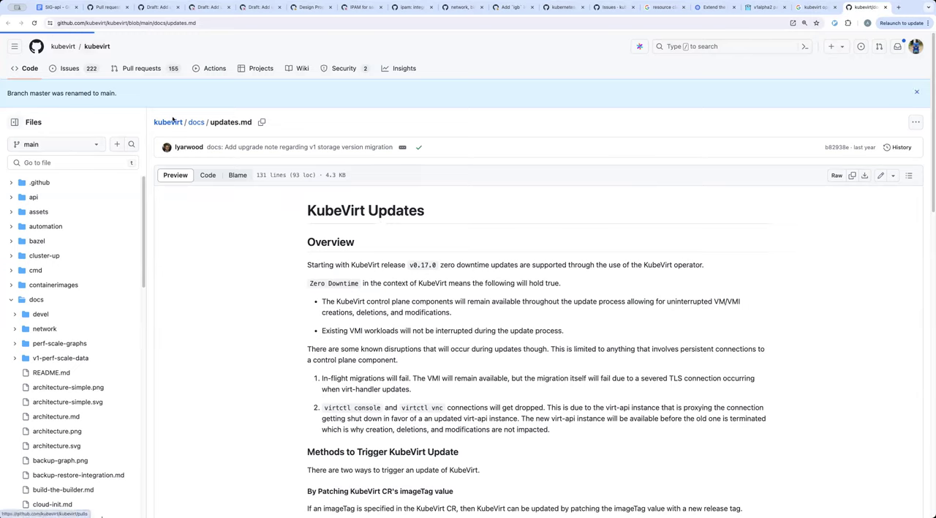
left_click(97, 47)
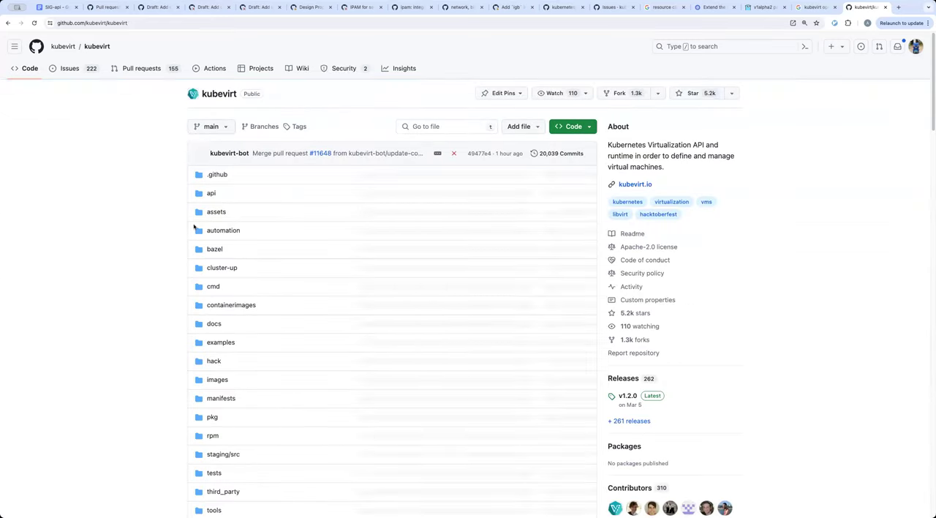
key("ctrl+f")
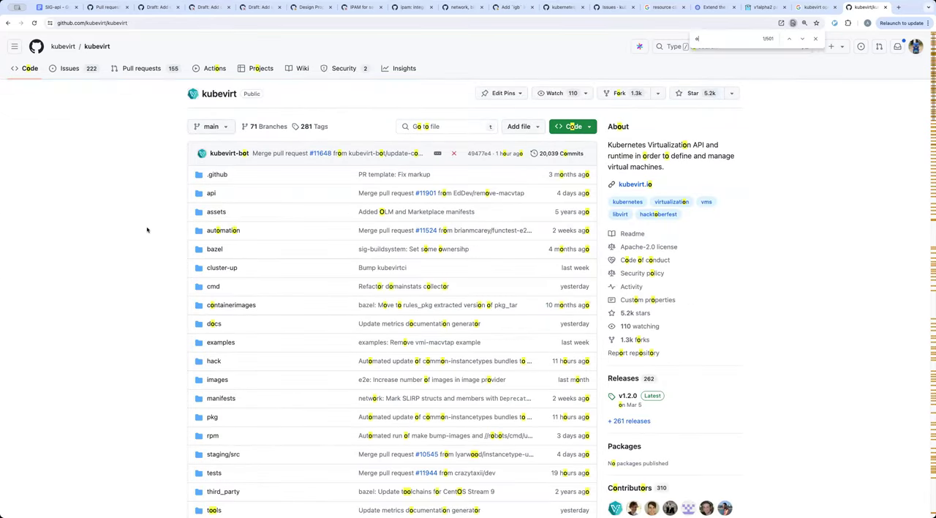
scroll("down", 3)
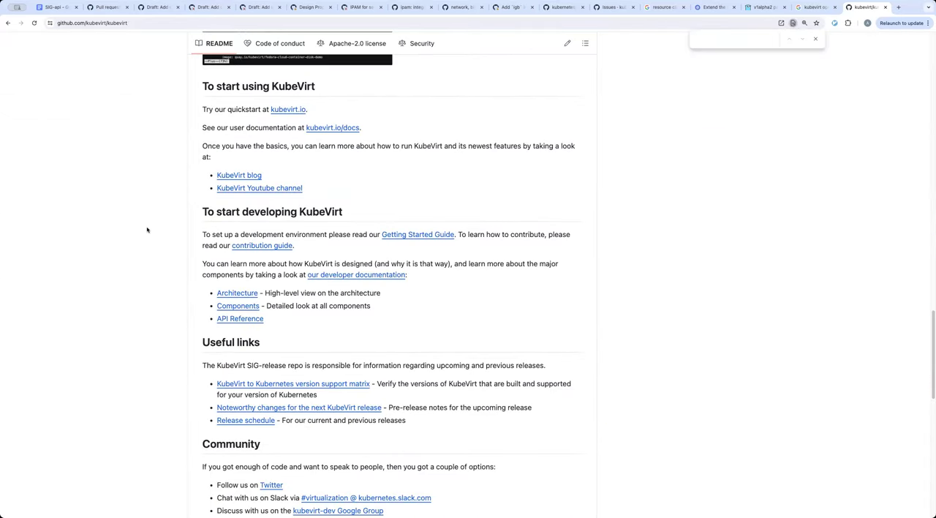
scroll("up", 3)
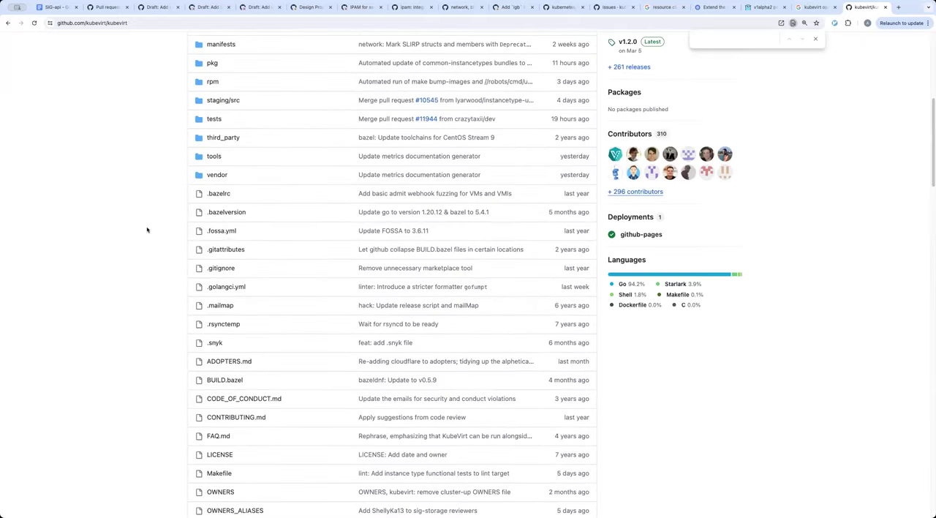
scroll("up", 3)
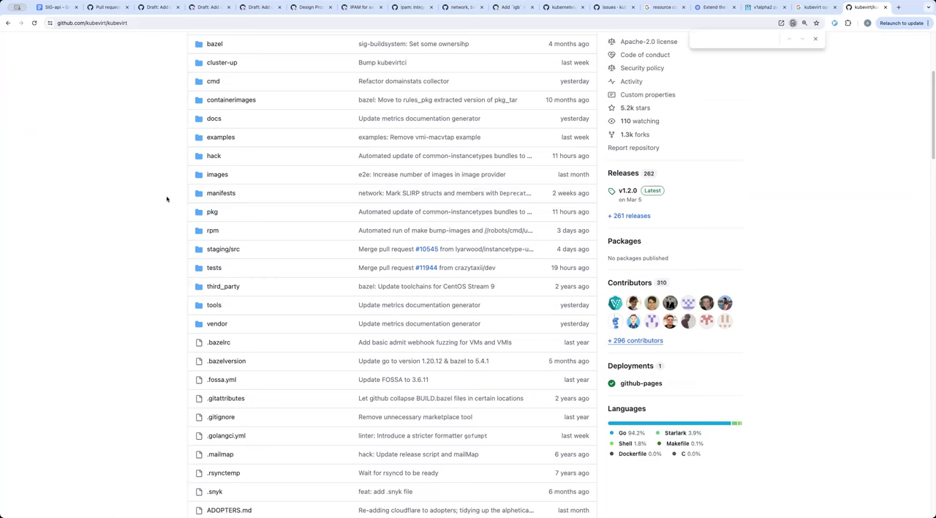
left_click(212, 211)
type("operator")
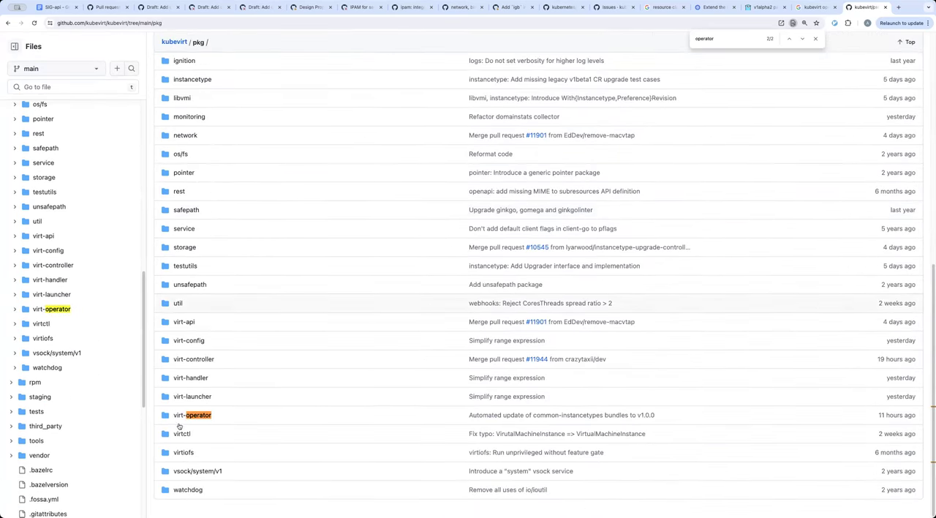
- Browse the virt-operator folder, viewing strategy.go and kubevirt.go
left_click(196, 416)
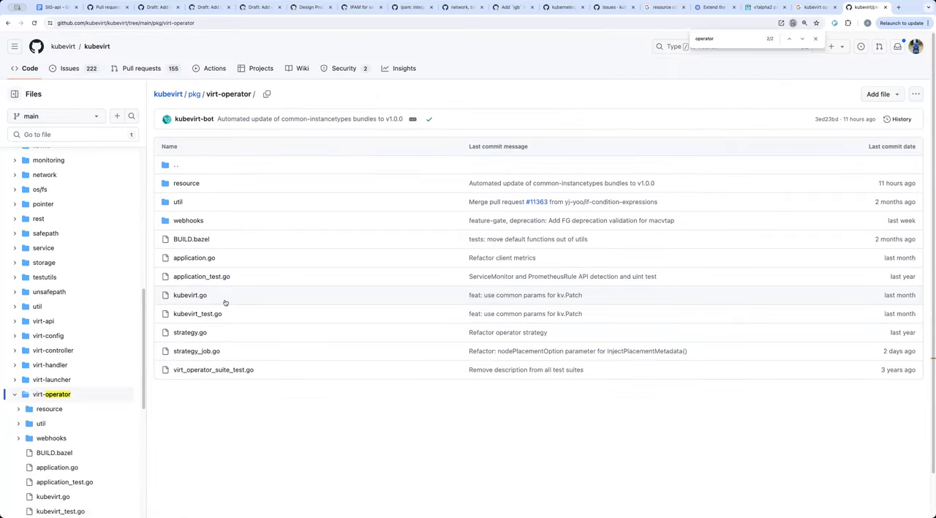
mouse_move(182, 351)
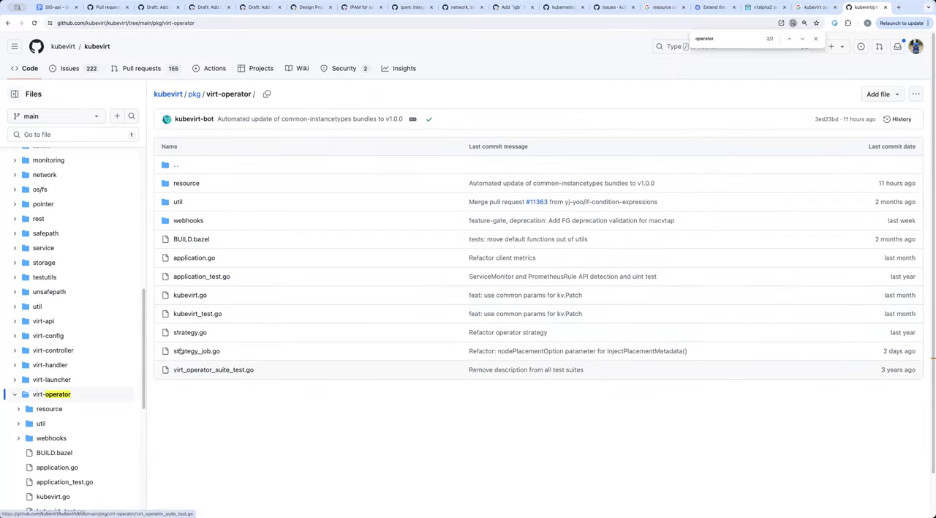
left_click(190, 332)
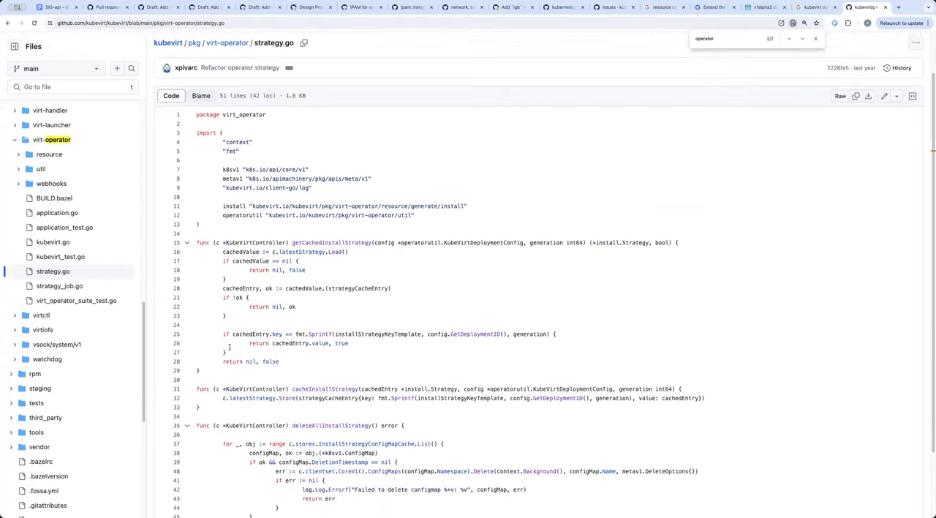
left_click(228, 47)
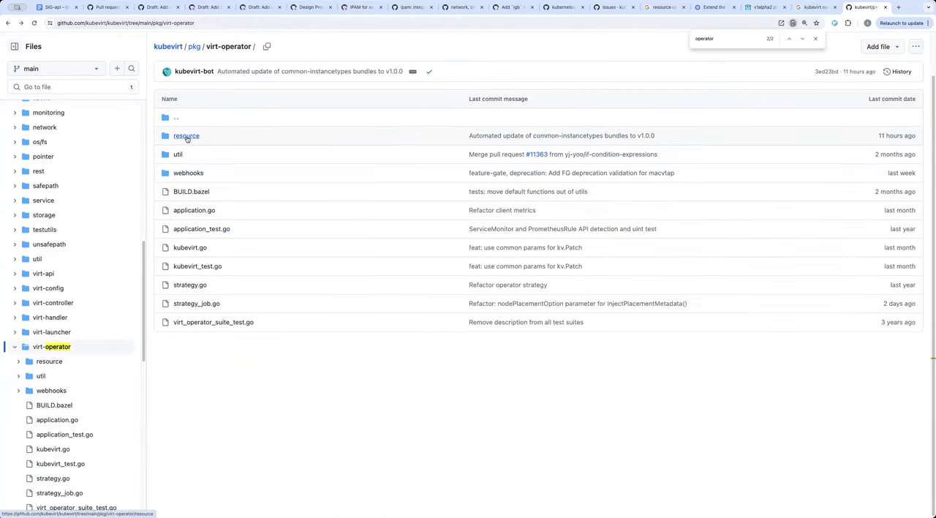
left_click(190, 245)
type("upgrad")
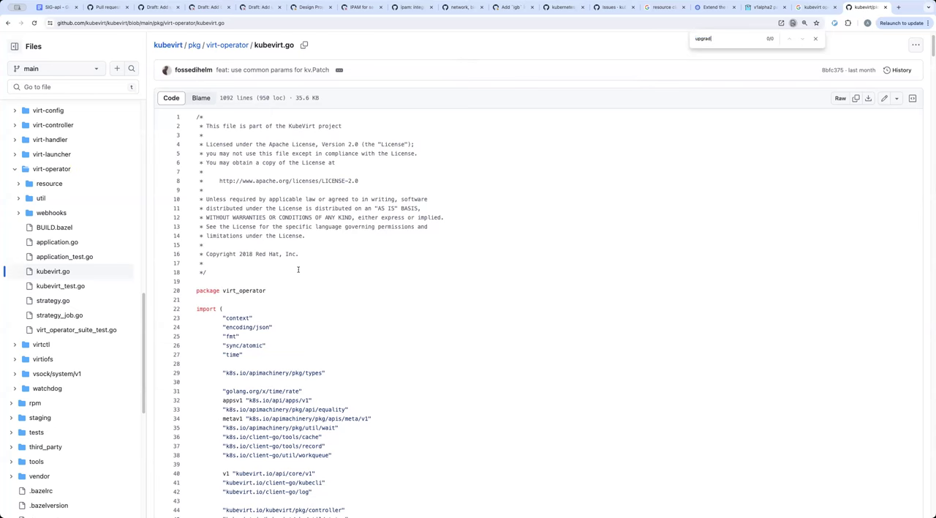
scroll("down", 3)
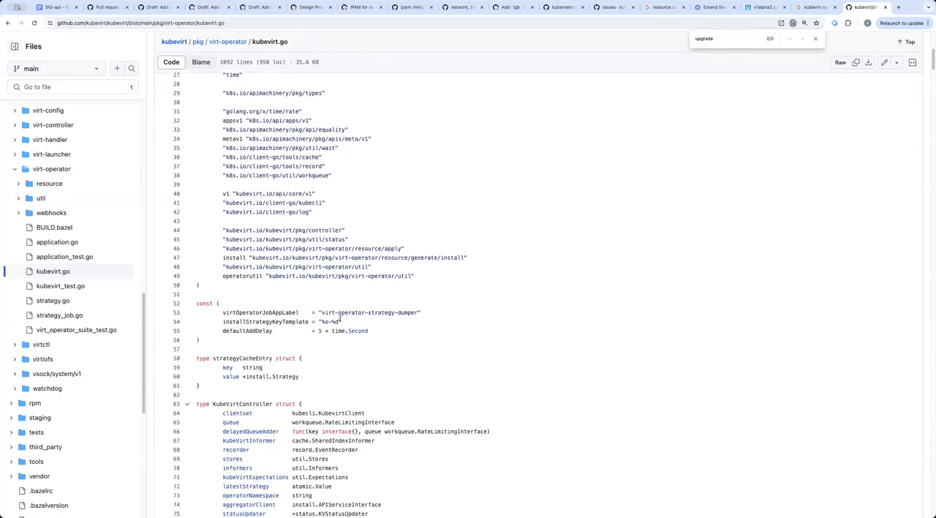
scroll("down", 3)
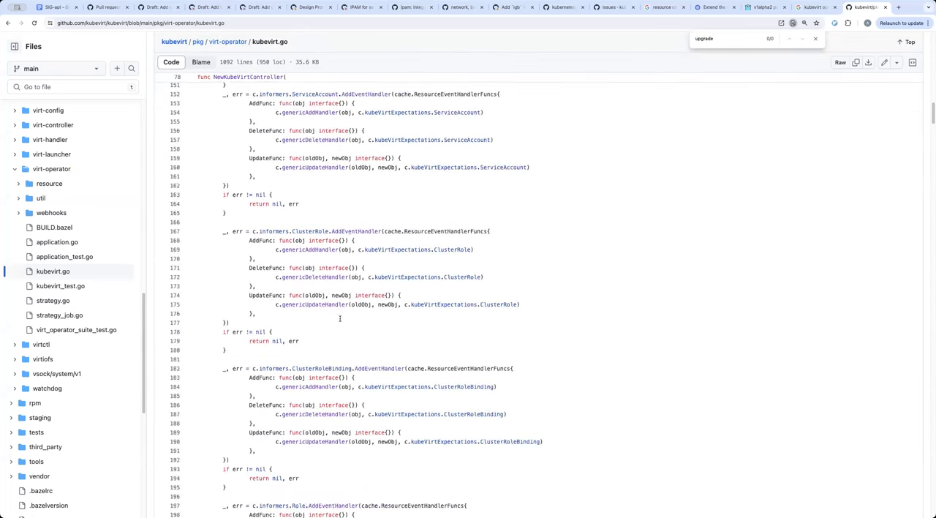
left_click(229, 41)
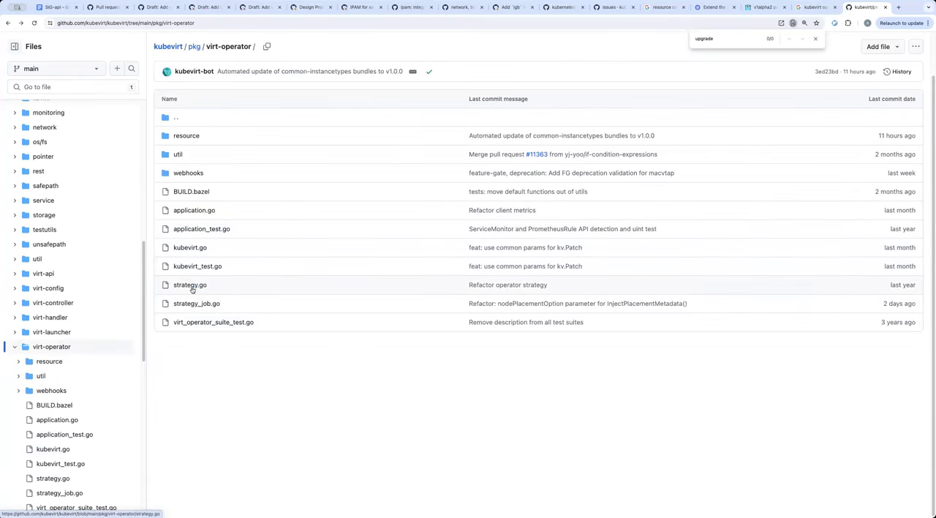
- Look into the resource/generate subfolders and return to the virt-operator folder
left_click(190, 283)
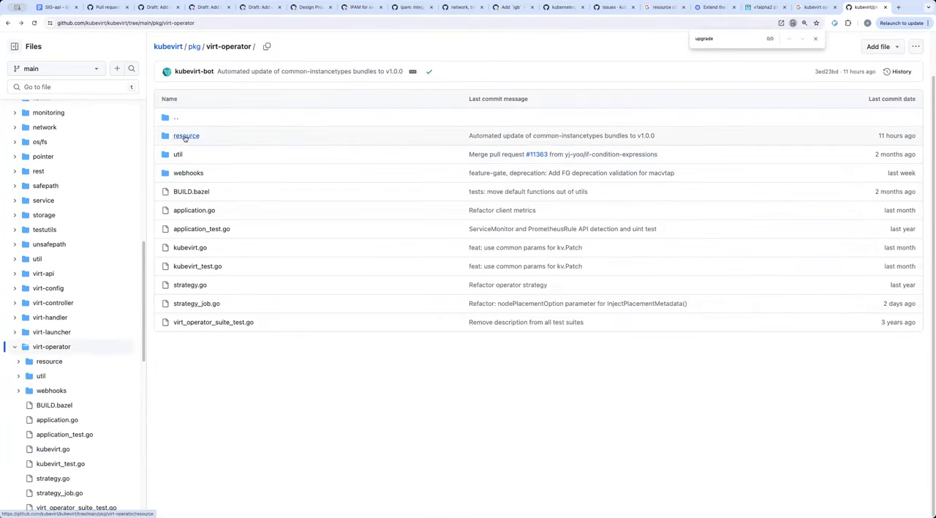
left_click(185, 134)
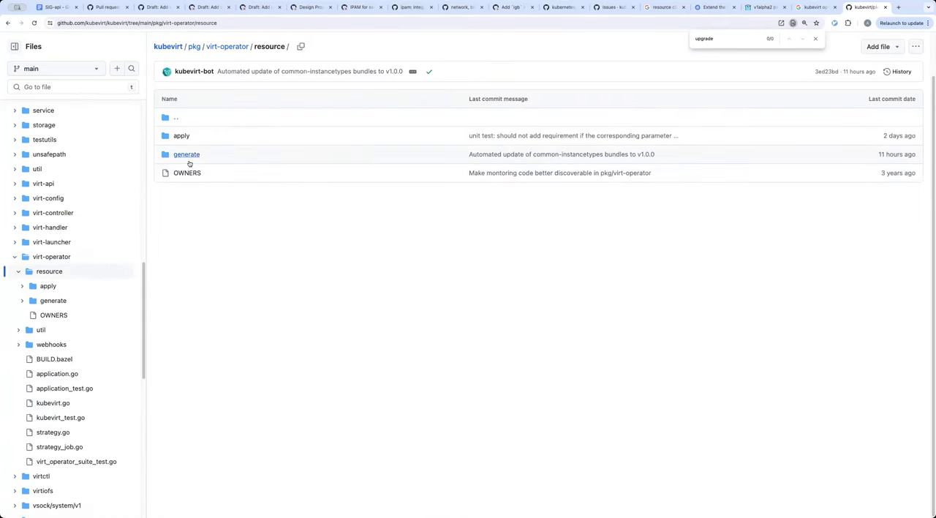
mouse_move(186, 155)
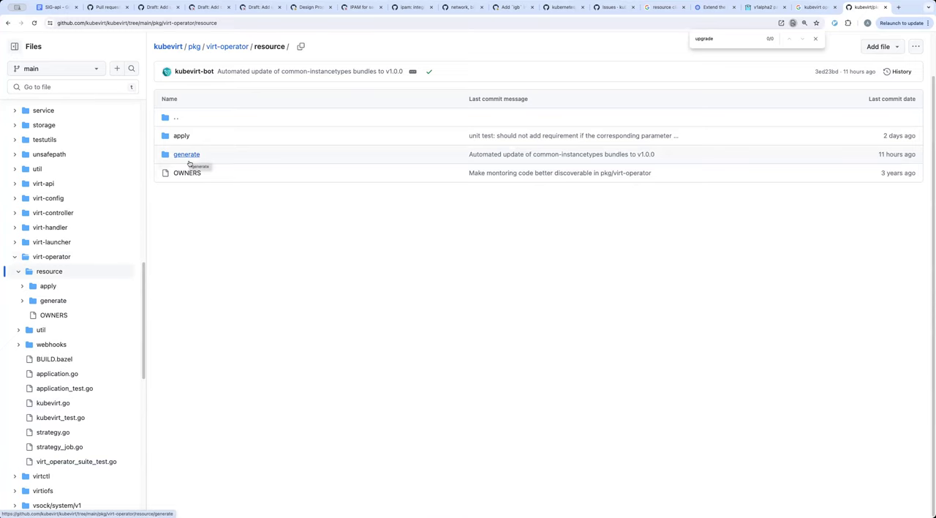
left_click(187, 154)
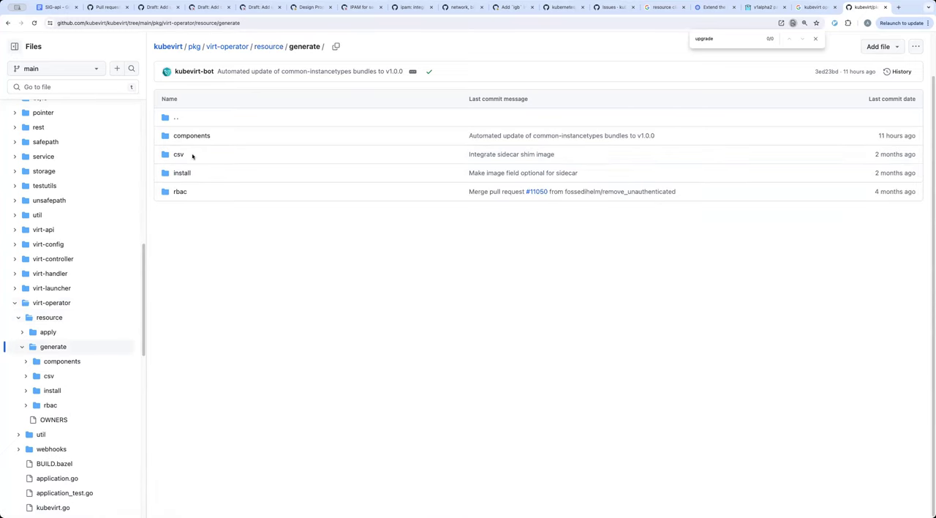
left_click(228, 47)
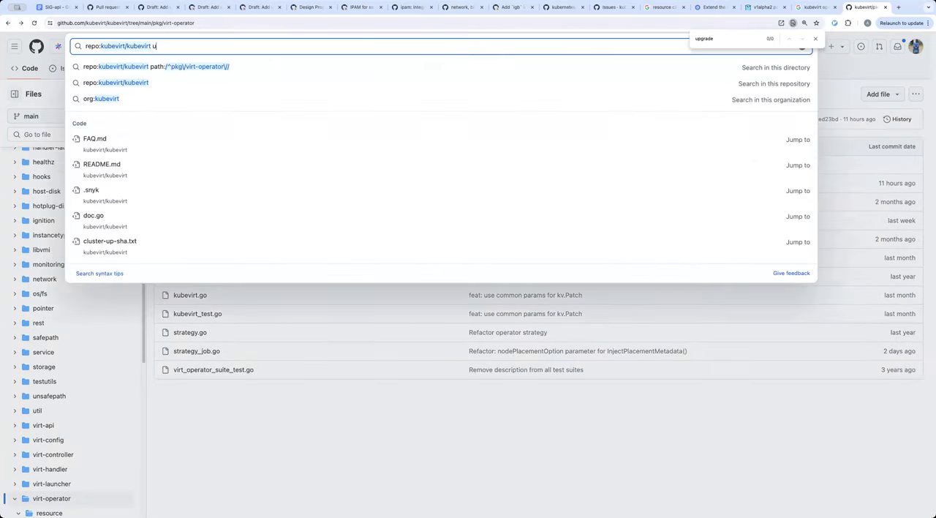
key("Escape")
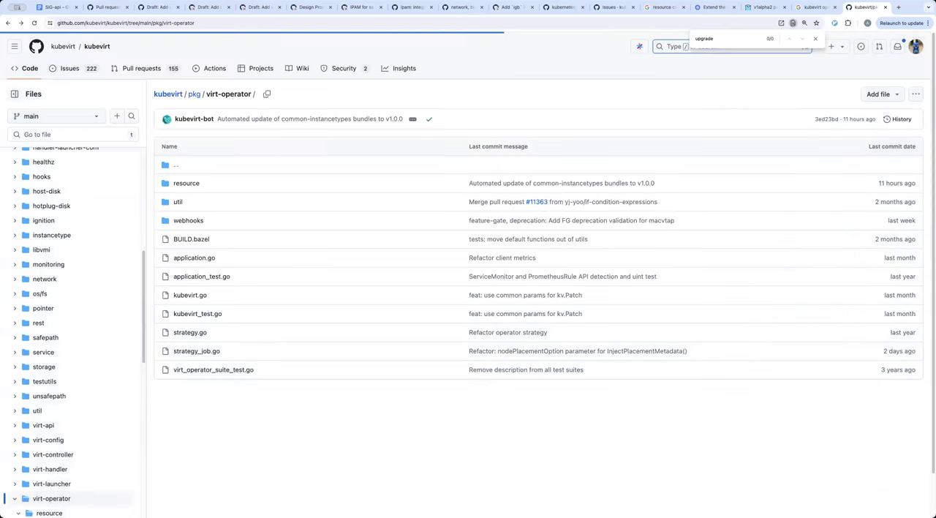
key("Return")
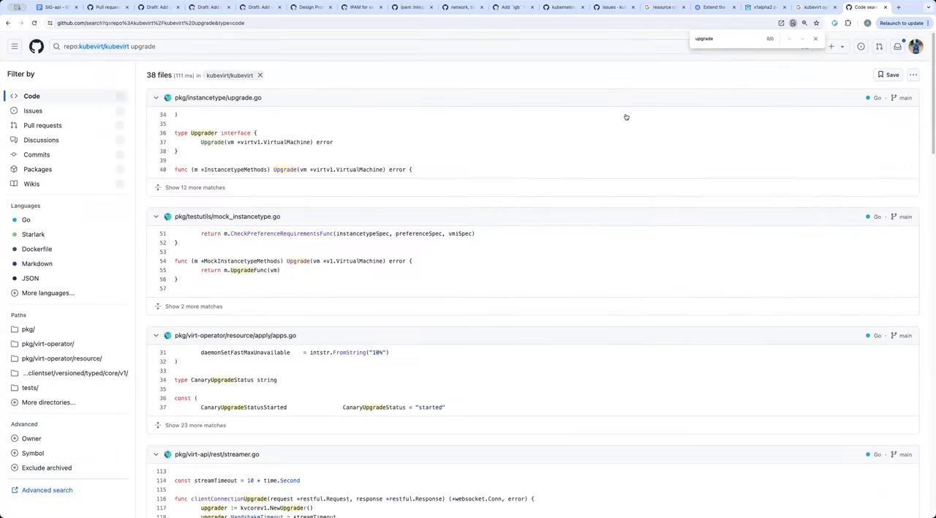
scroll("down", 3)
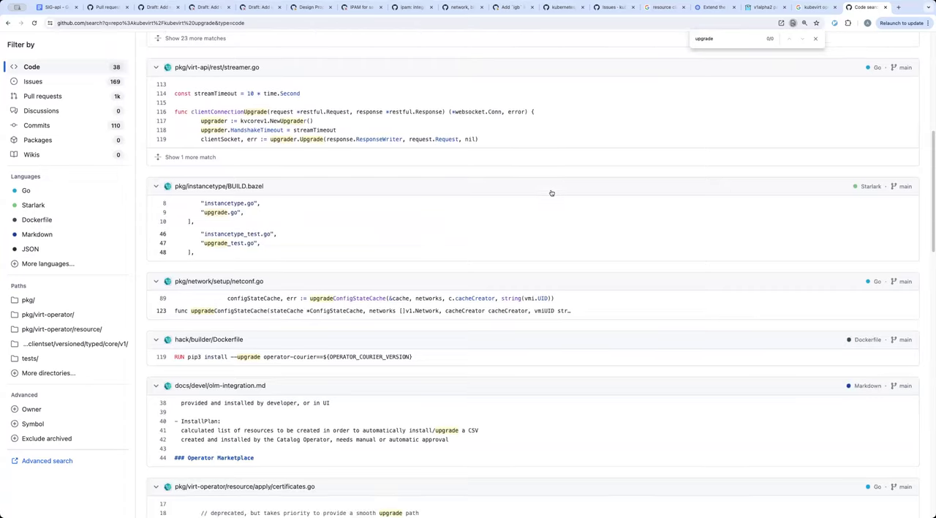
scroll("down", 3)
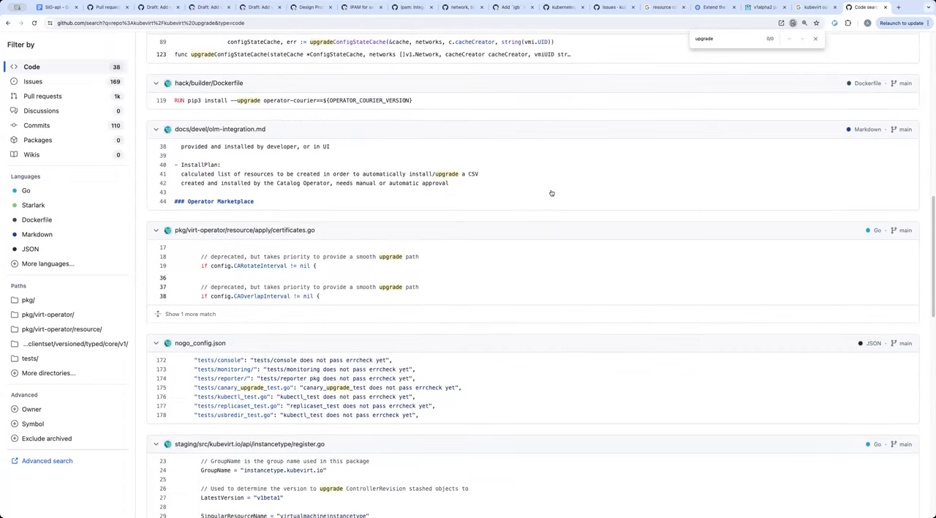
scroll("down", 3)
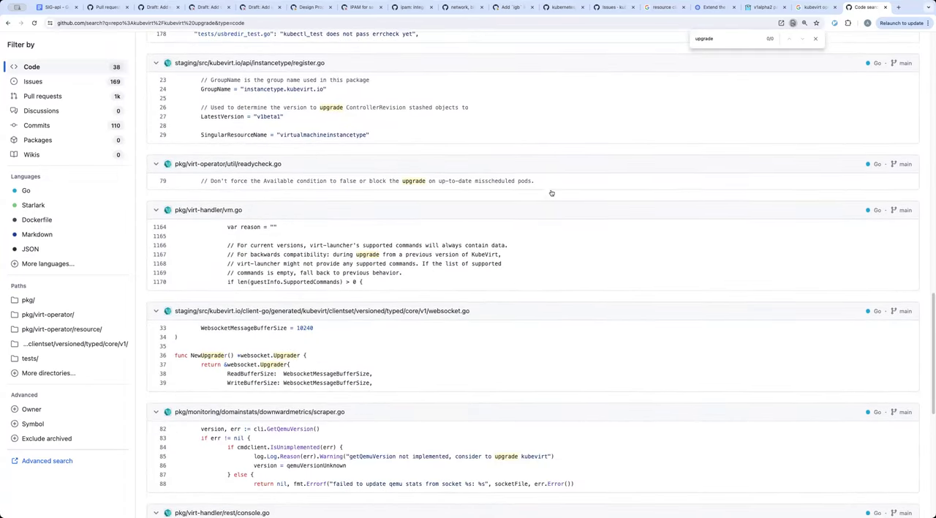
scroll("down", 3)
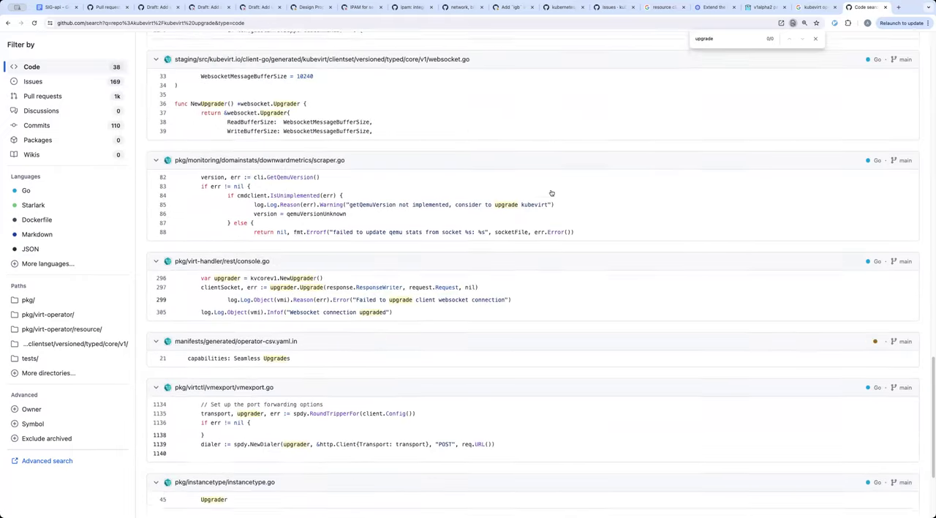
scroll("down", 3)
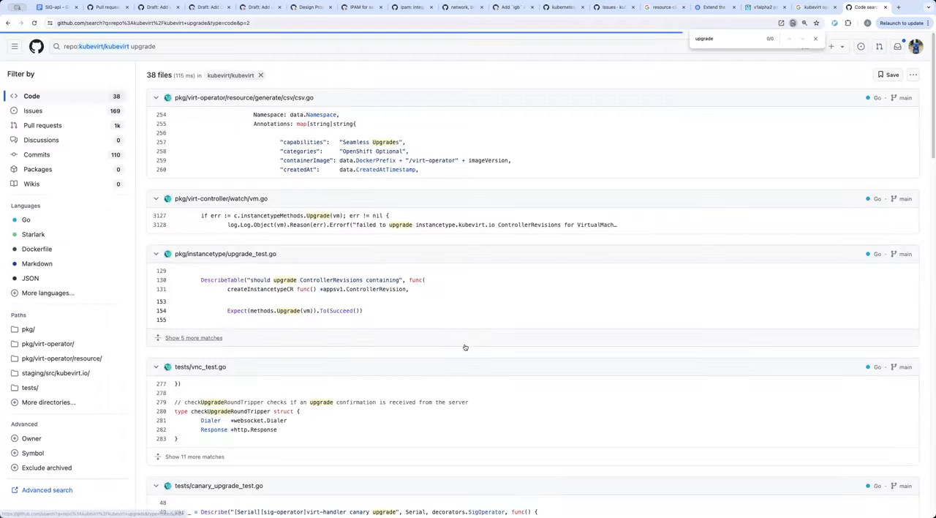
scroll("down", 3)
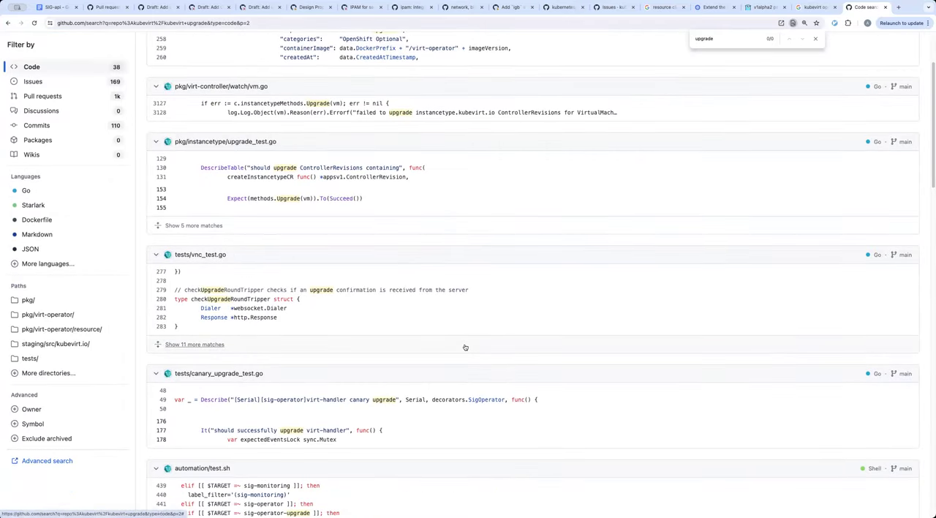
scroll("down", 3)
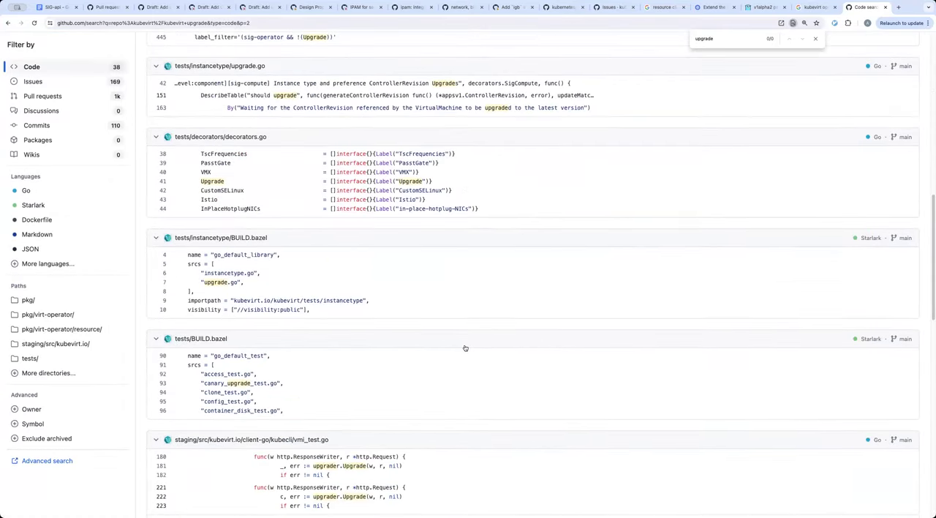
scroll("down", 3)
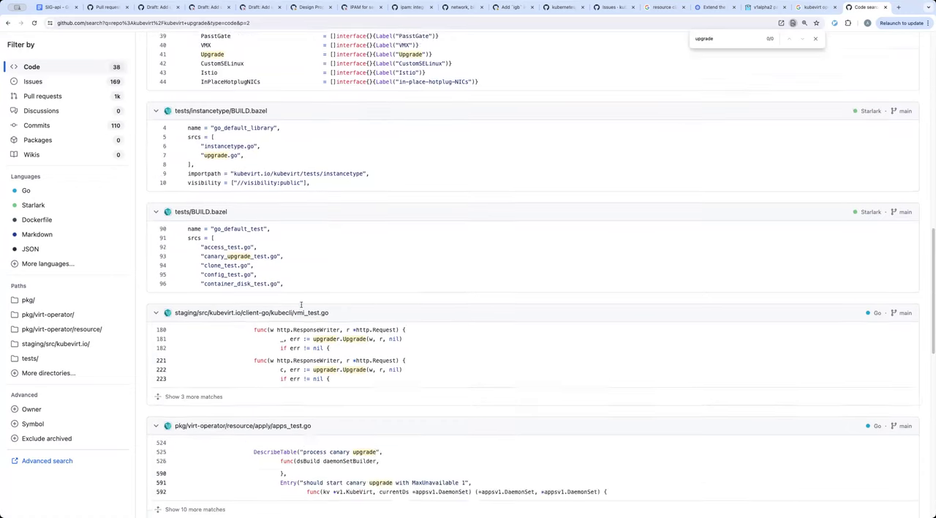
scroll("down", 3)
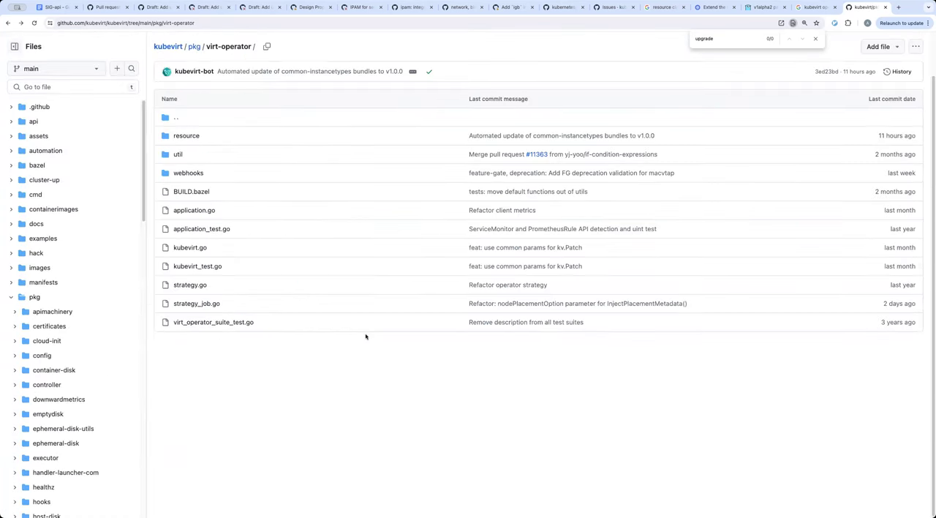
- View kubevirt.go in virt-operator and read down through its controller code
left_click(190, 247)
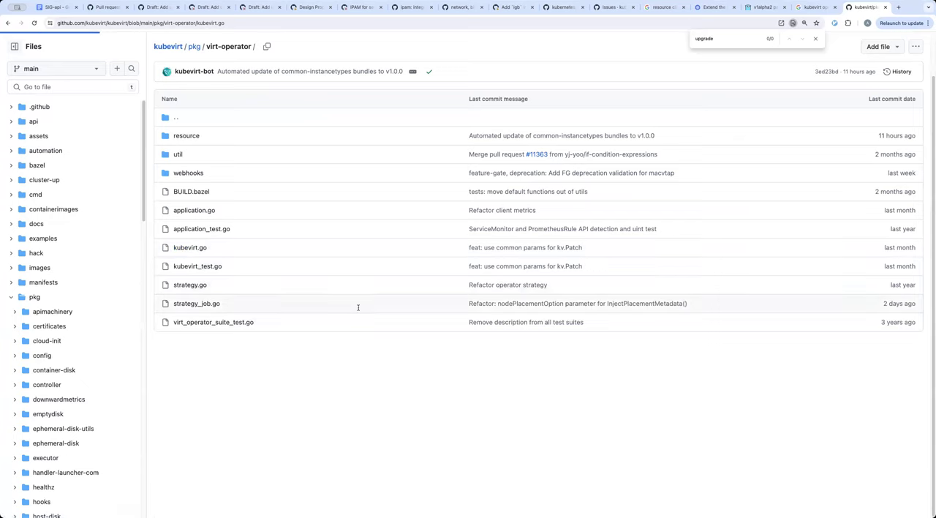
left_click(190, 247)
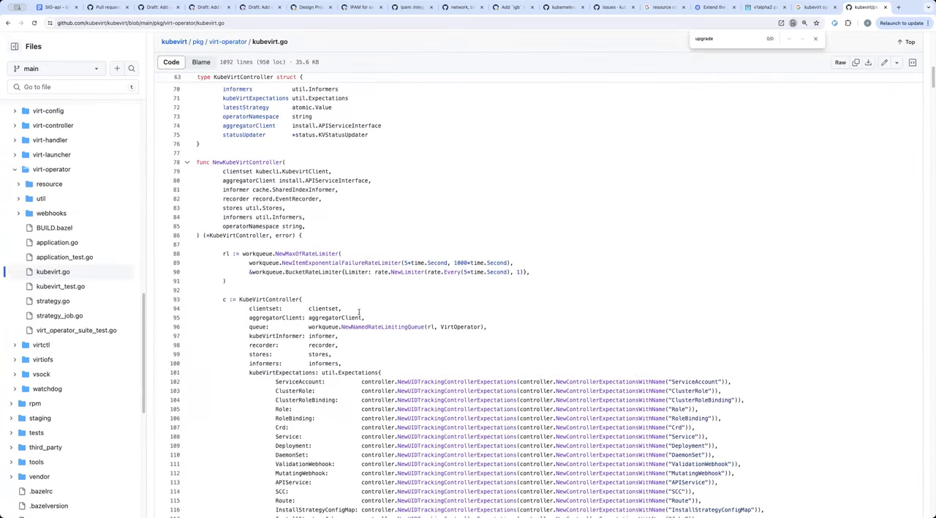
scroll("down", 3)
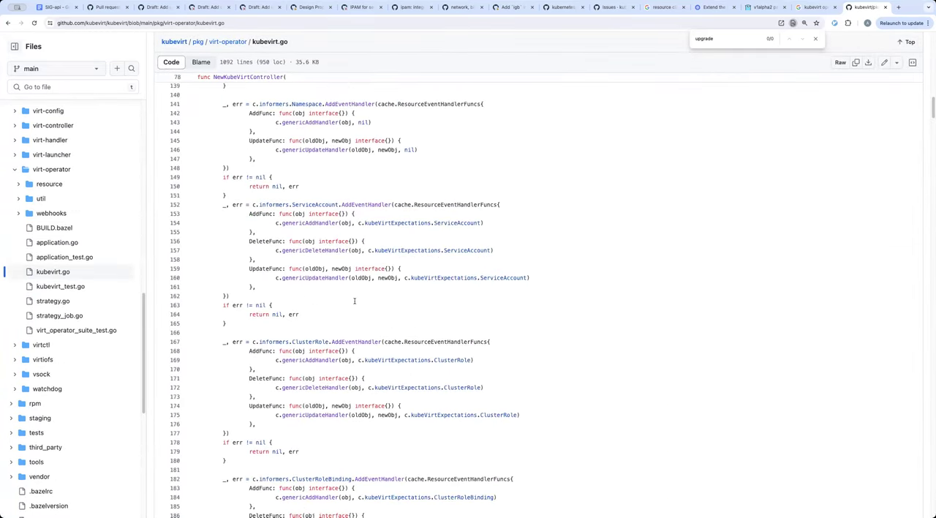
scroll("down", 3)
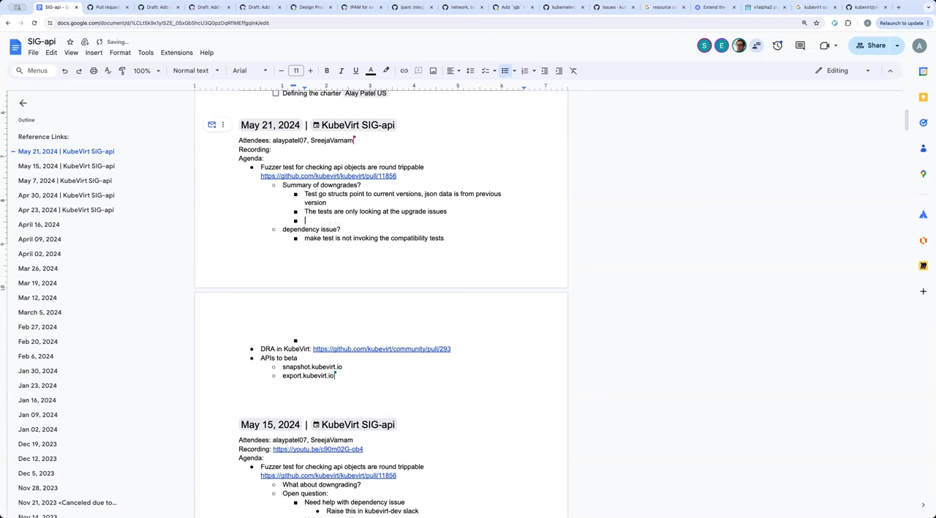
- Note 'Crds are upgraded first.' under the downgrades summary
type("Crds are")
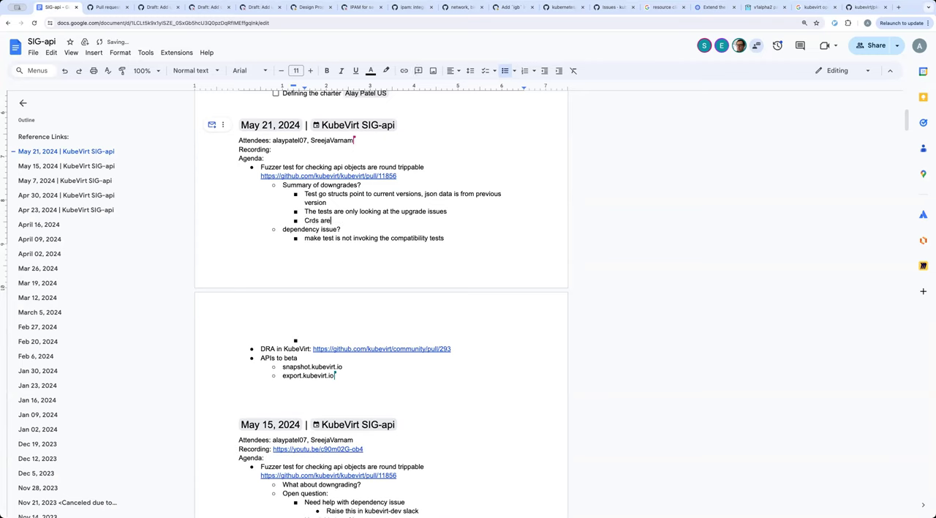
type("upgraded fir")
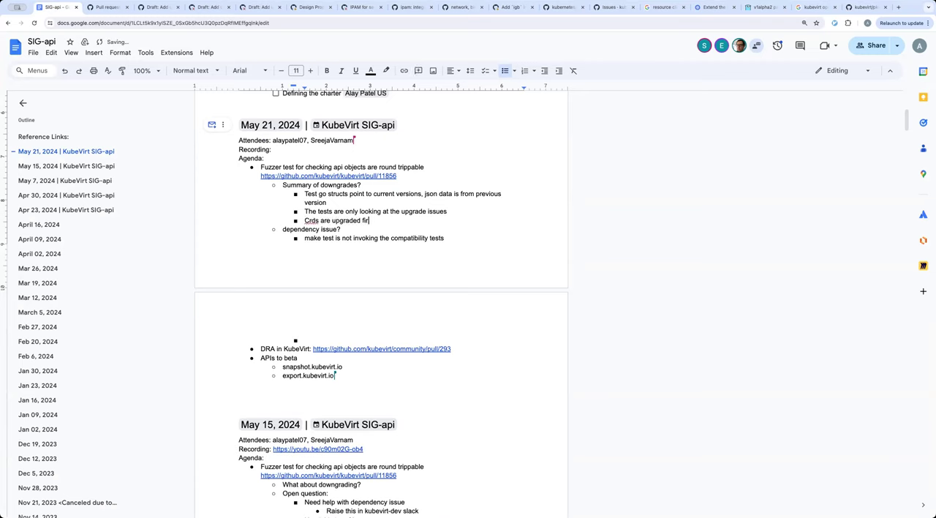
type("st.")
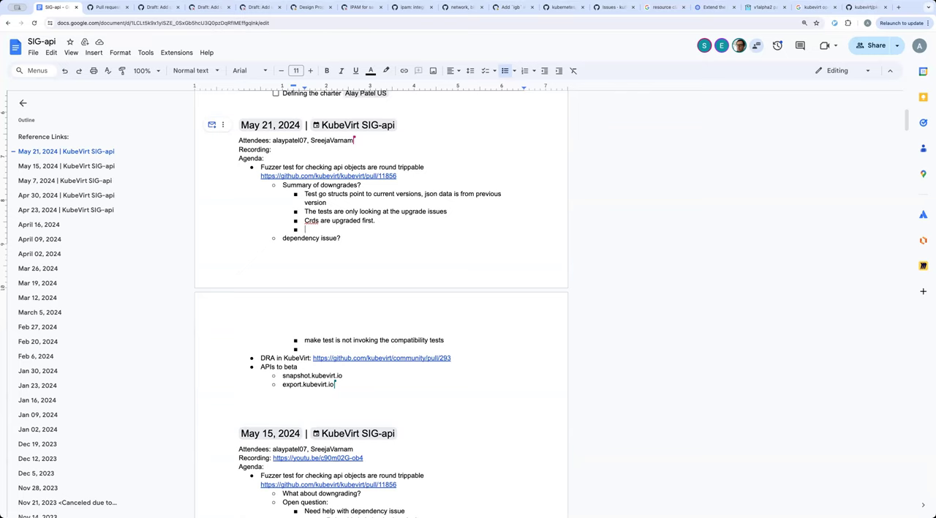
left_click(304, 229)
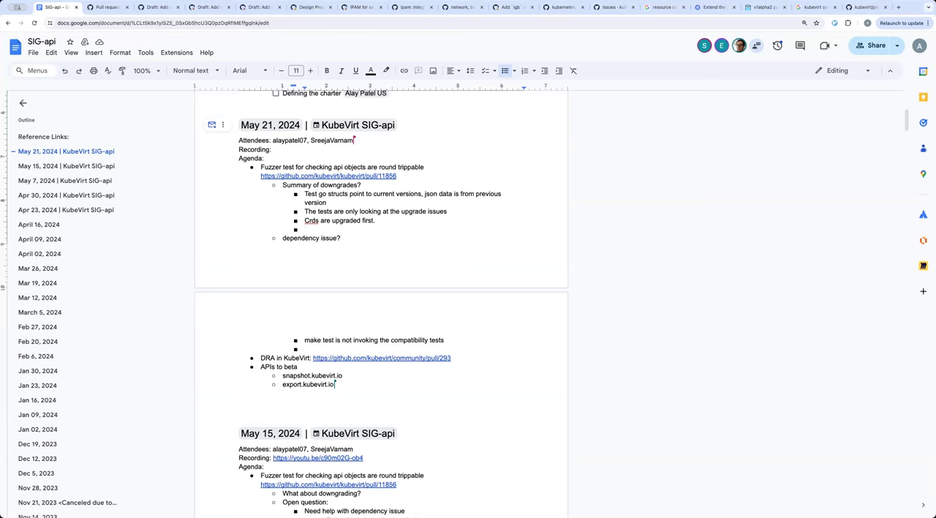
left_click(304, 230)
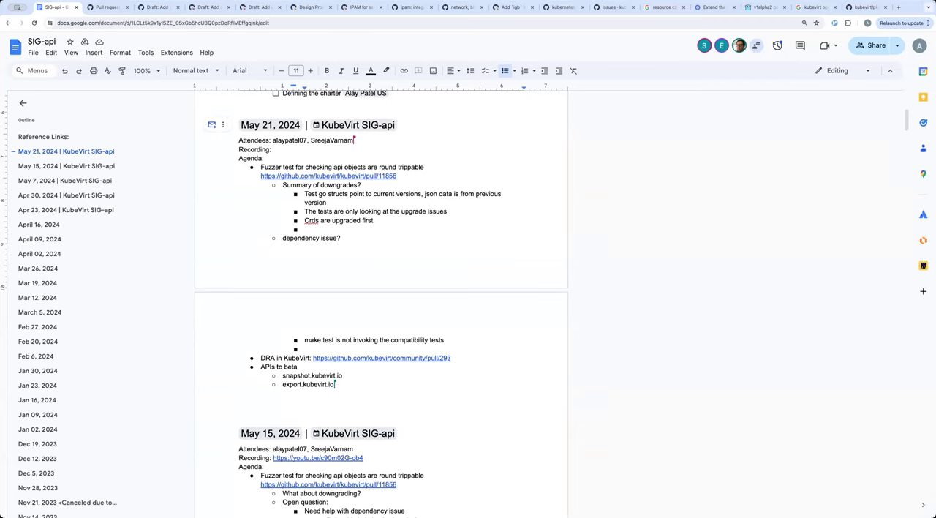
left_click(306, 228)
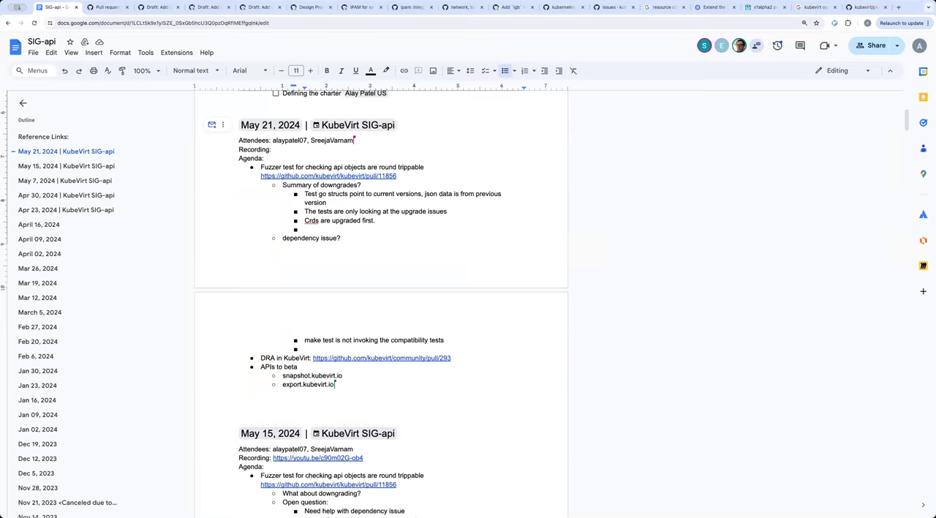
- Write the scenario: upgrade blocked right after creating the CRD
type("Scen")
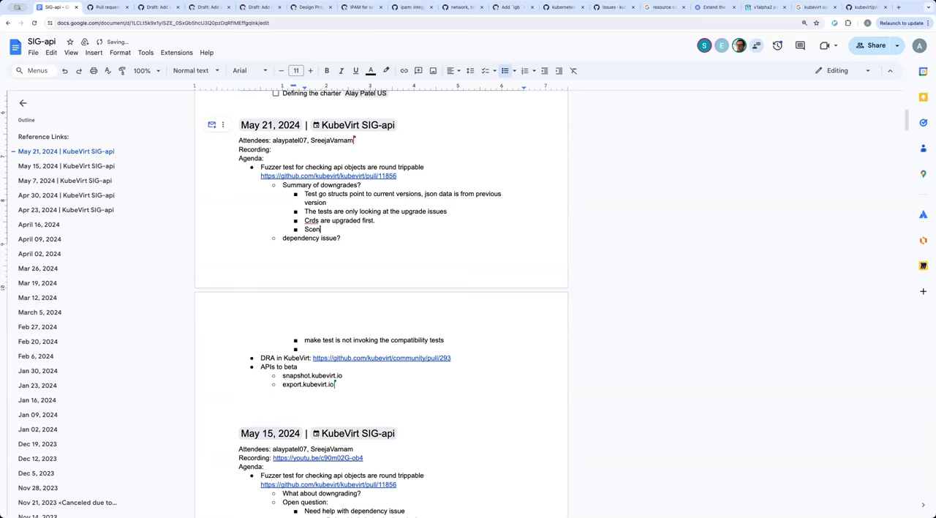
type("ario:")
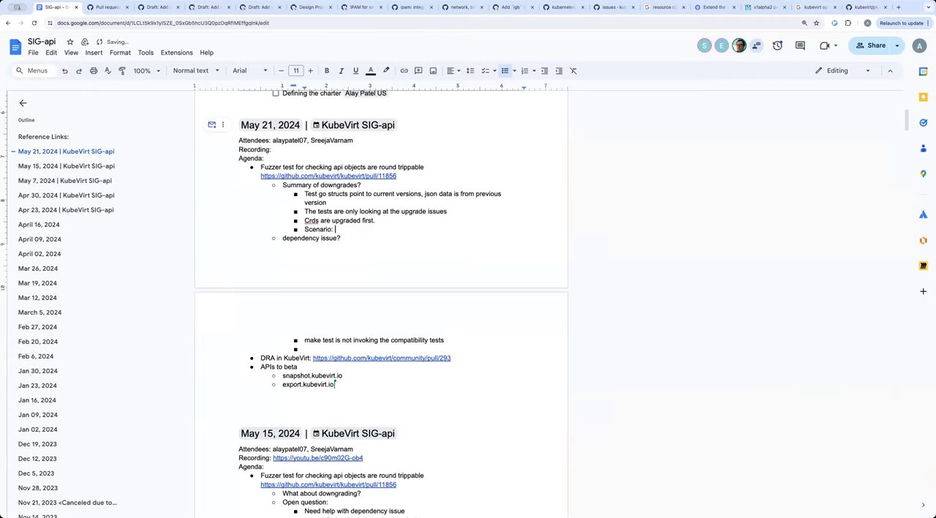
type("create")
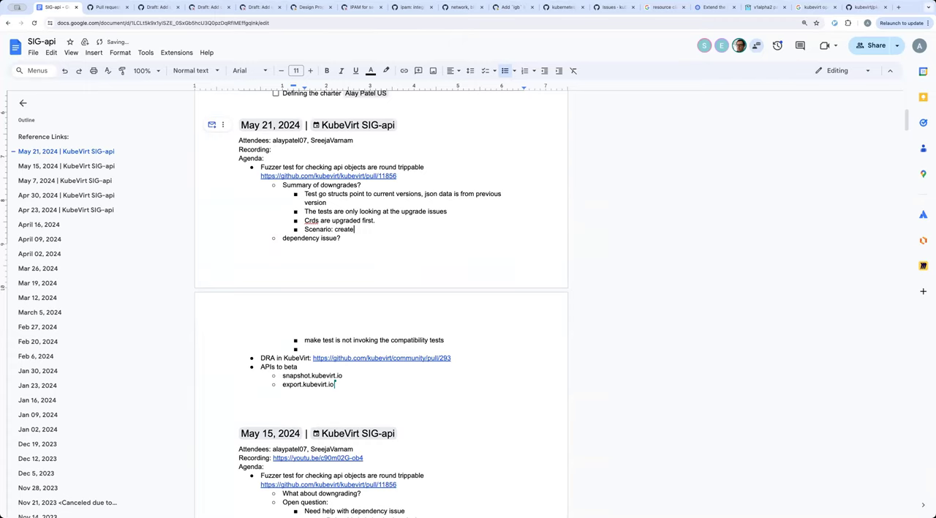
type("upg")
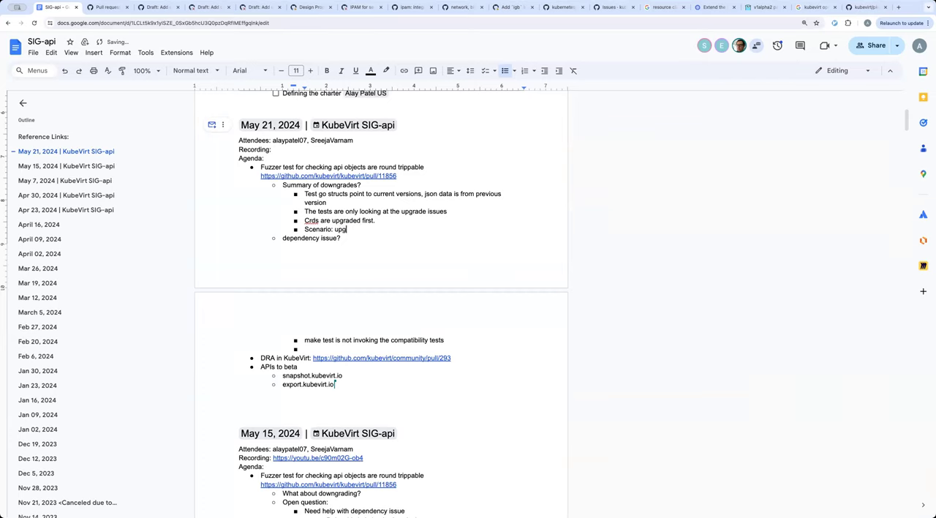
type("rade blocked r")
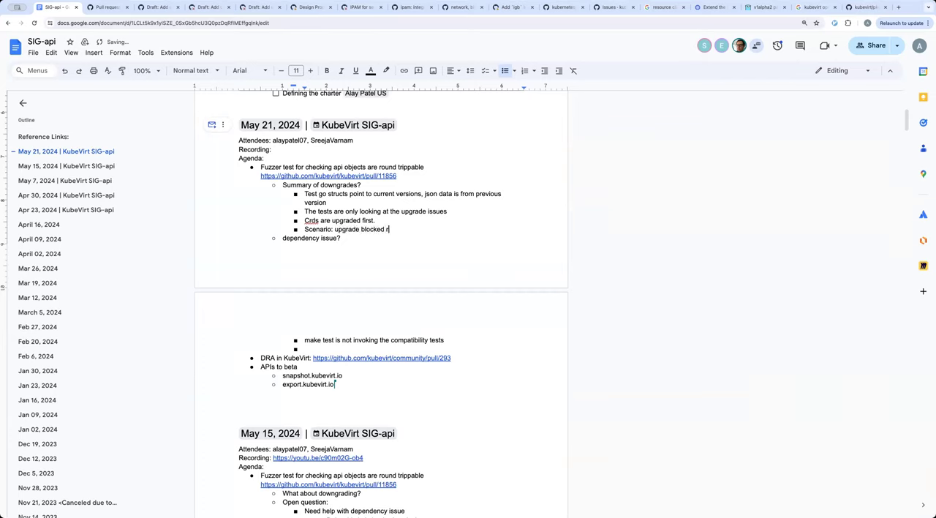
type("right af")
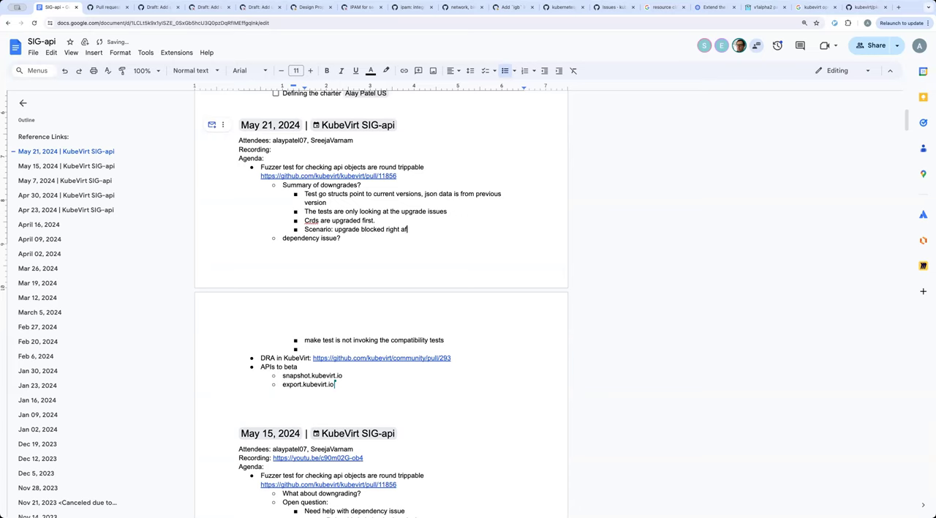
type("er")
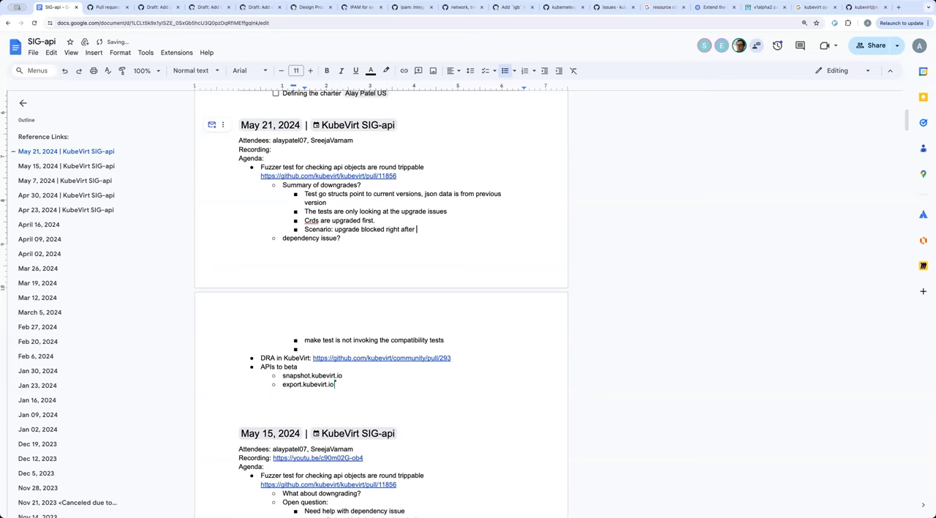
type("creating the C")
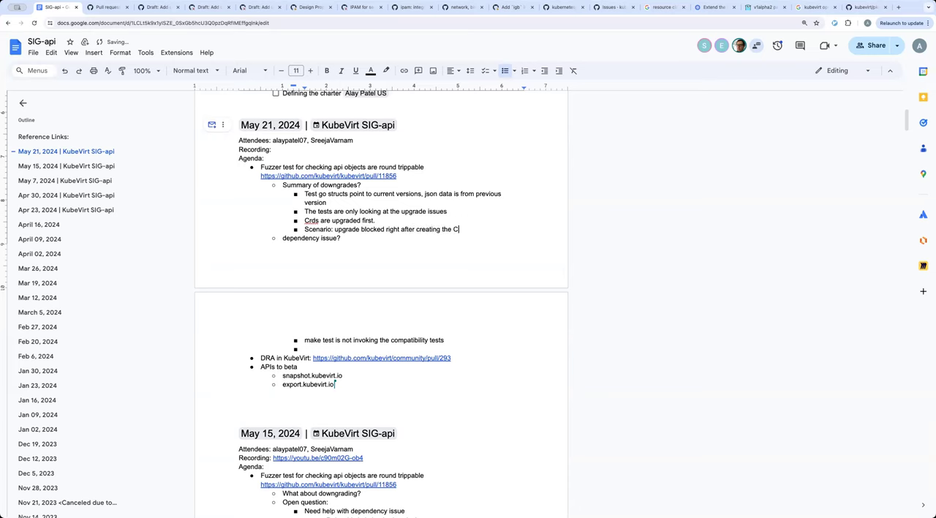
type("RD.")
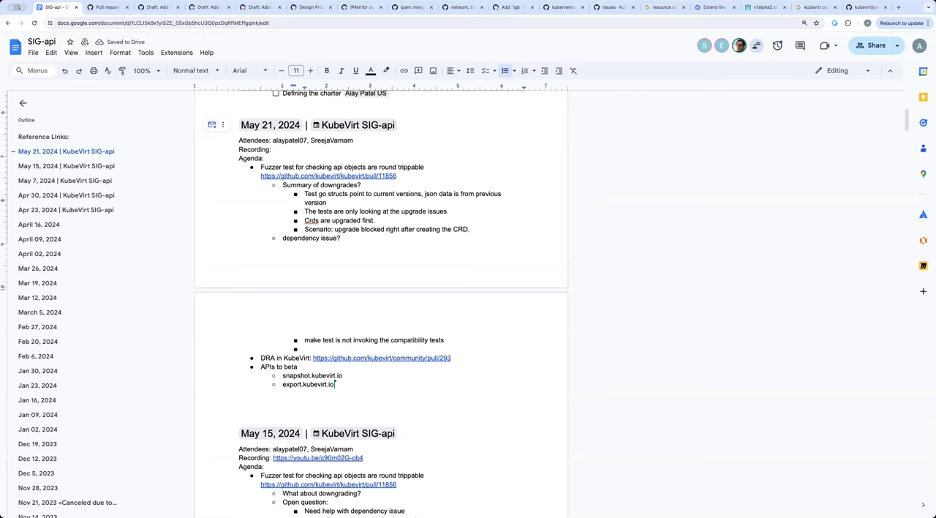
- Add 'Admin needs to abort the upgrade', ask 'Is this a valid supported scenario?', and begin 'If this is somehow'
type("Admin needs to abort the upgrade")
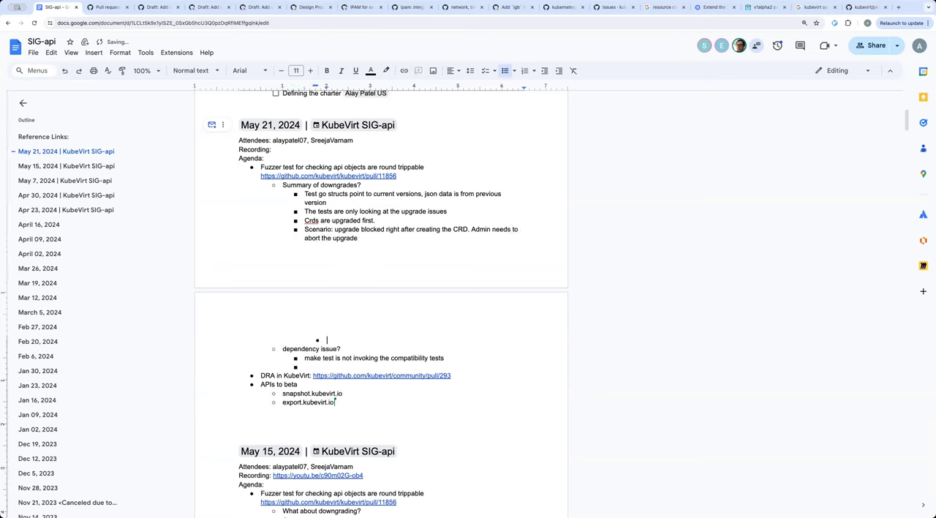
type("Is this a val")
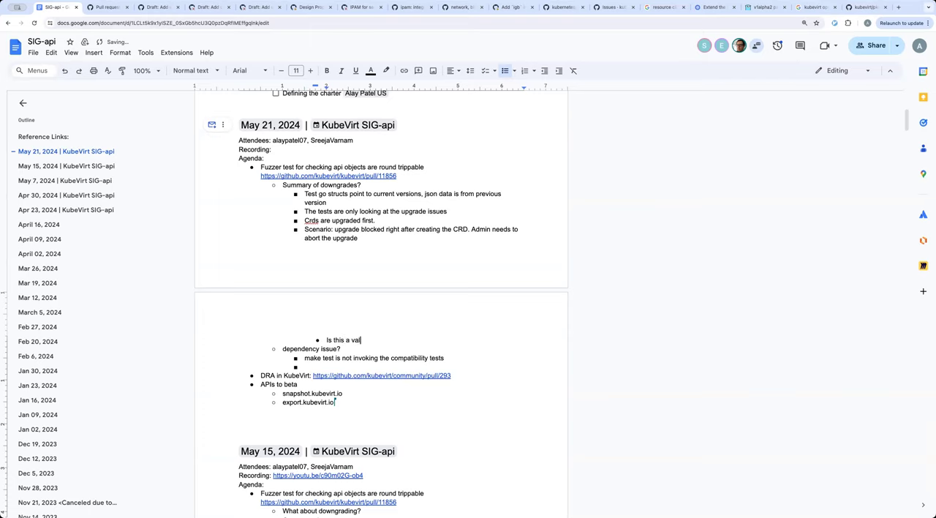
type("id")
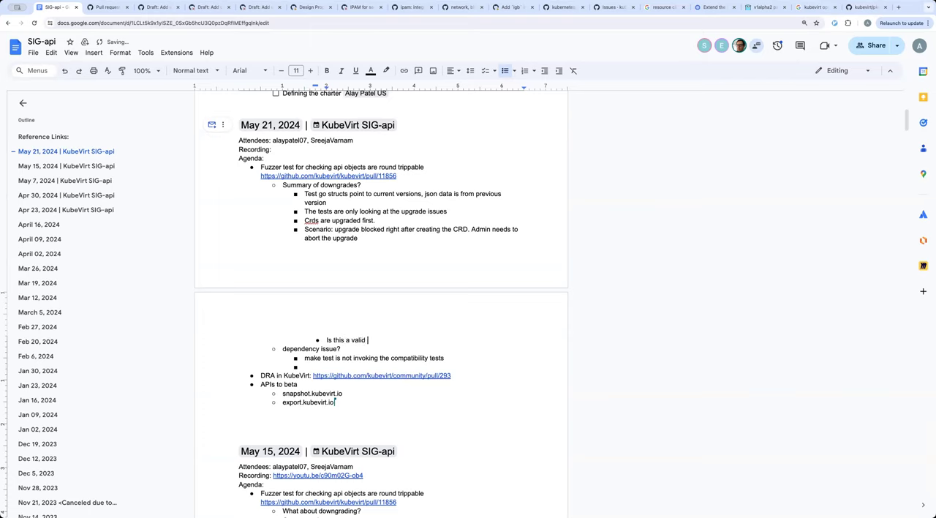
type("supported sc")
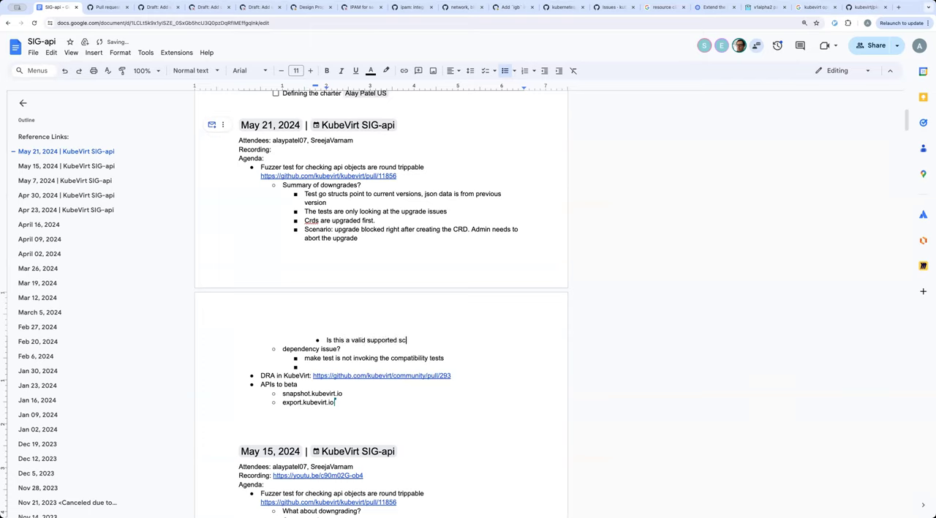
type("enario")
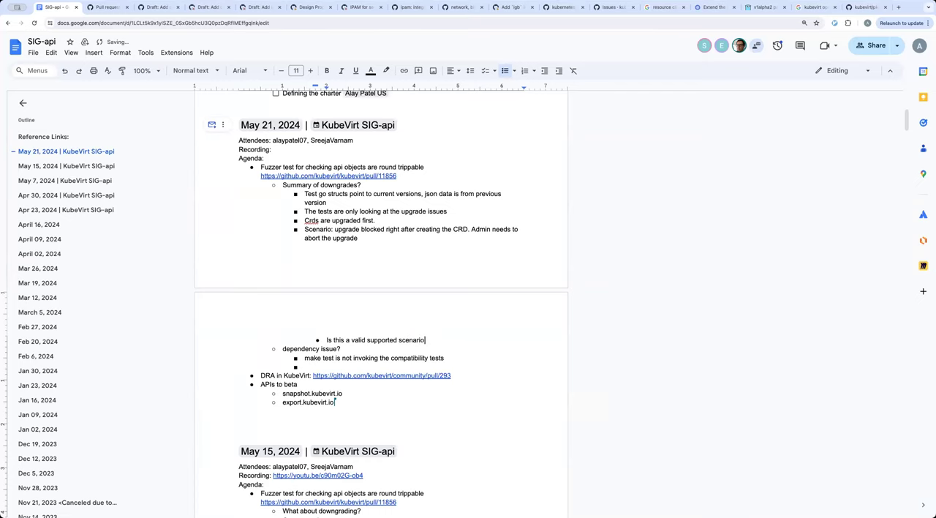
key("enter")
type("If this is som")
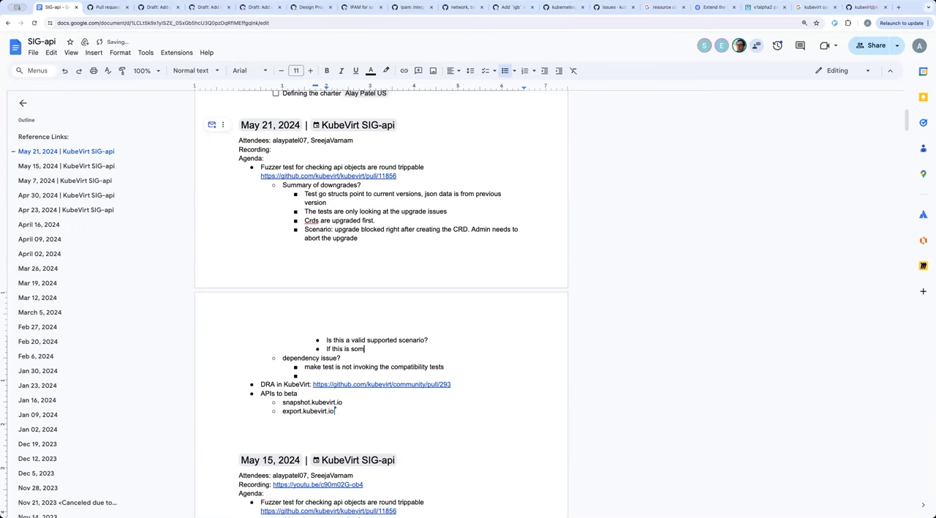
type("ehow")
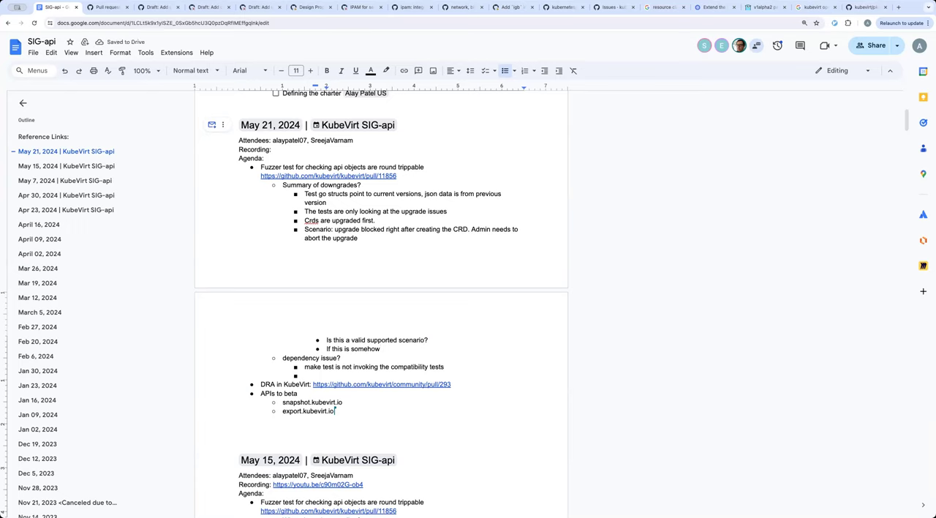
- Finish the nested follow-up bullet so it reads 'If this is somehow testable?'
type("testable?")
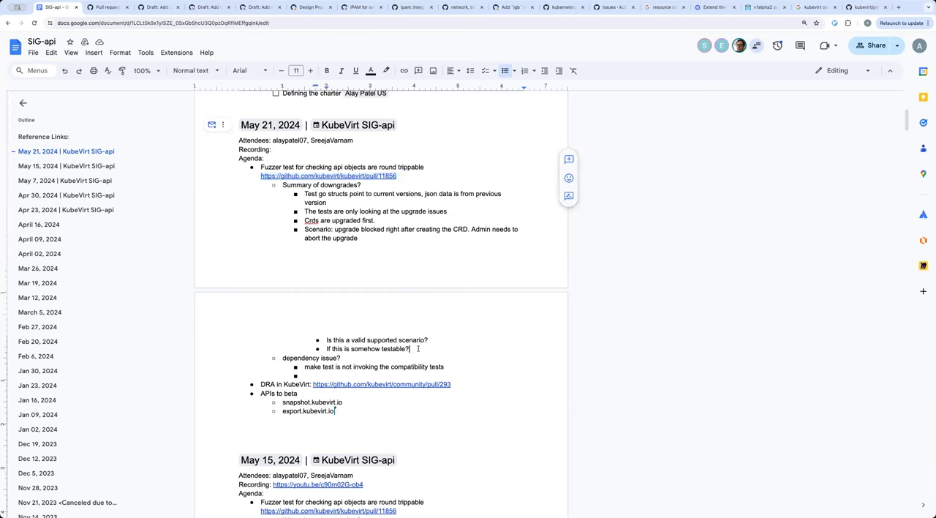
mouse_move(333, 293)
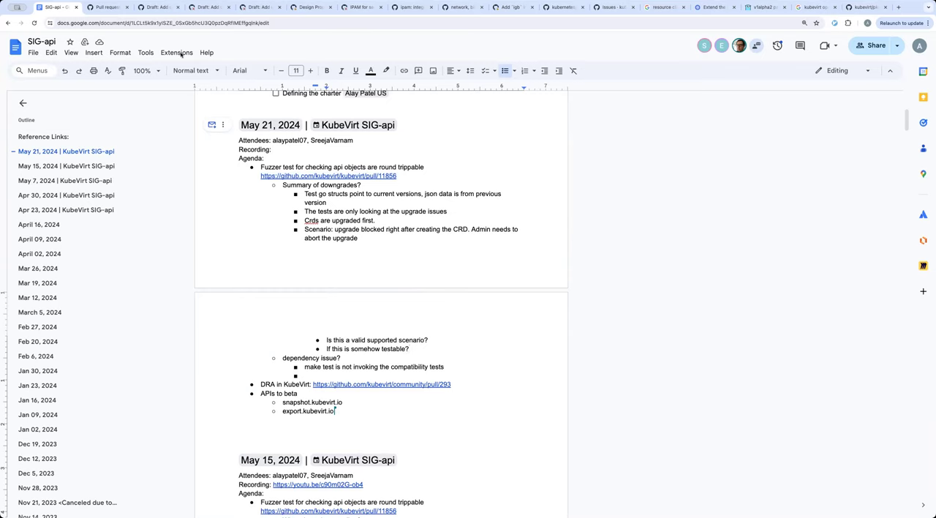
mouse_move(158, 6)
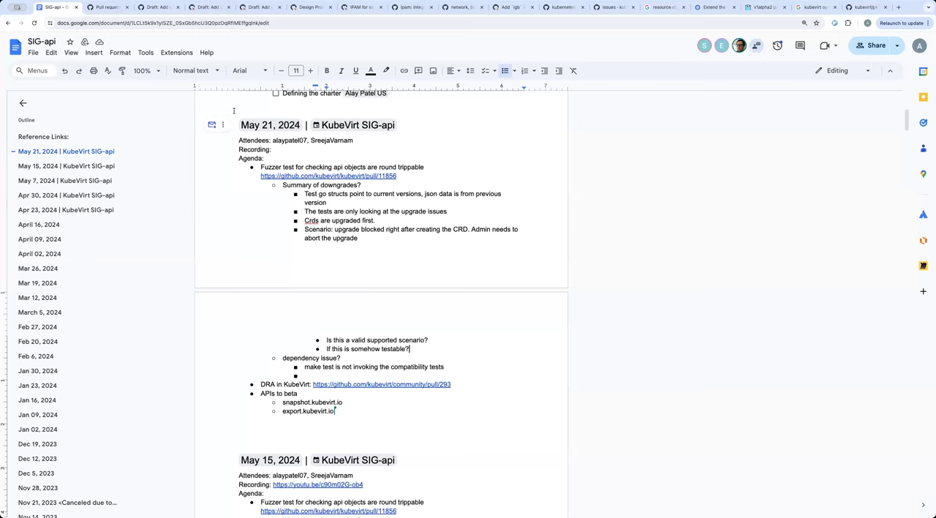
mouse_move(489, 225)
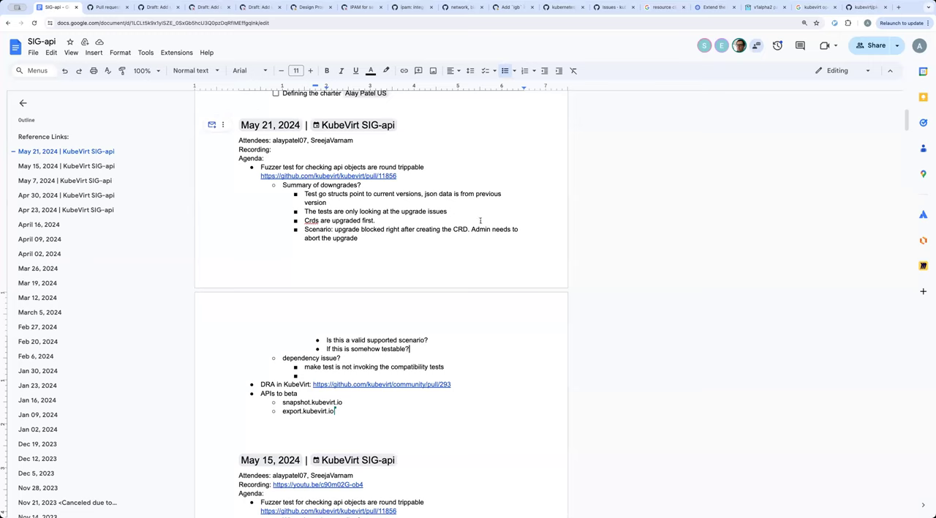
mouse_move(457, 225)
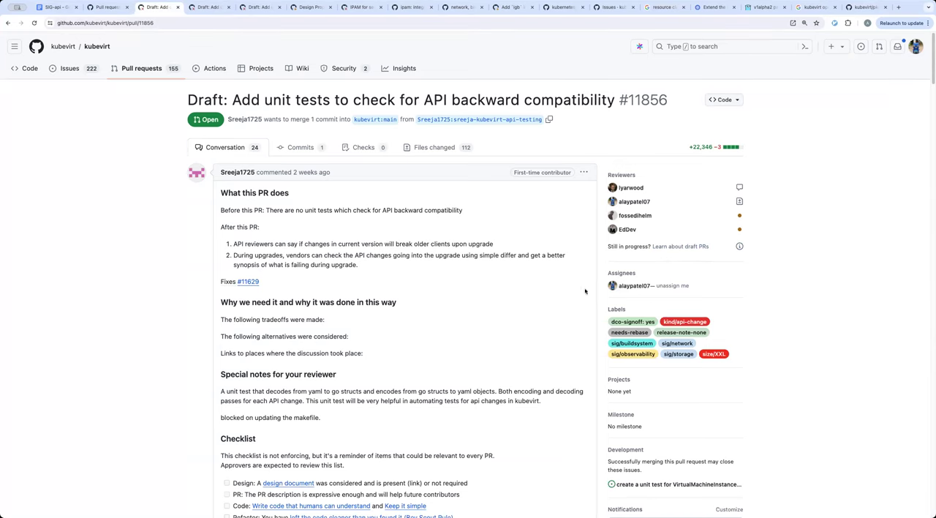
- Scroll the PR #11856 Conversation timeline down to the Review requested section, unsuccessful checks and merge conflicts
scroll("down", 3)
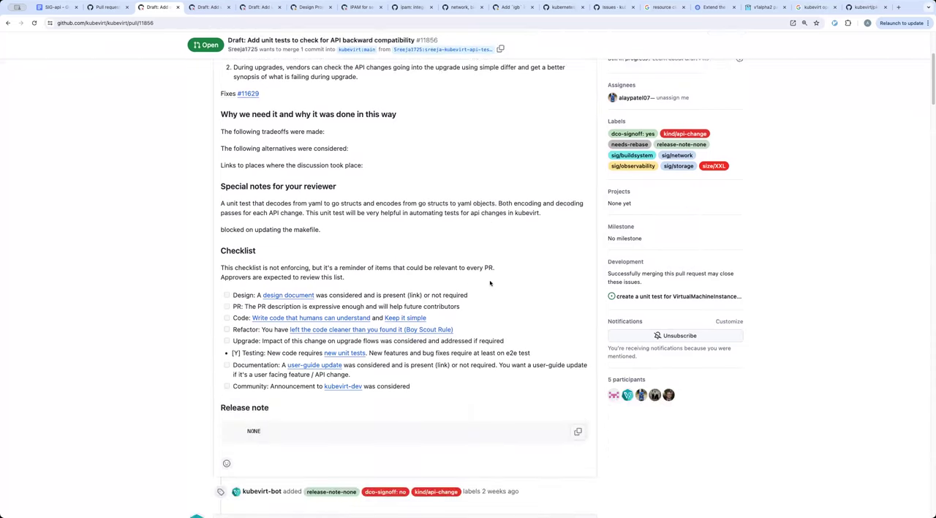
scroll("down", 3)
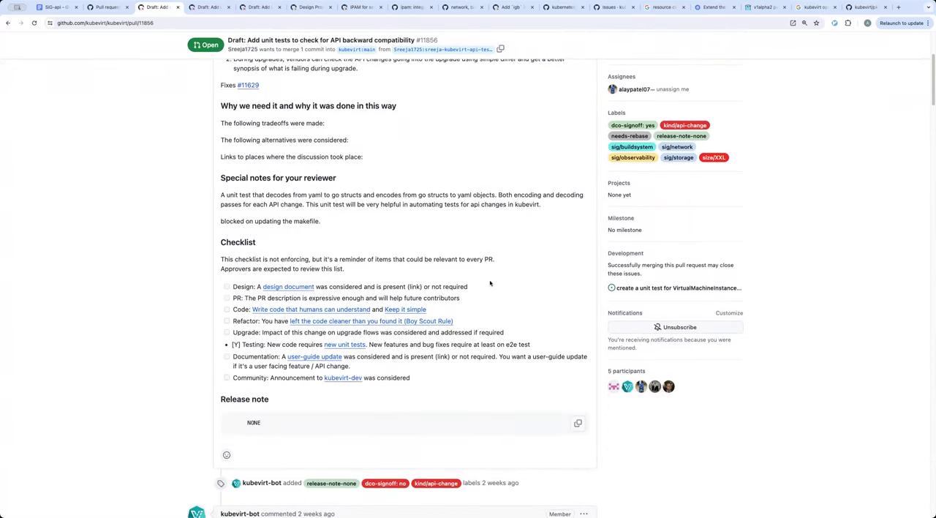
scroll("up", 3)
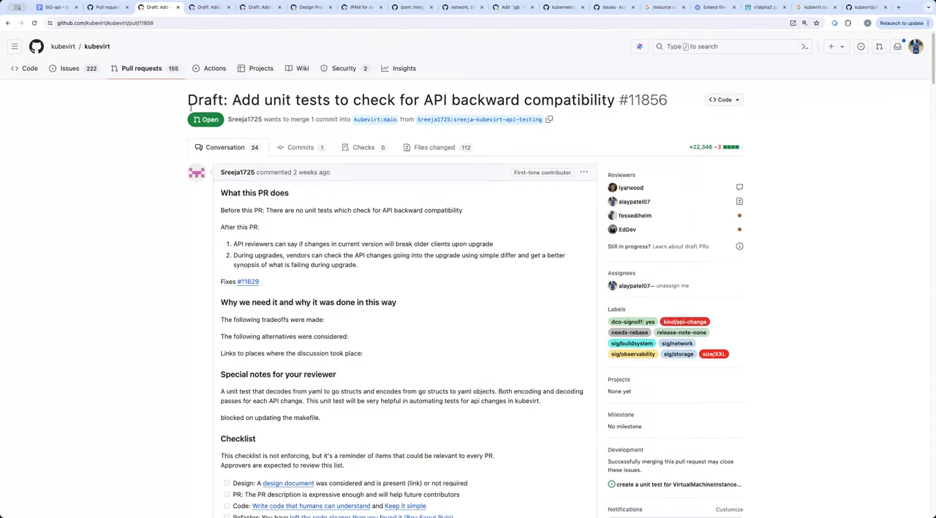
mouse_move(108, 7)
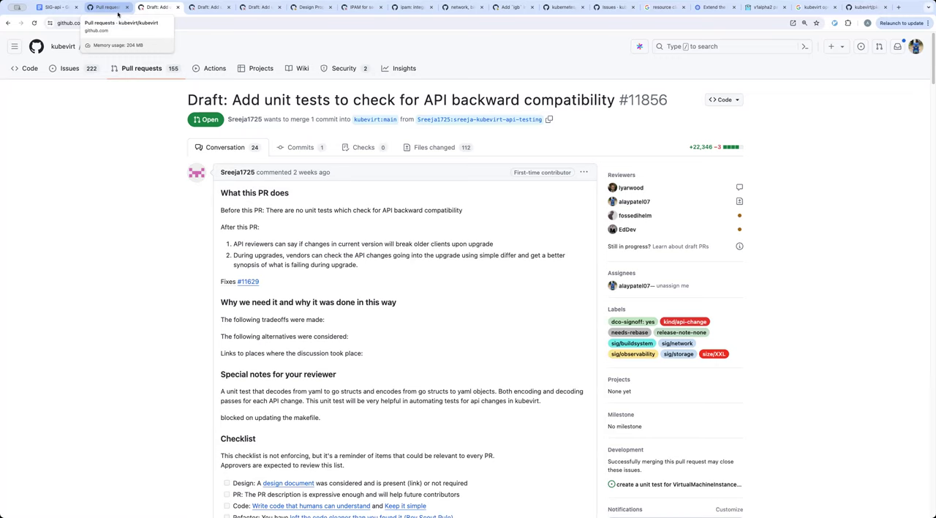
mouse_move(134, 146)
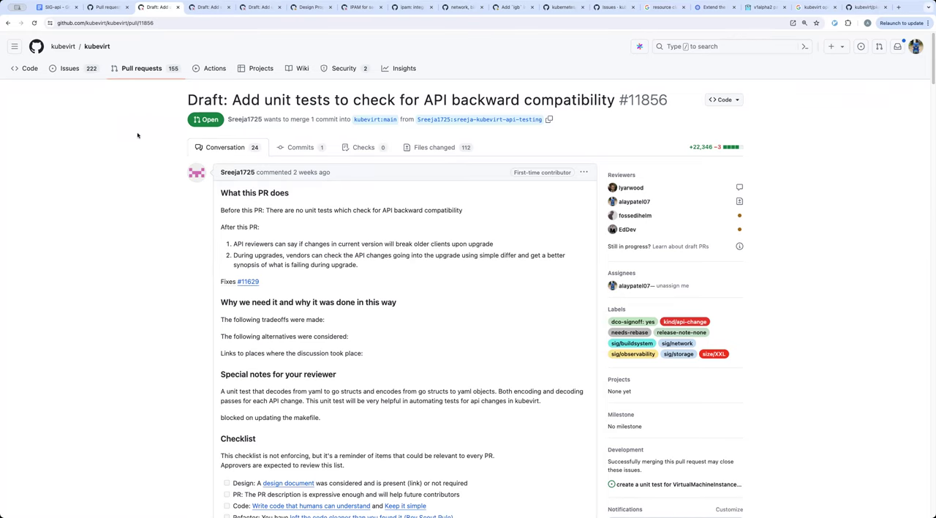
scroll("down", 3)
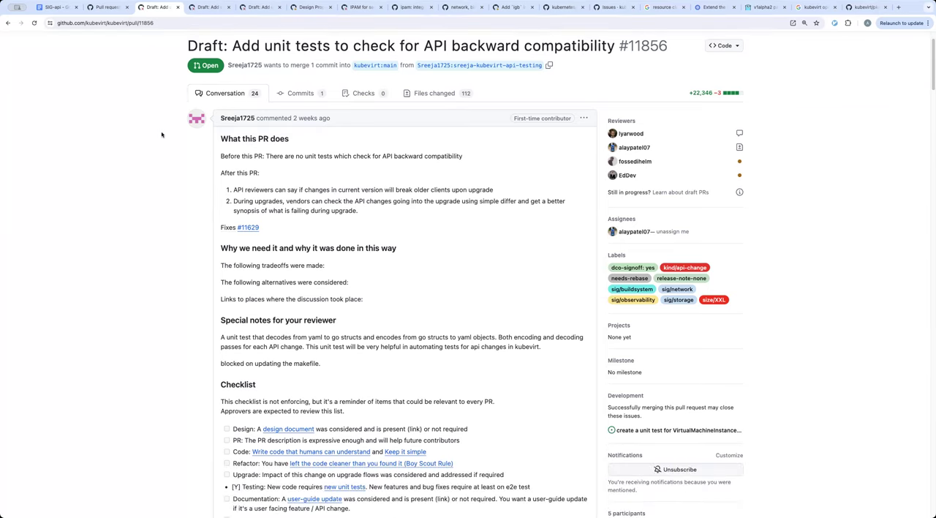
scroll("down", 3)
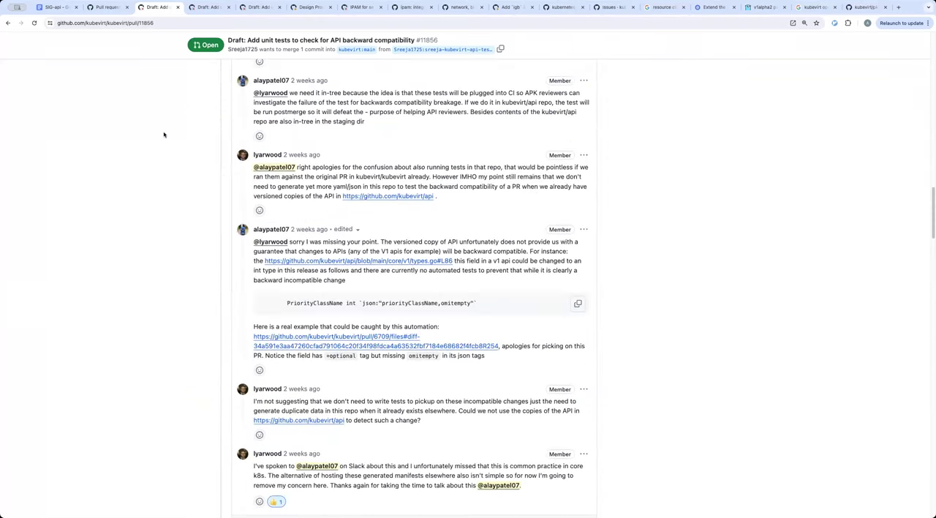
scroll("down", 3)
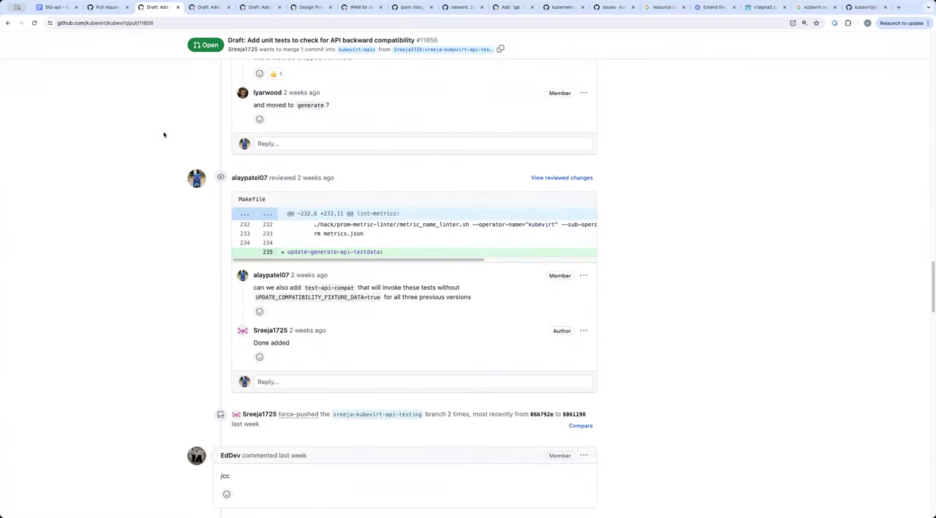
scroll("down", 3)
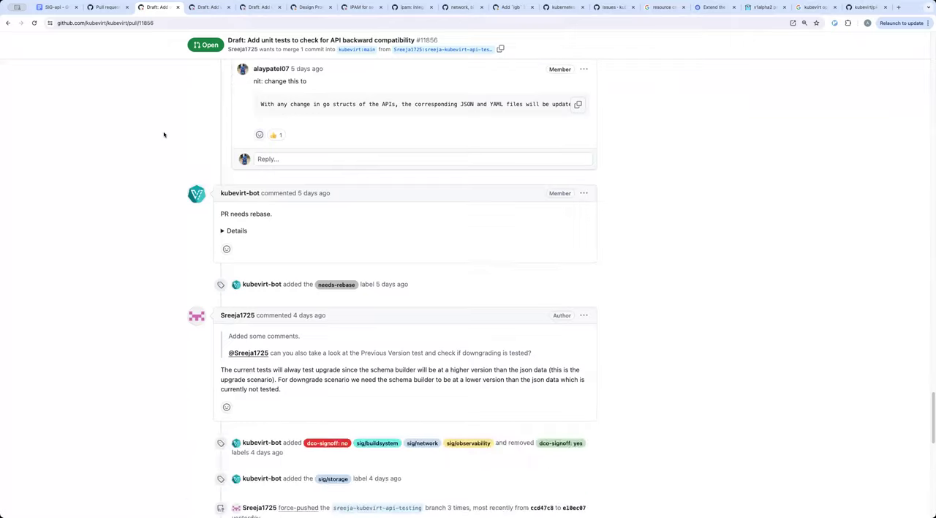
scroll("down", 3)
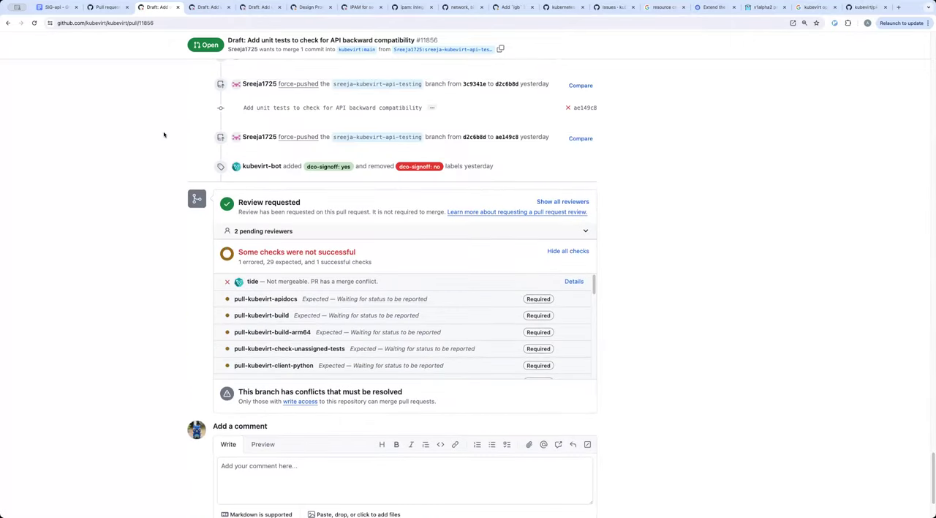
scroll("up", 3)
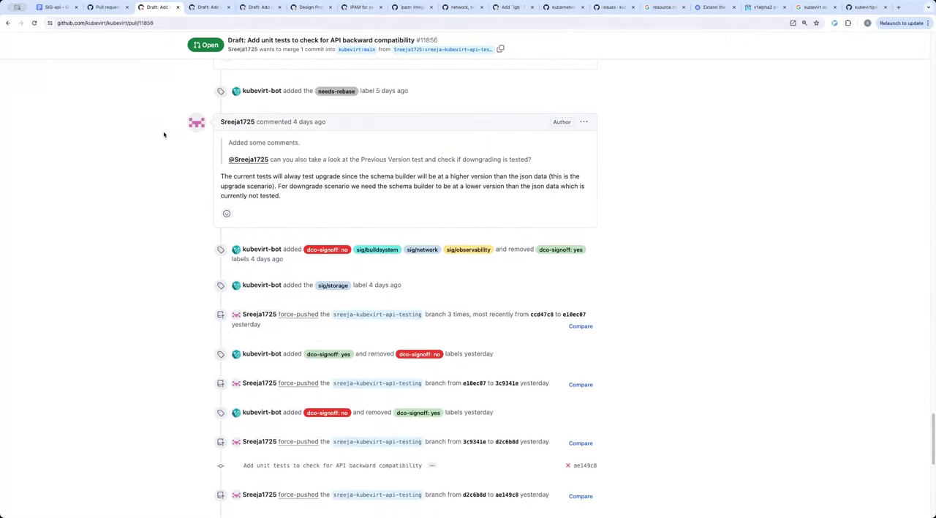
scroll("down", 3)
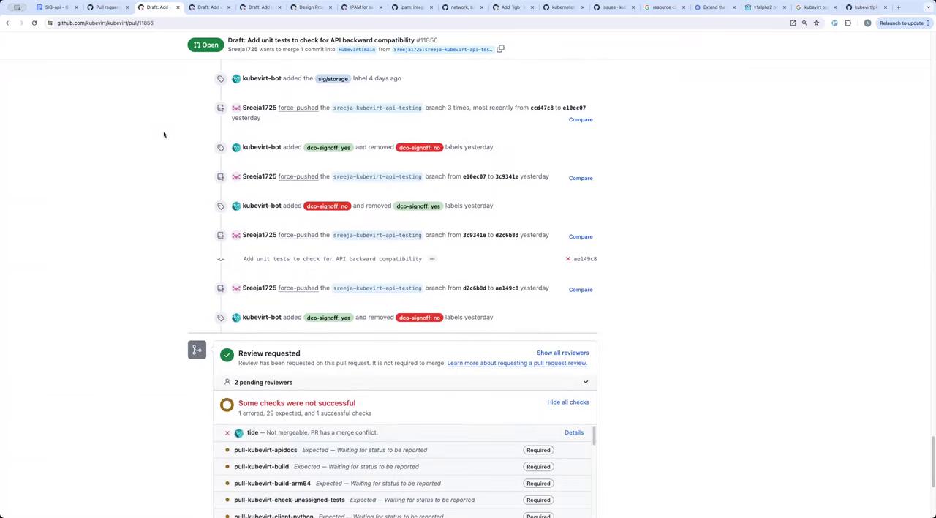
scroll("down", 3)
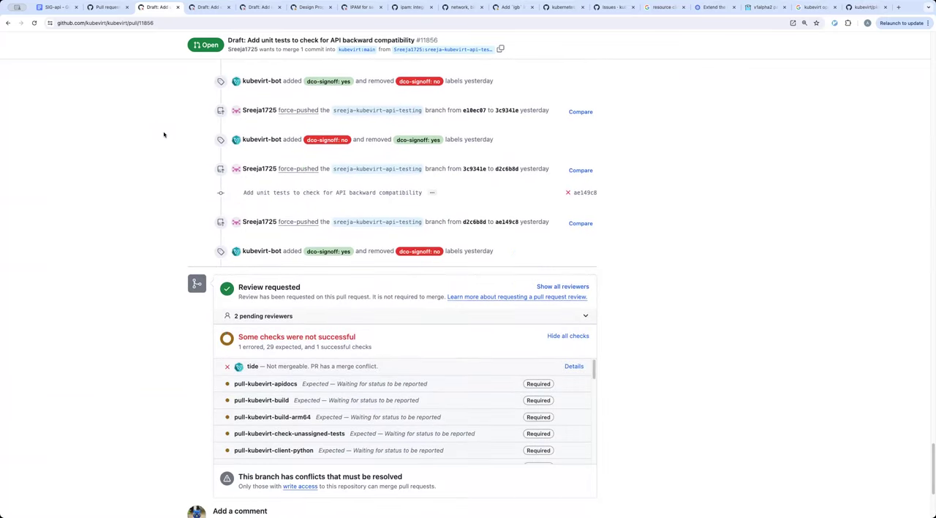
scroll("down", 3)
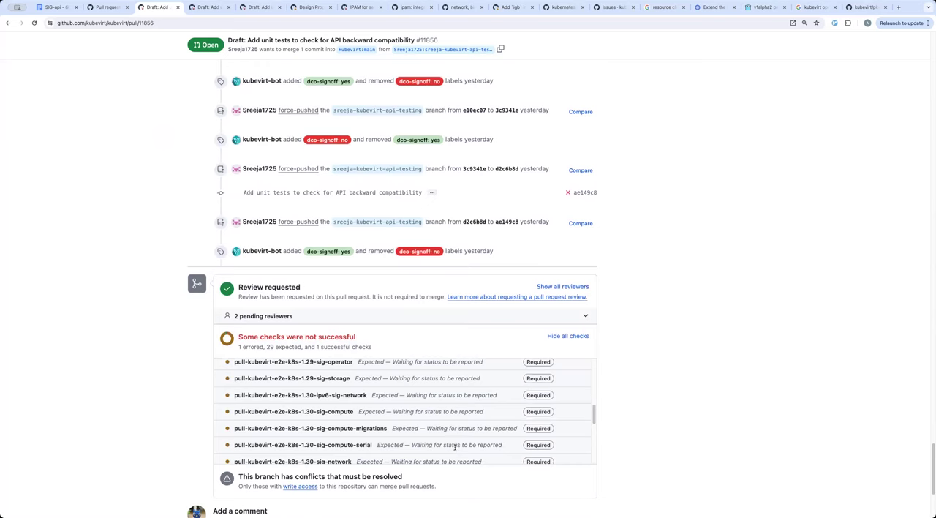
scroll("down", 3)
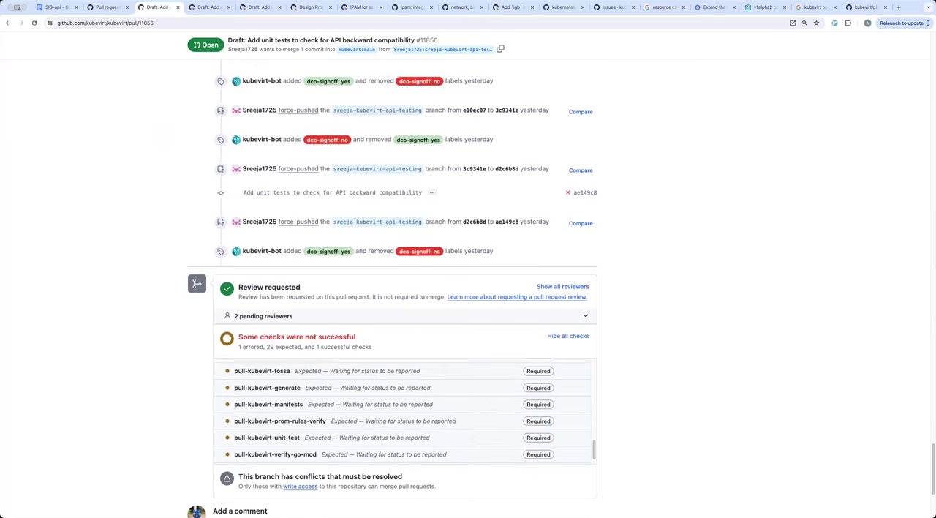
scroll("down", 3)
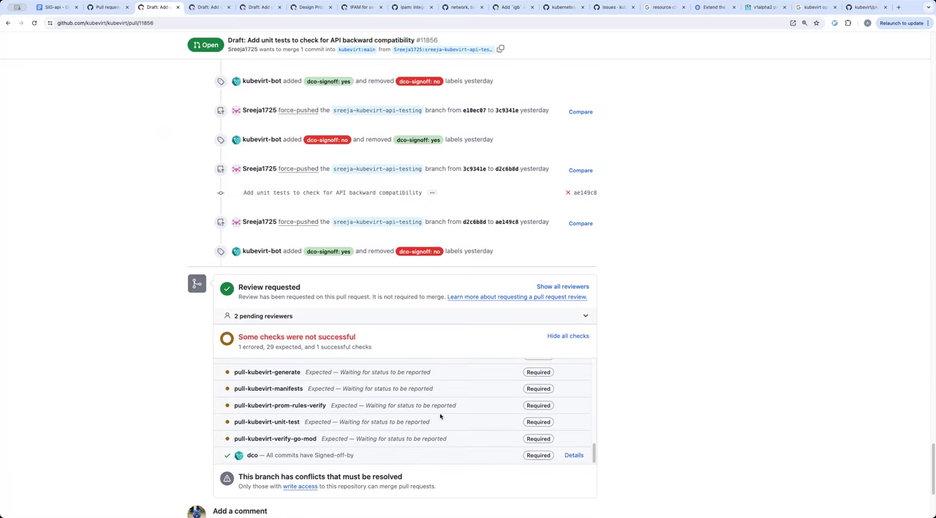
mouse_move(11, 35)
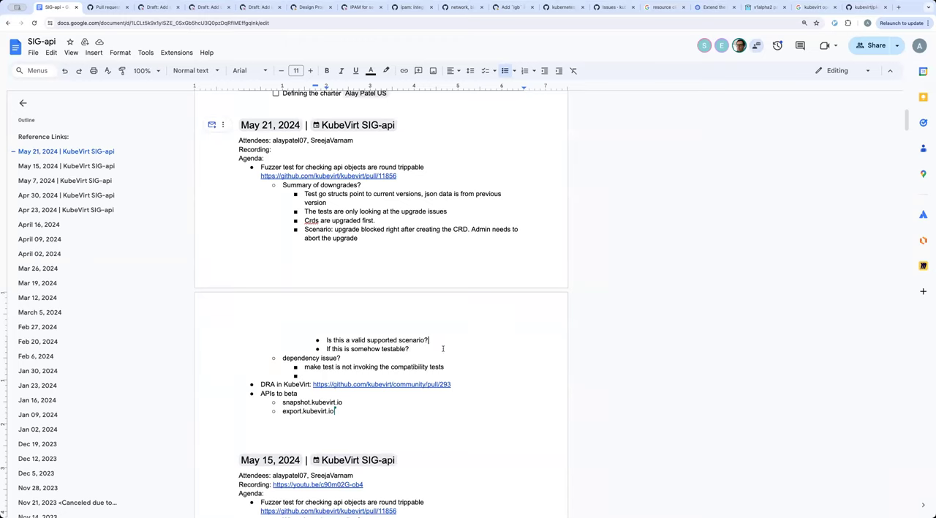
mouse_move(345, 375)
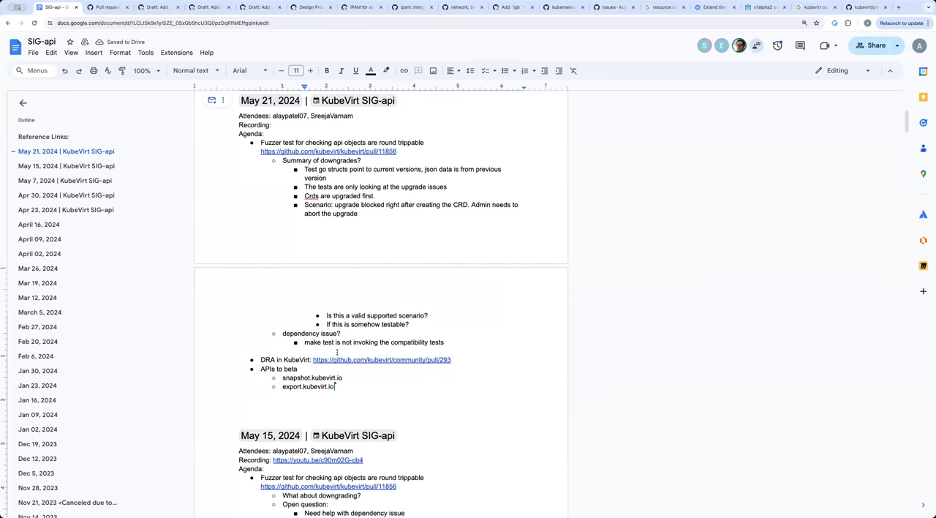
- Add a sub-bullet 'AI: rebase and add' under the dependency-issue item in the May 21 notes
key("enter")
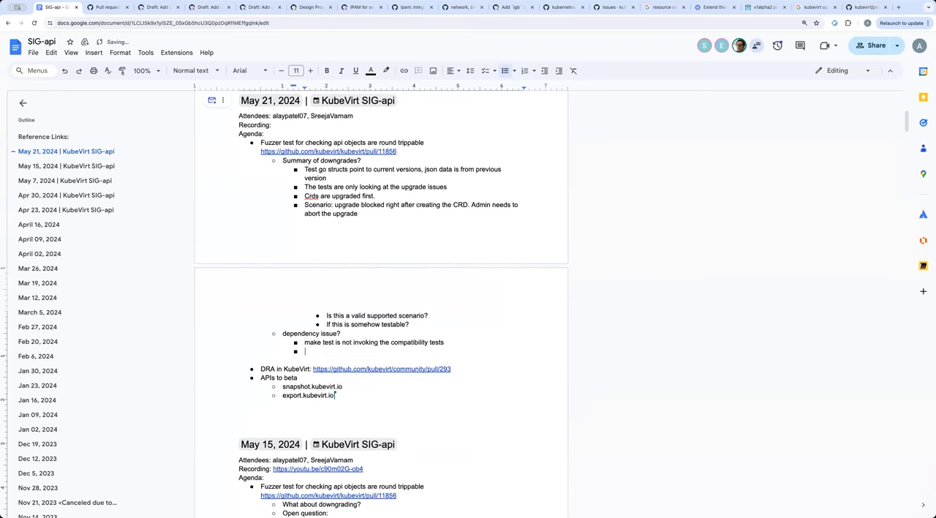
type("rebase")
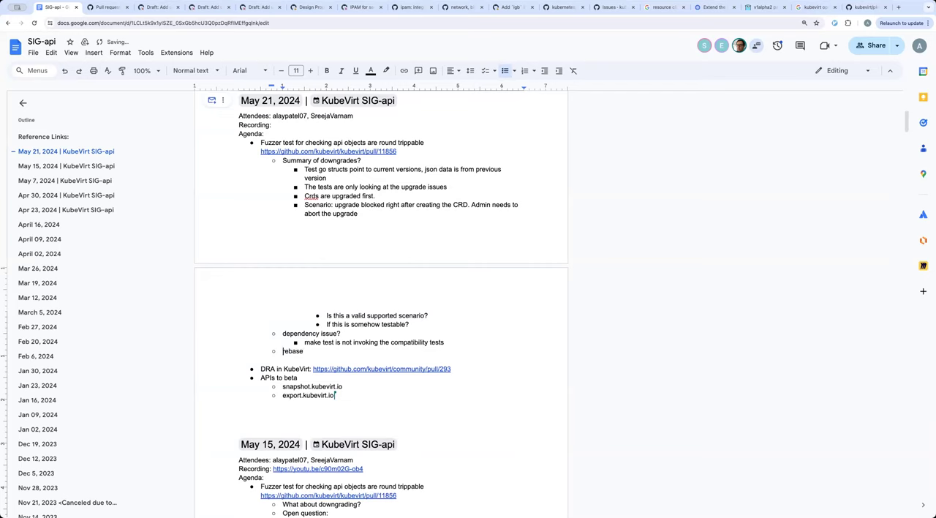
type("AI:")
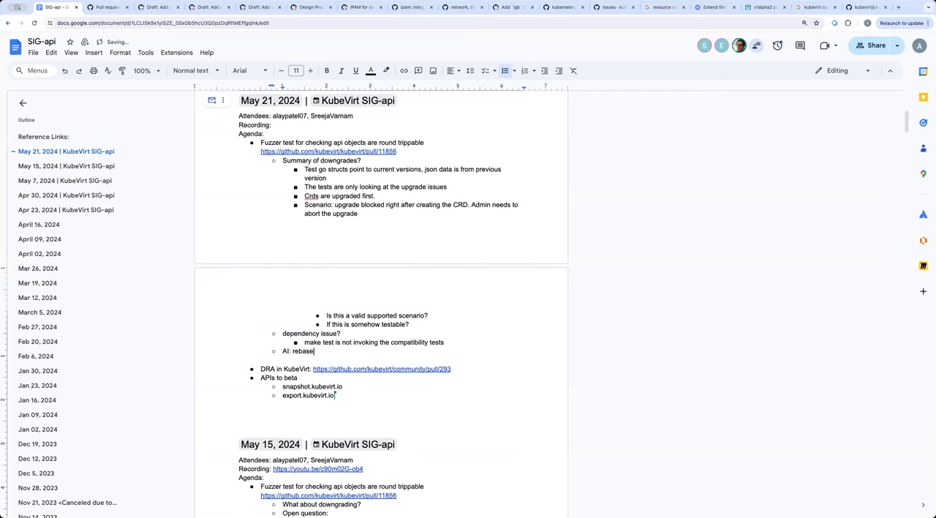
type("and add")
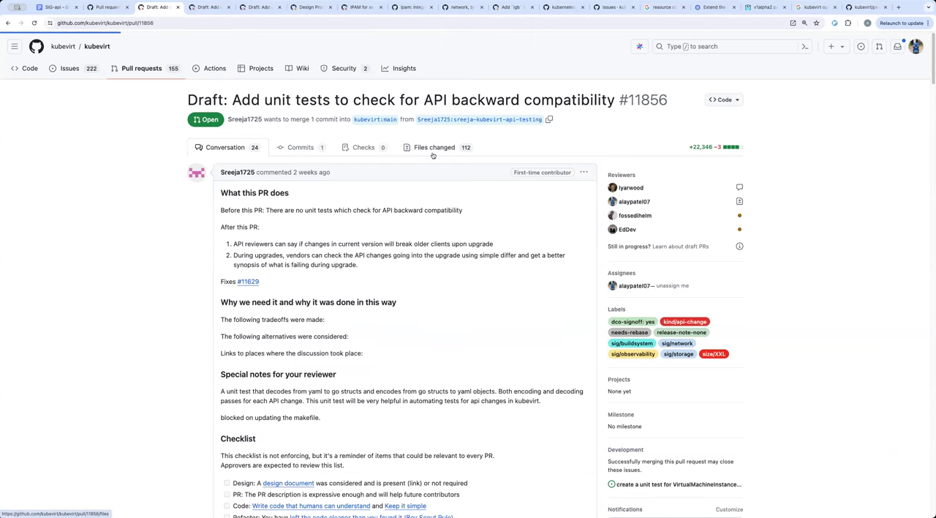
- Show PR #11856's Files changed view and look through the Makefile and go.mod diffs
left_click(435, 147)
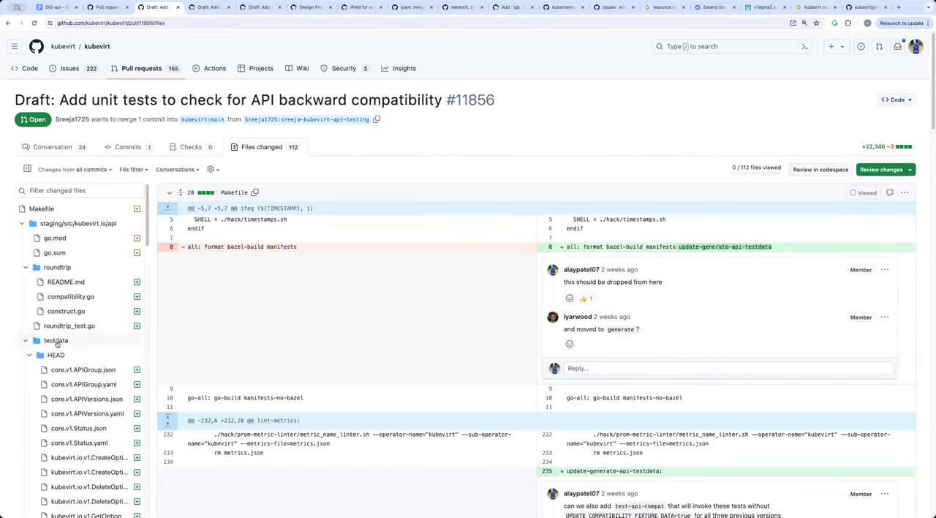
scroll("down", 3)
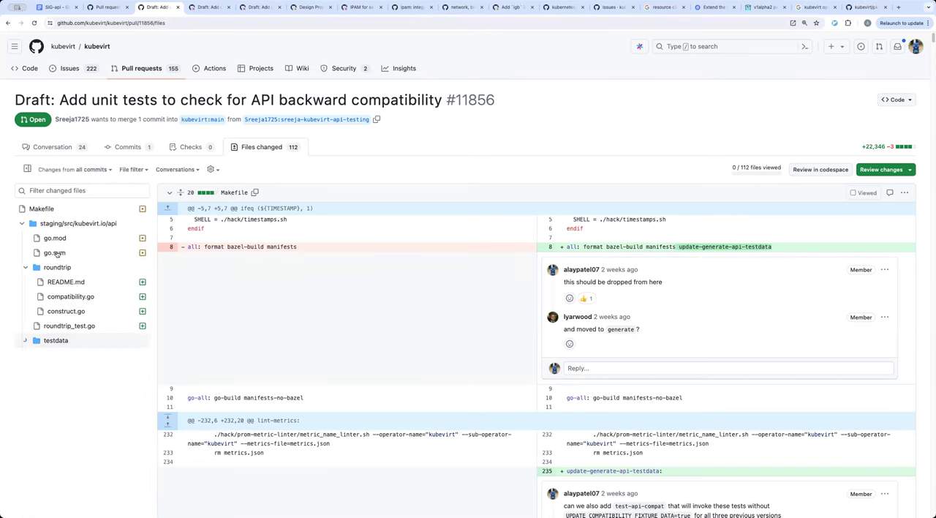
scroll("down", 3)
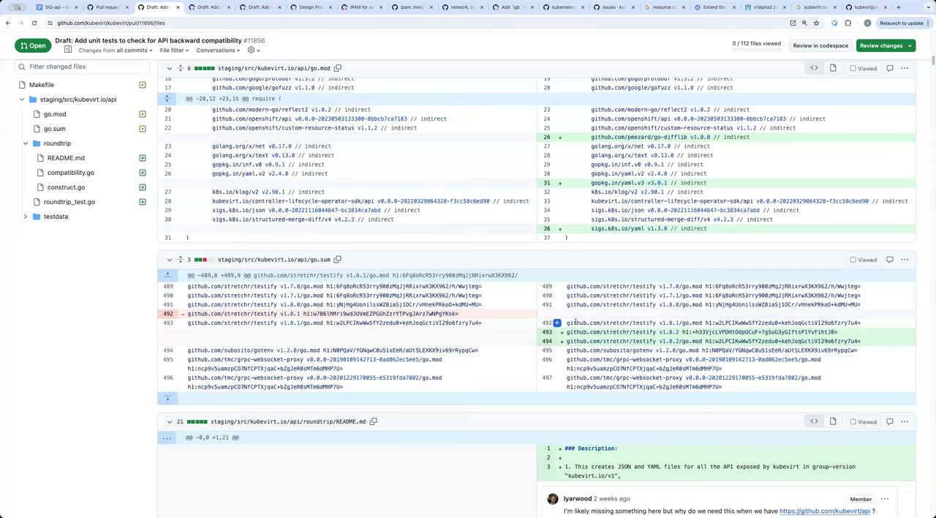
scroll("up", 3)
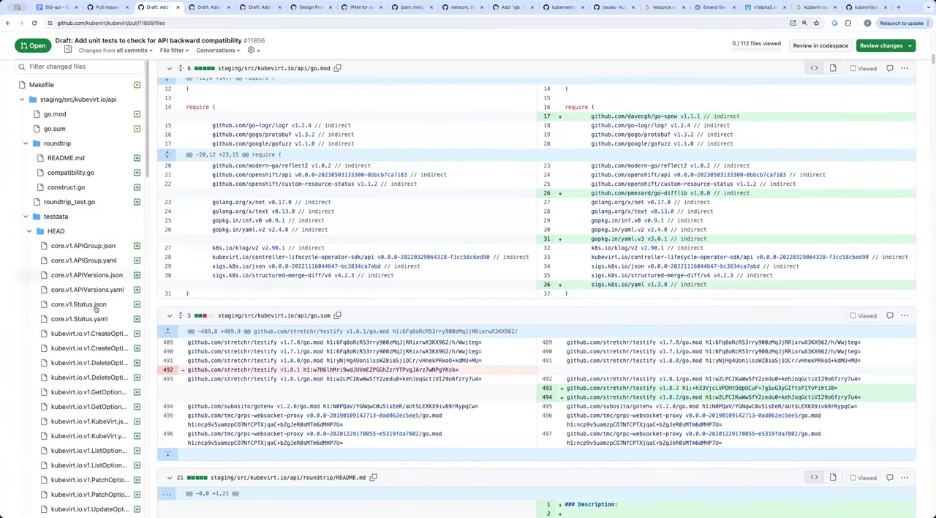
scroll("down", 3)
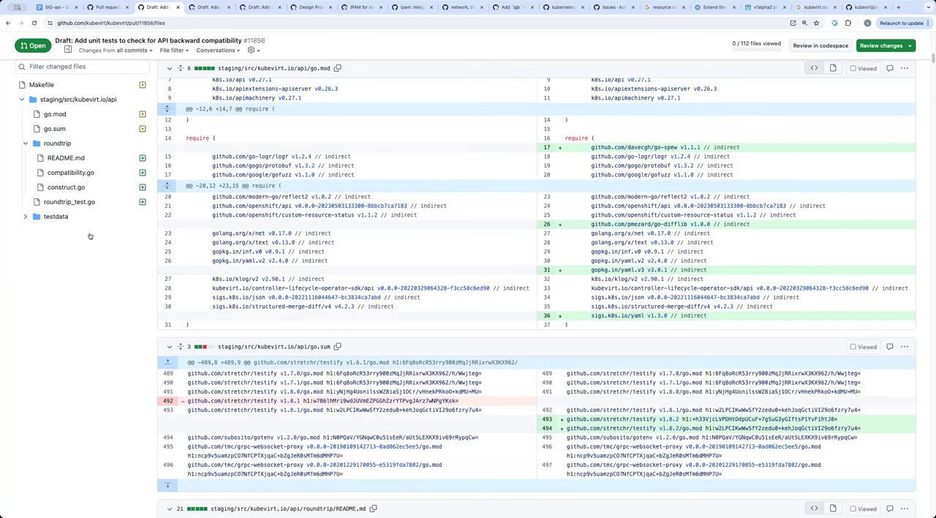
mouse_move(303, 237)
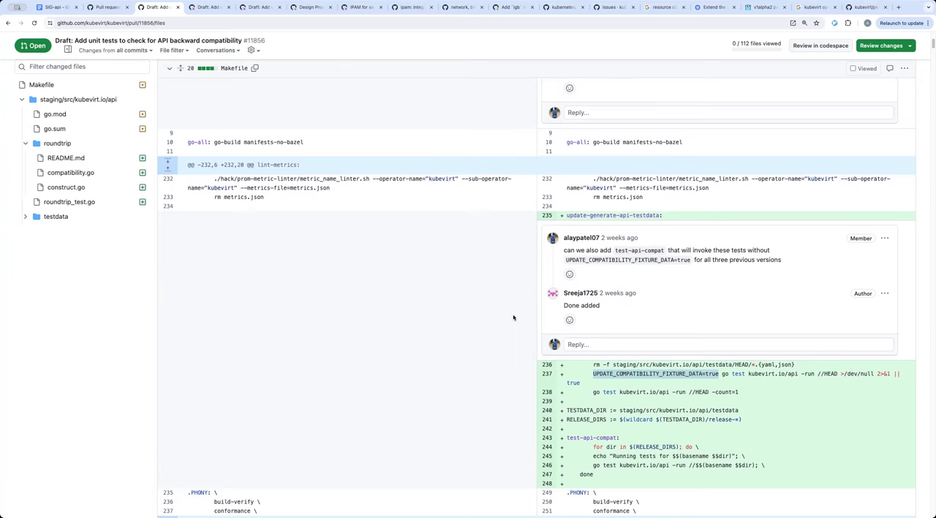
- Leave the Makefile review thread and jump to the roundtrip/README.md diff via the file tree
scroll("up", 3)
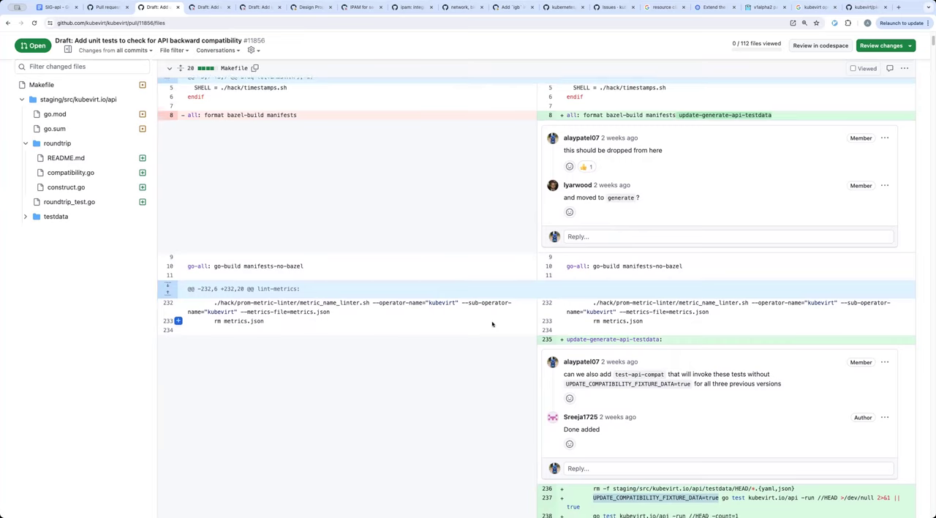
scroll("up", 3)
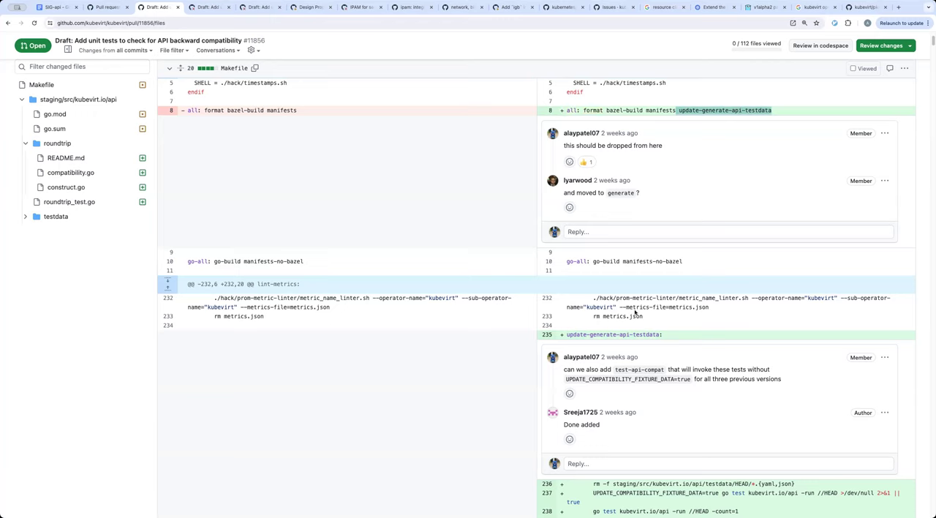
mouse_move(541, 310)
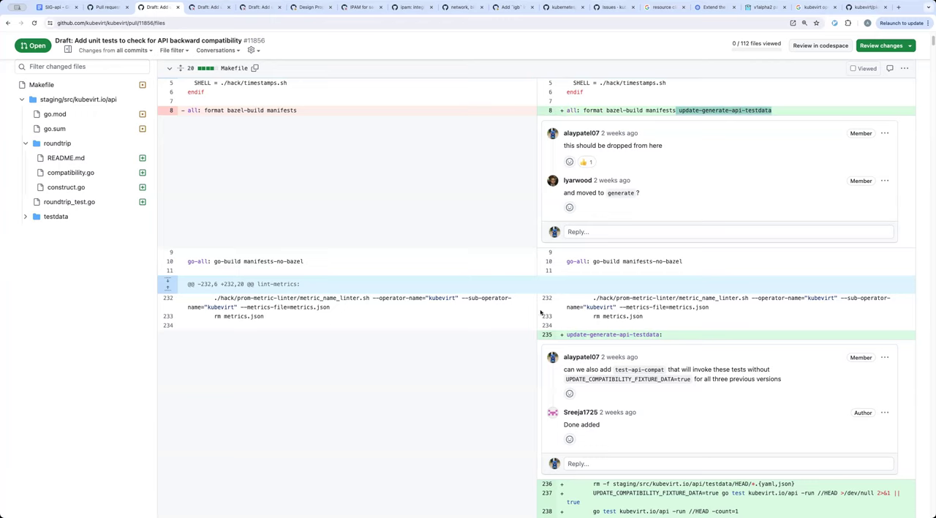
scroll("down", 3)
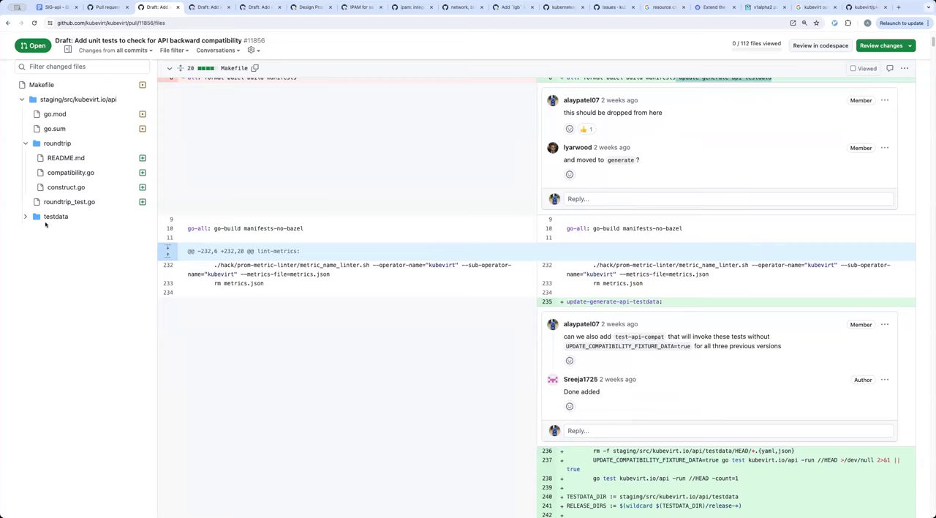
mouse_move(70, 225)
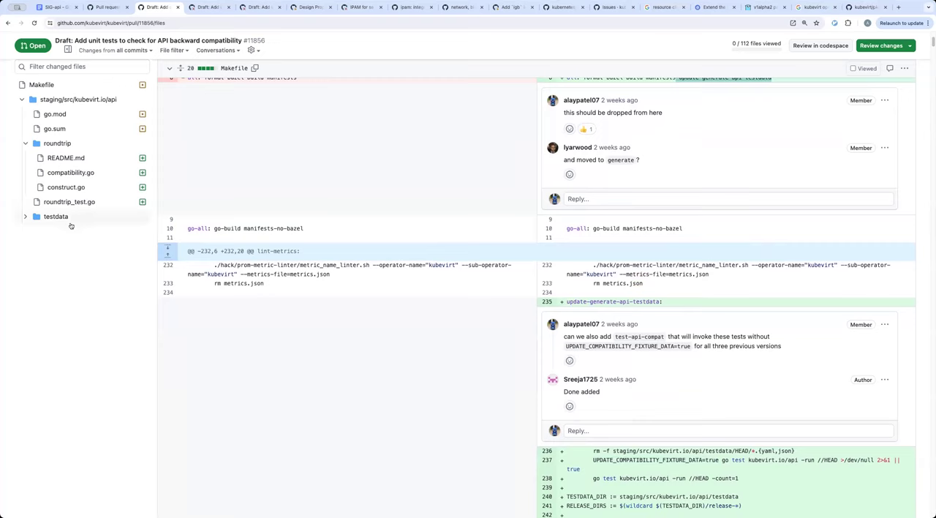
mouse_move(68, 228)
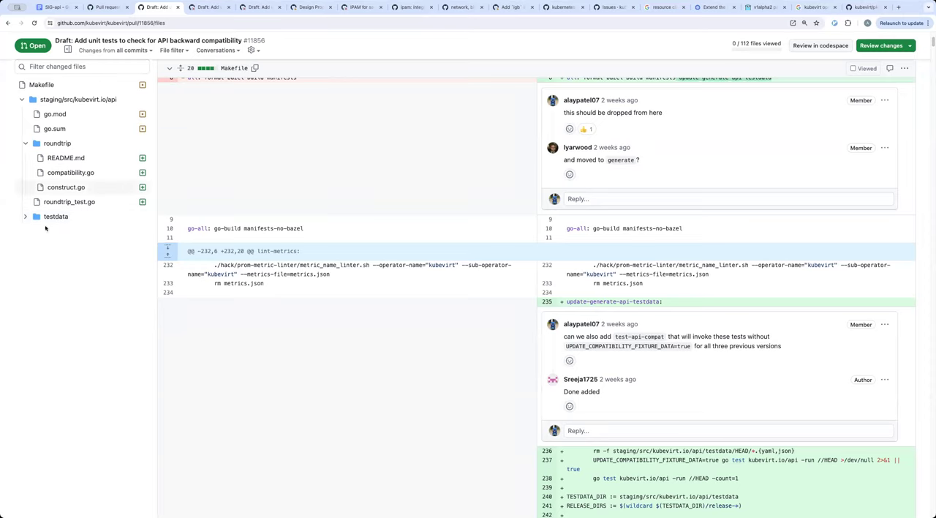
mouse_move(55, 217)
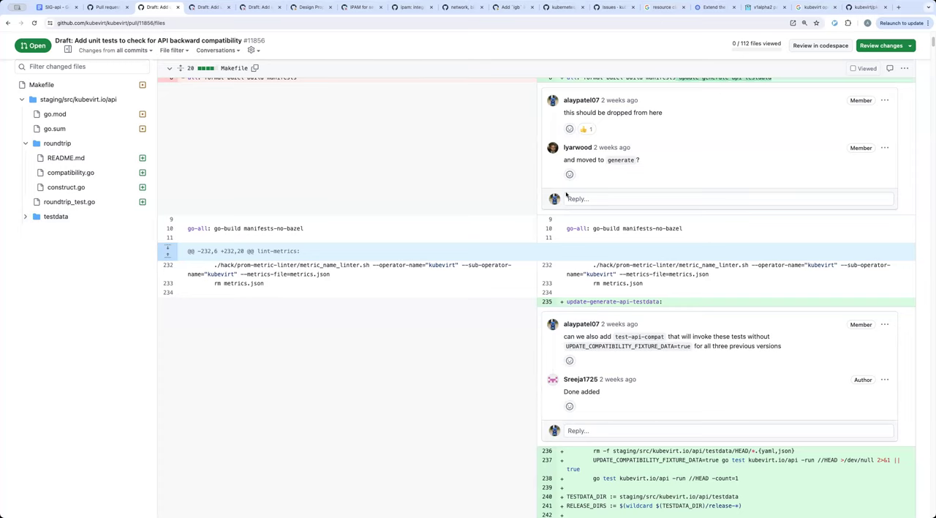
scroll("up", 3)
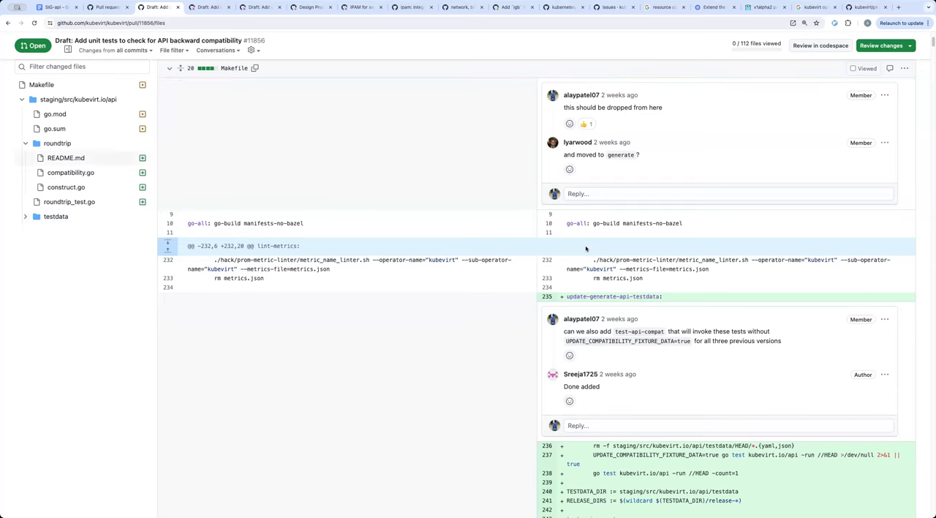
mouse_move(585, 249)
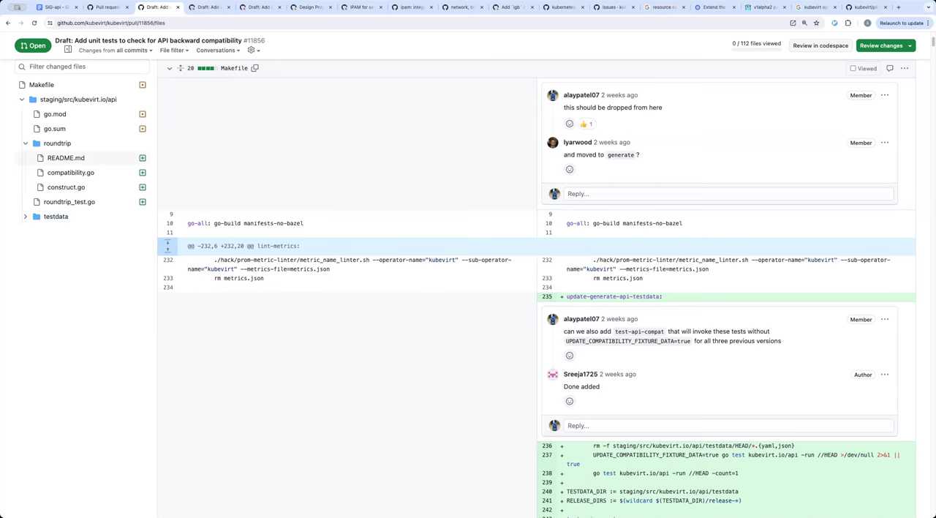
left_click(66, 158)
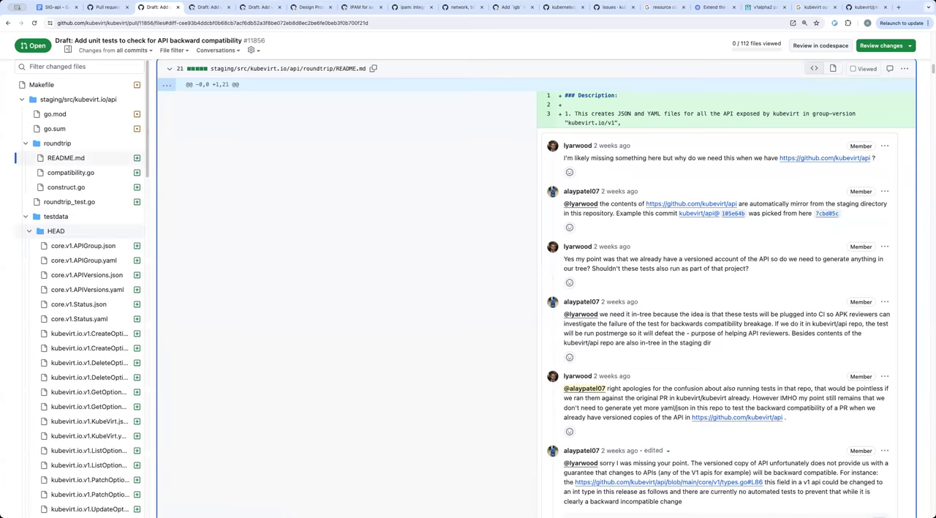
- Collapse the HEAD testdata folder, show testdata/README.md and read its DEVELOPERS GUIDE section and review comments
left_click(29, 231)
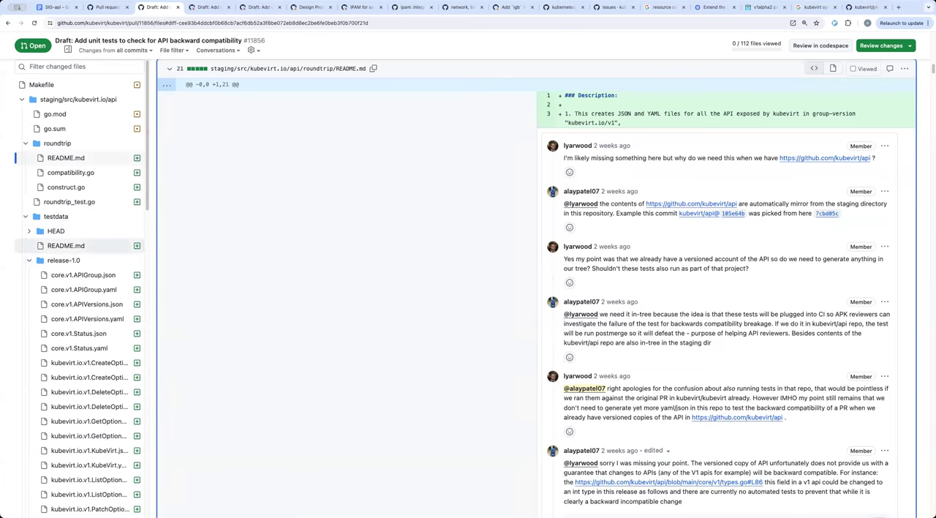
left_click(66, 246)
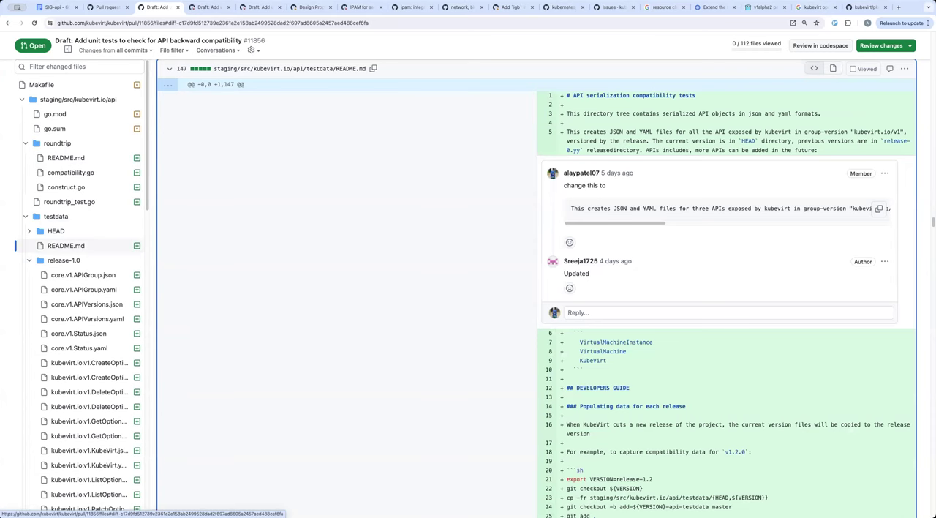
scroll("down", 3)
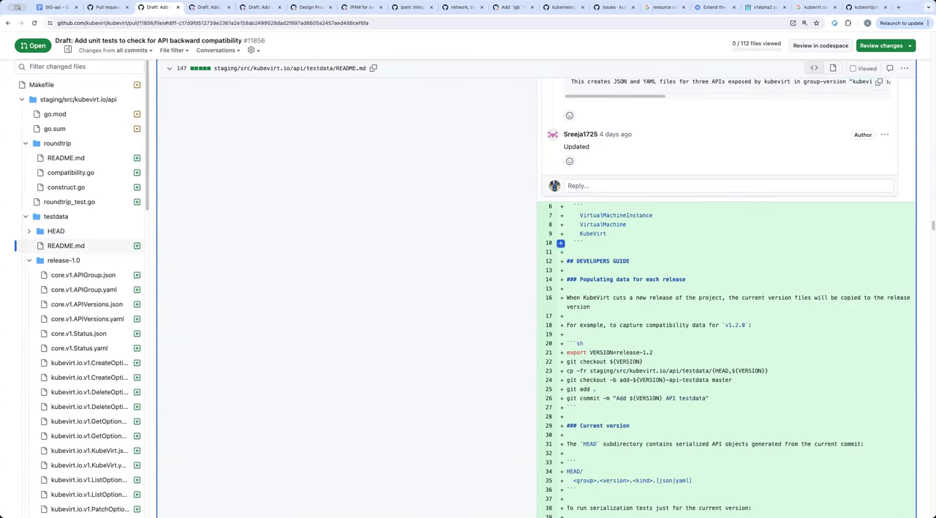
scroll("down", 3)
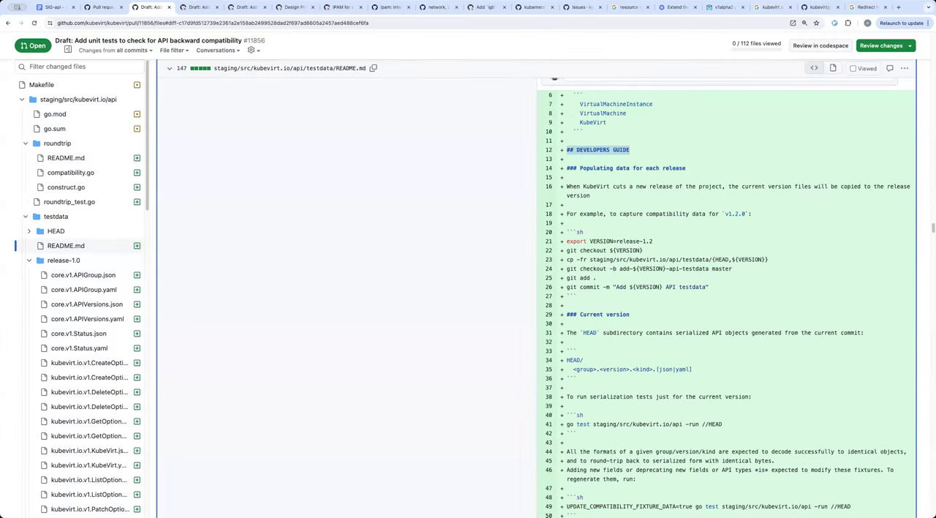
mouse_move(828, 281)
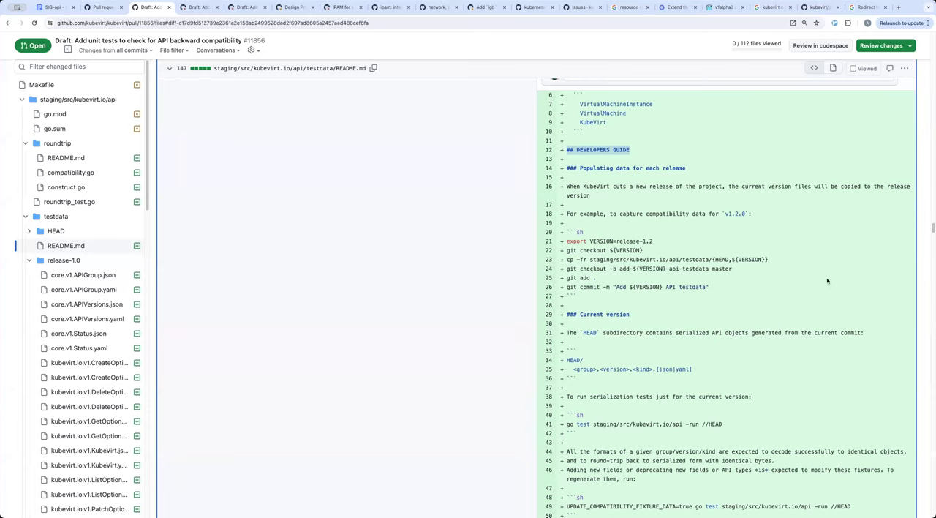
mouse_move(822, 280)
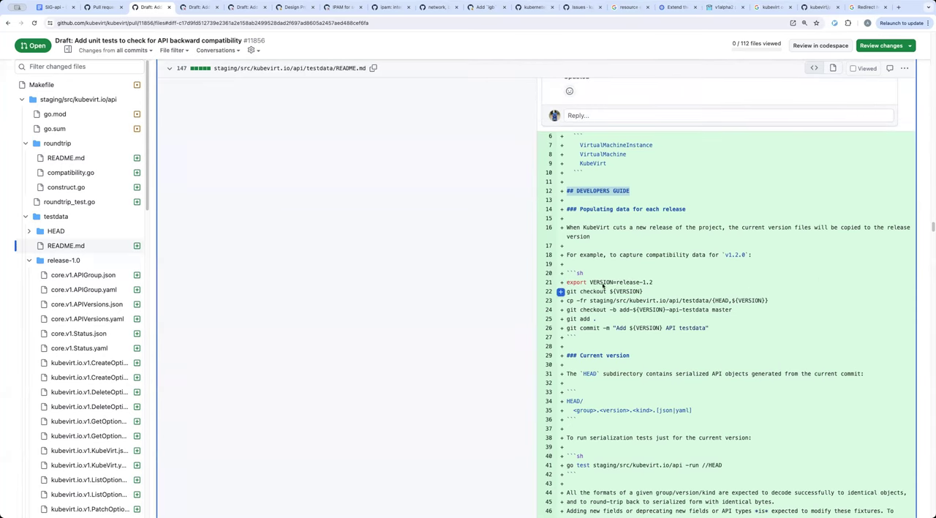
scroll("up", 3)
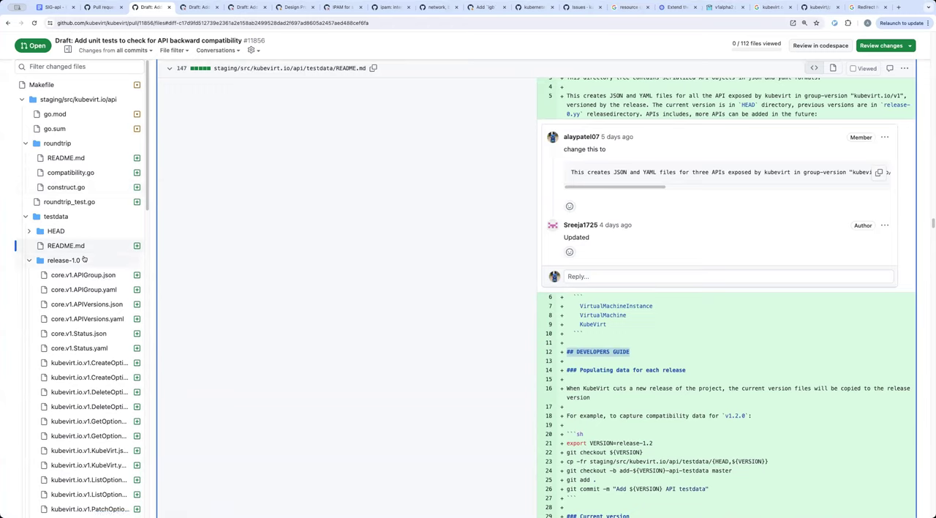
mouse_move(182, 133)
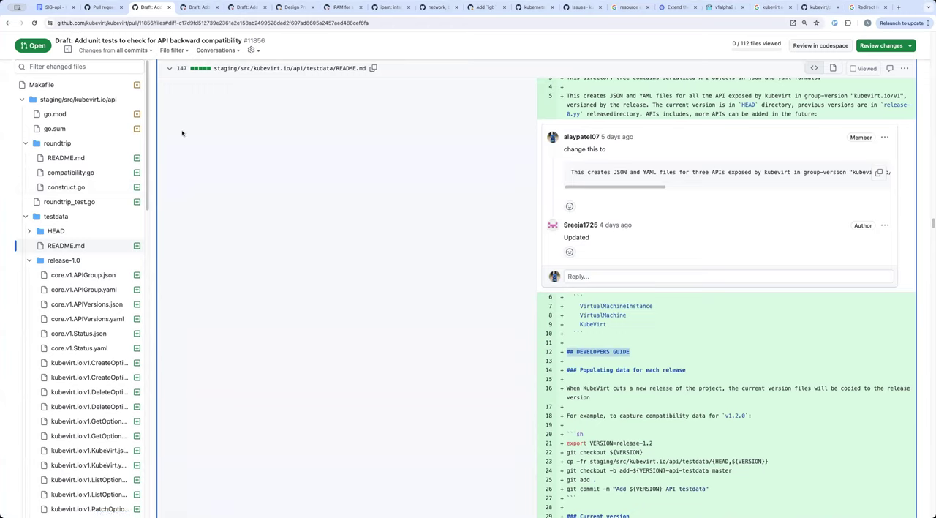
mouse_move(82, 275)
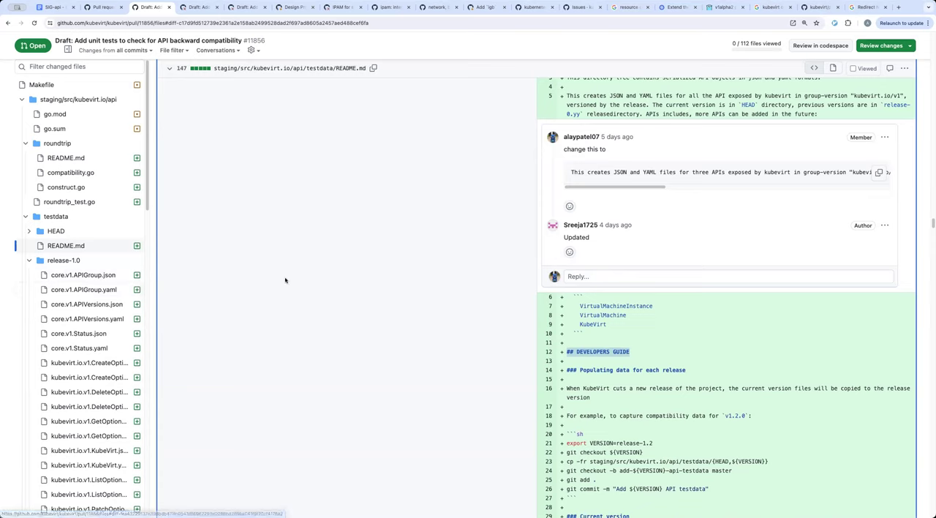
mouse_move(120, 269)
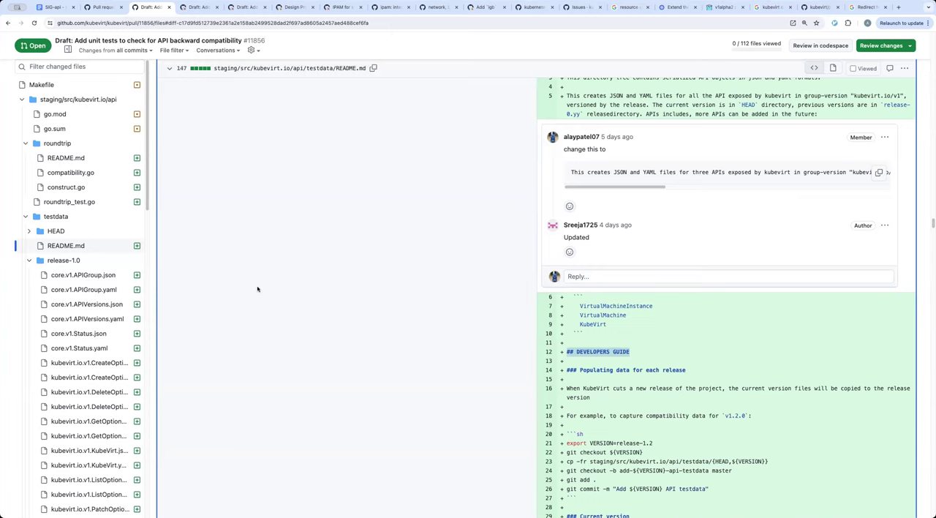
mouse_move(439, 133)
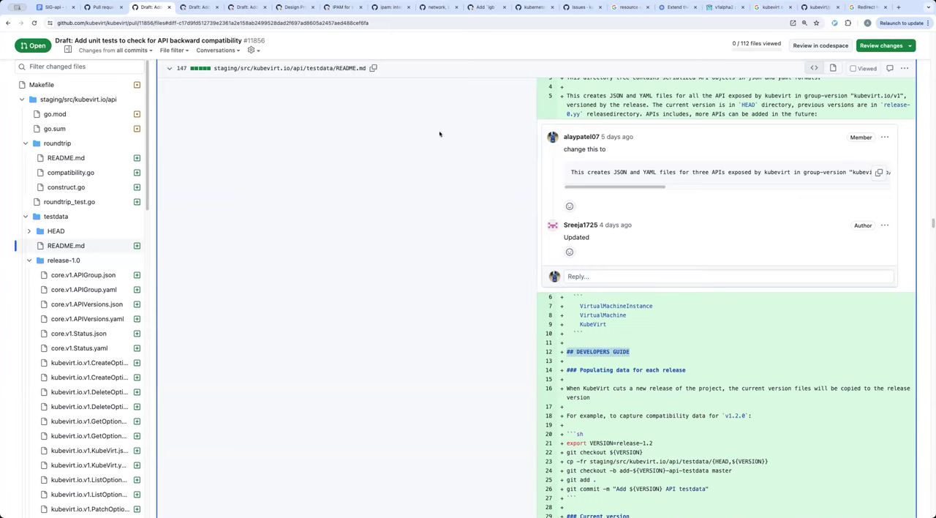
mouse_move(351, 130)
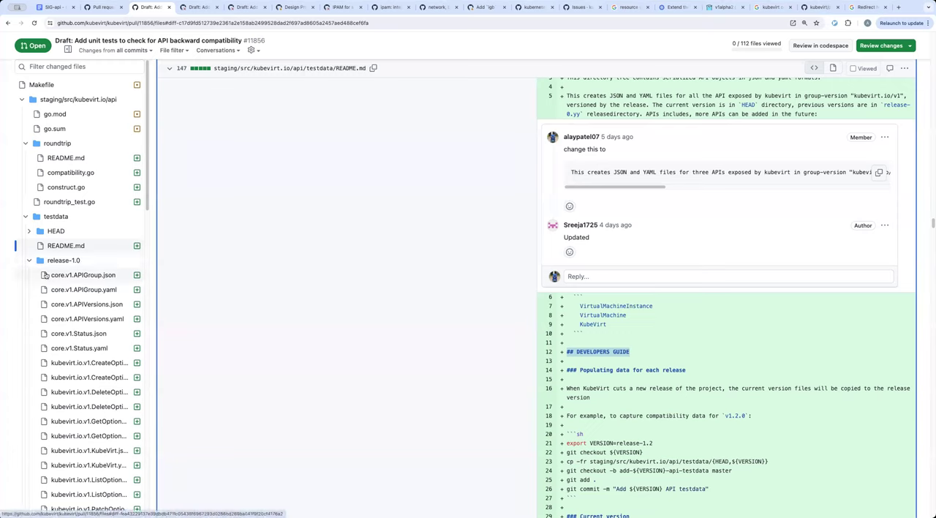
mouse_move(332, 236)
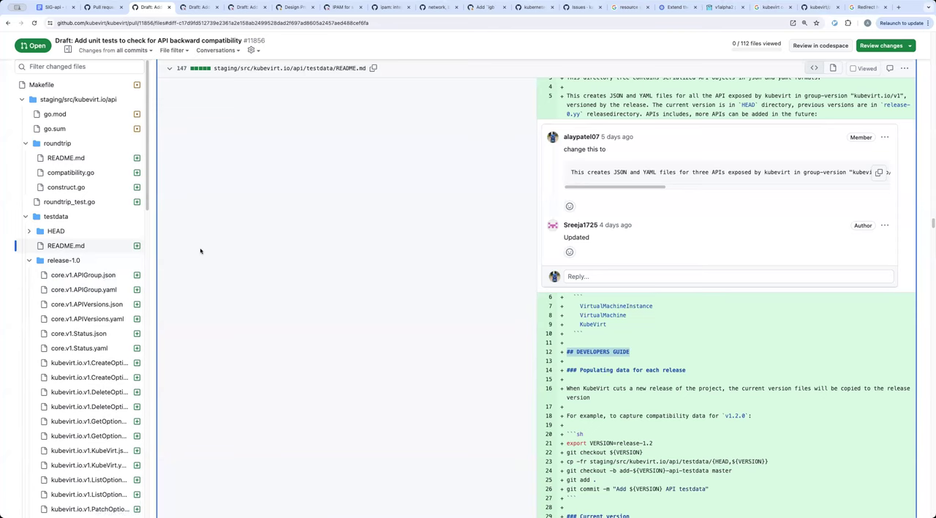
mouse_move(311, 252)
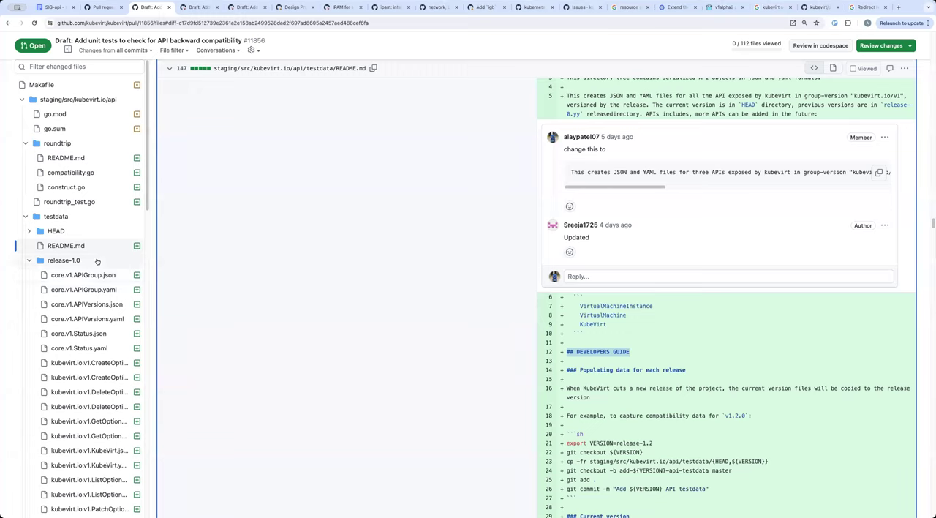
mouse_move(210, 281)
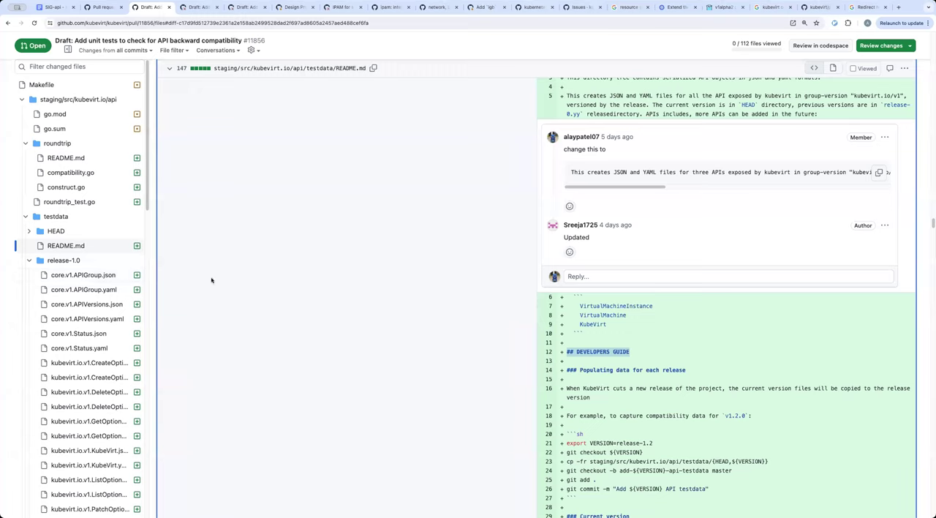
mouse_move(234, 275)
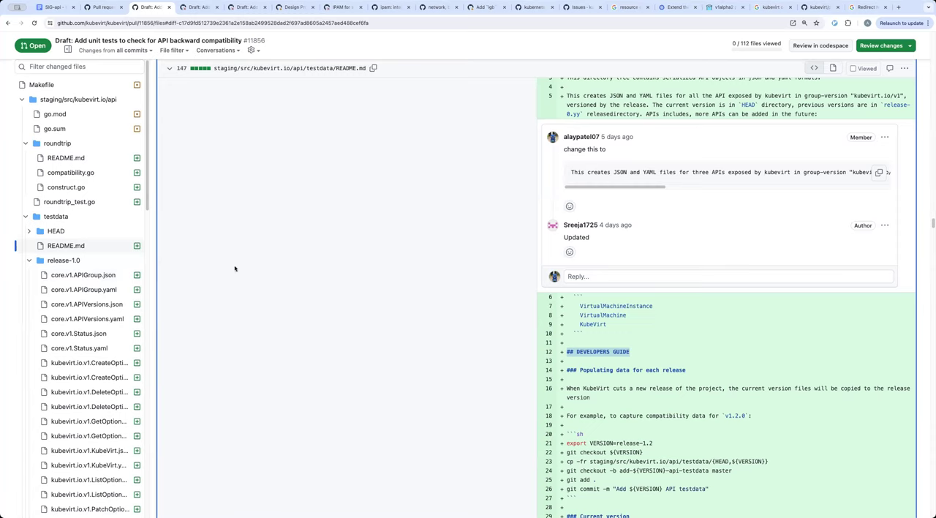
mouse_move(236, 269)
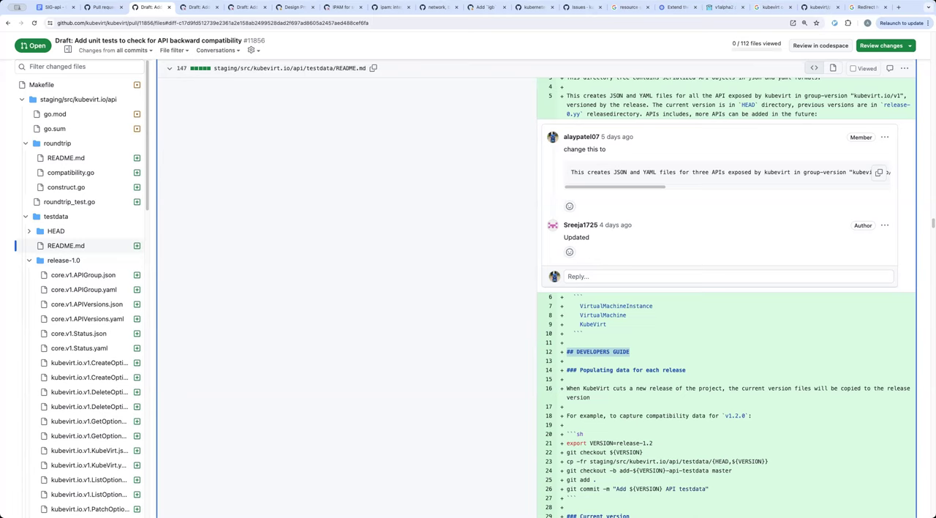
scroll("down", 3)
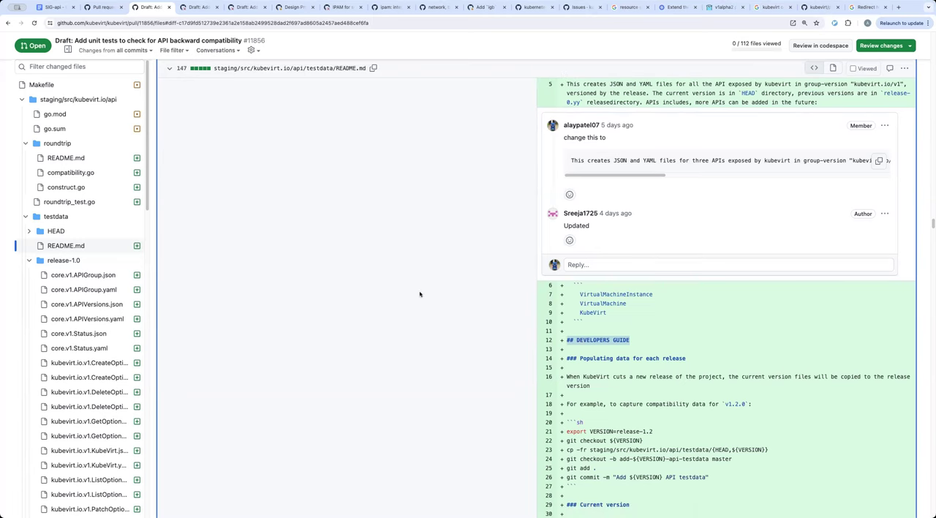
mouse_move(418, 281)
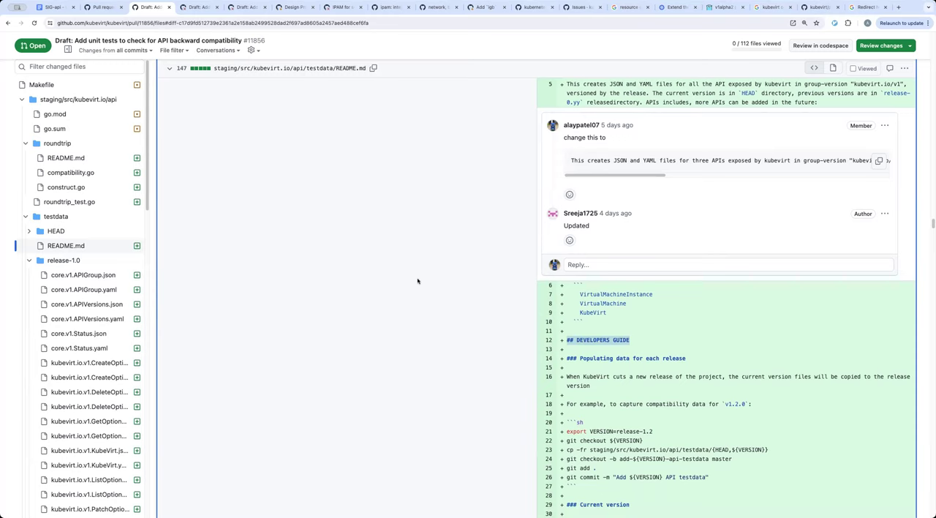
mouse_move(322, 184)
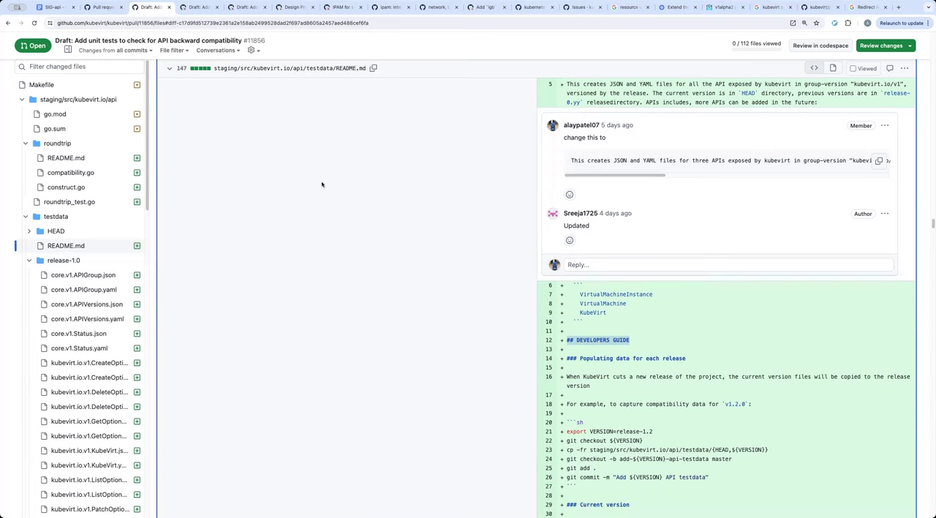
mouse_move(315, 172)
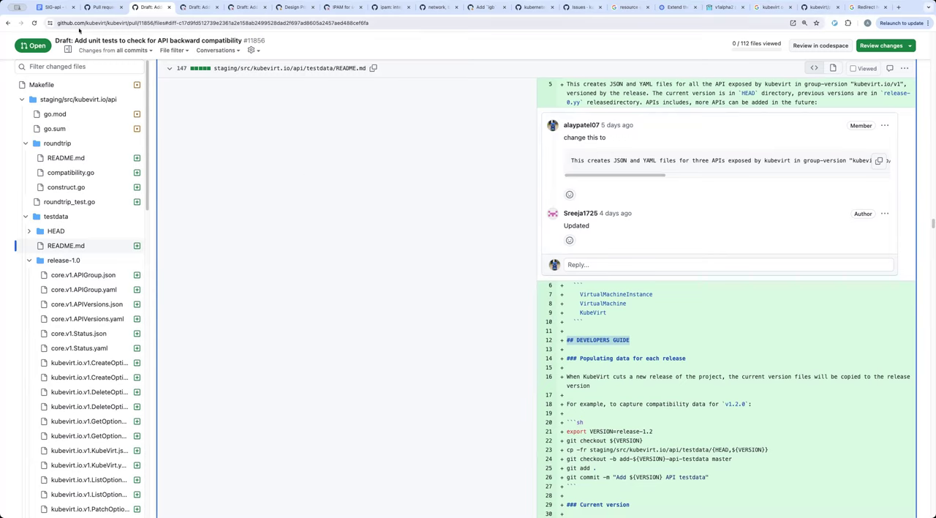
mouse_move(51, 7)
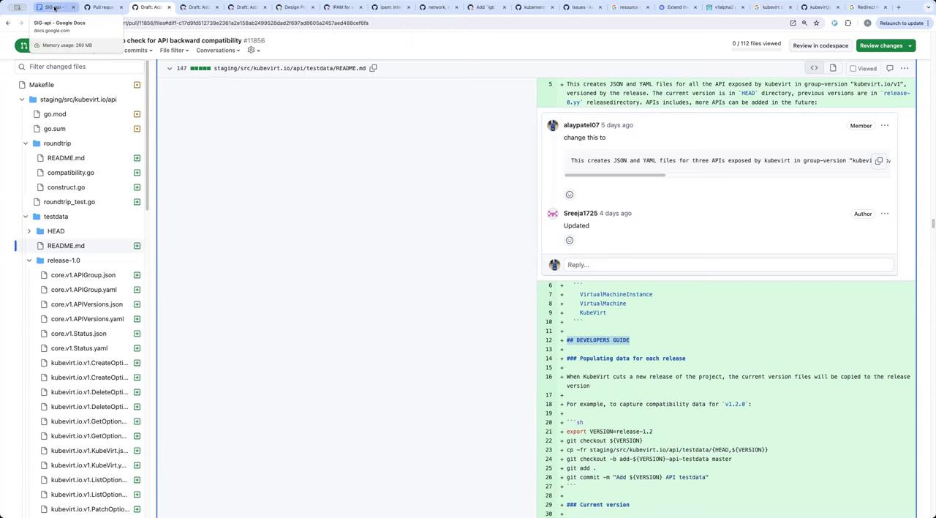
- Back in the SIG-api notes, extend the action item with 'documentation about test being upgrade scenario only'
left_click(56, 7)
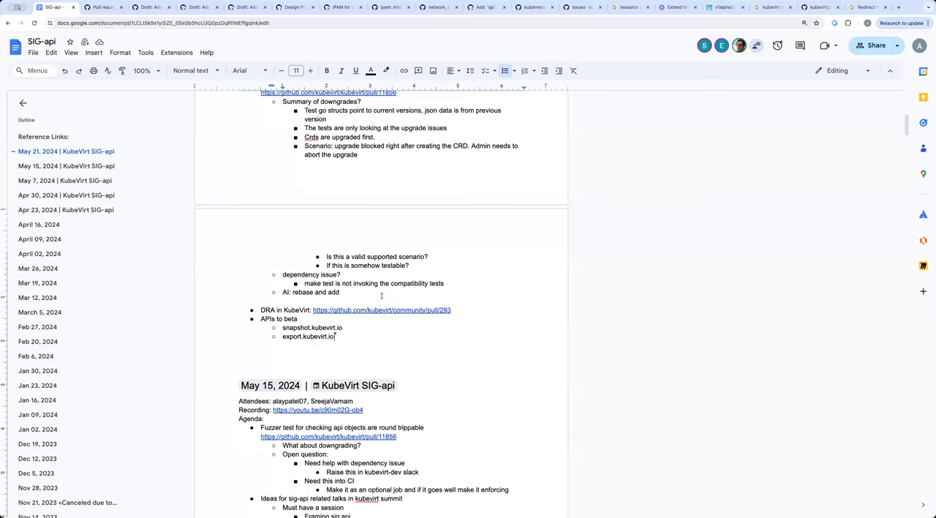
type("documentation about upgrade scenari")
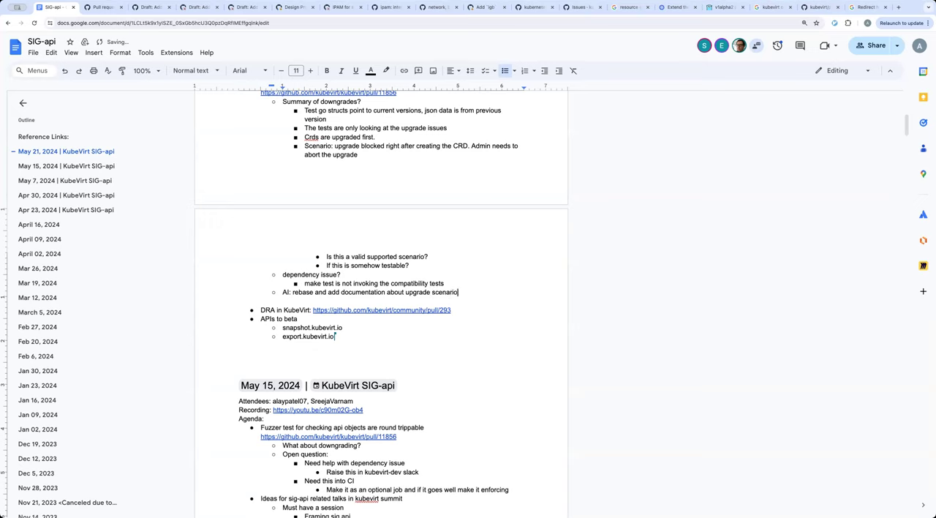
type("only")
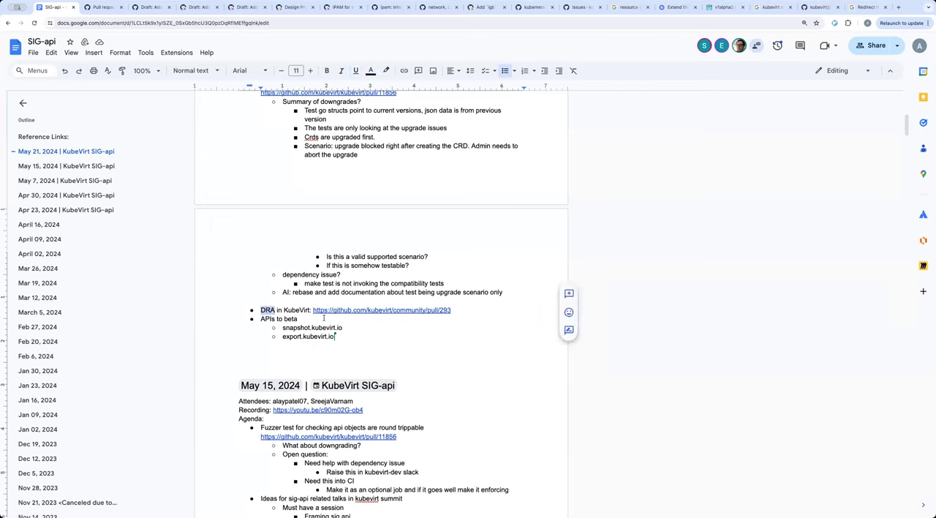
mouse_move(473, 310)
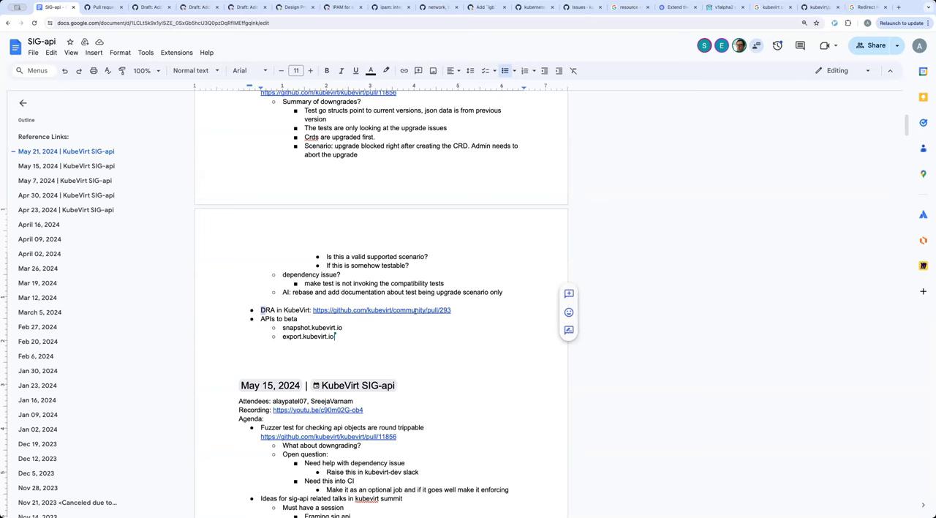
- Open the linked KubeVirt DRA design proposal PR #293 in a new tab and skim its dra.md diff
right_click(380, 310)
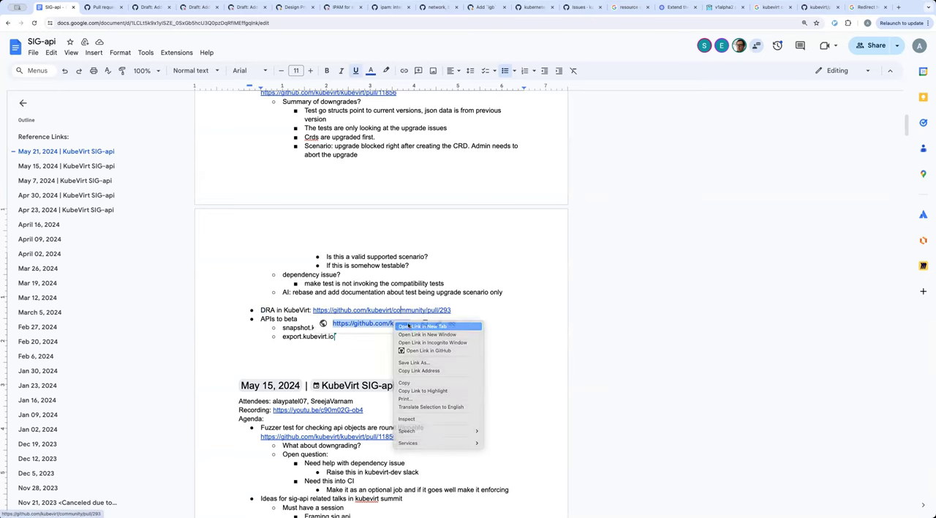
left_click(427, 324)
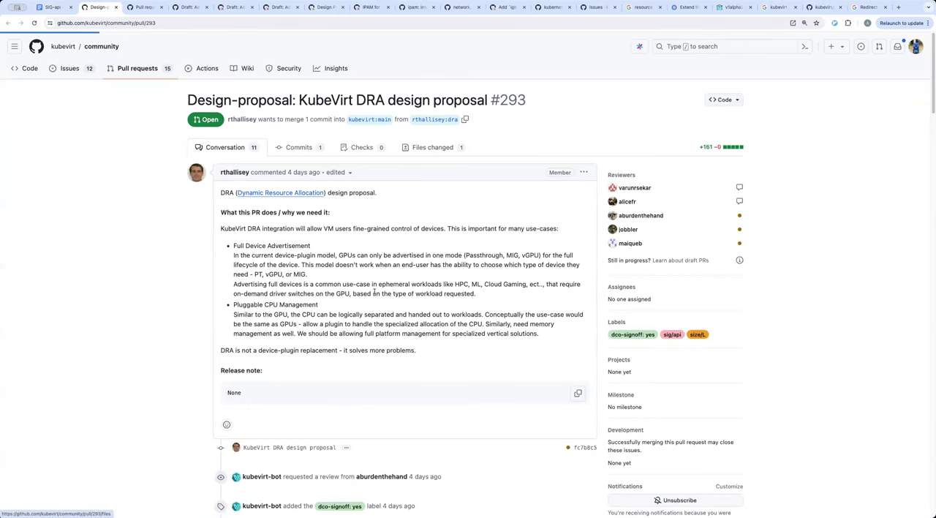
left_click(433, 147)
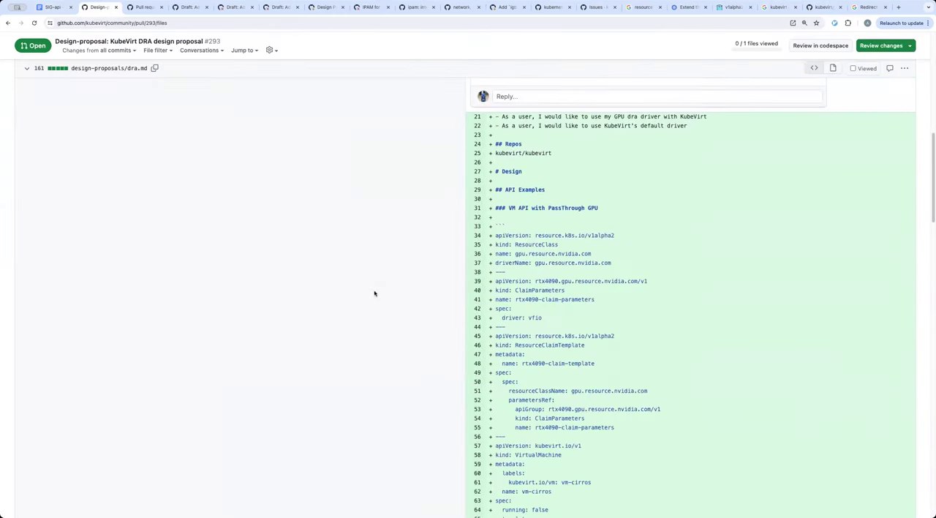
scroll("down", 3)
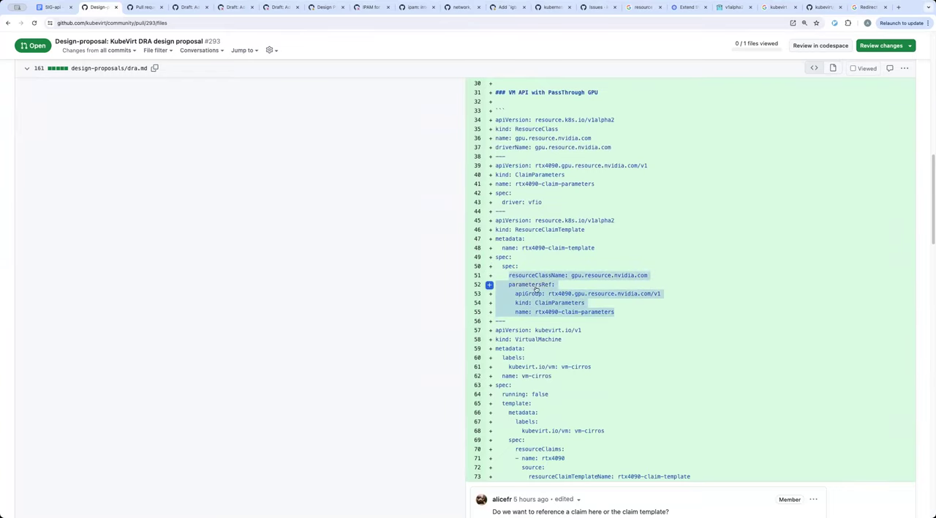
scroll("down", 3)
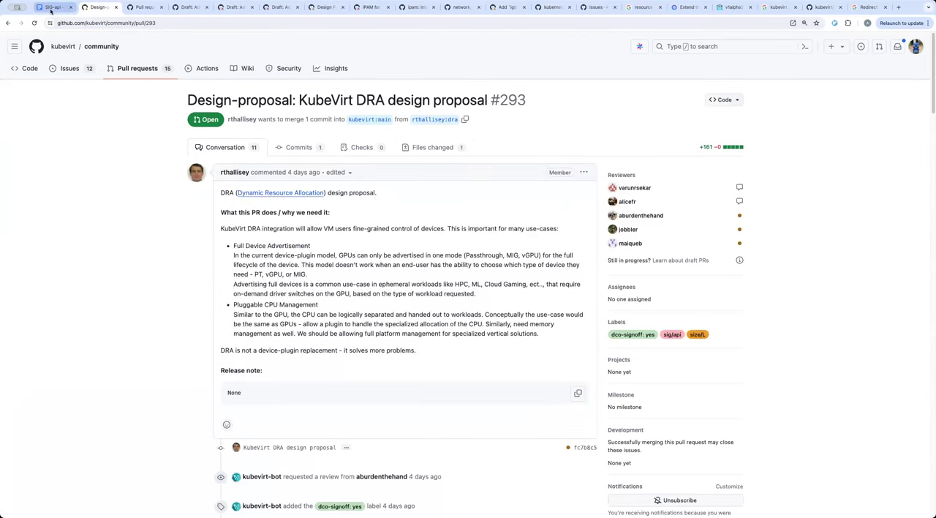
mouse_move(53, 8)
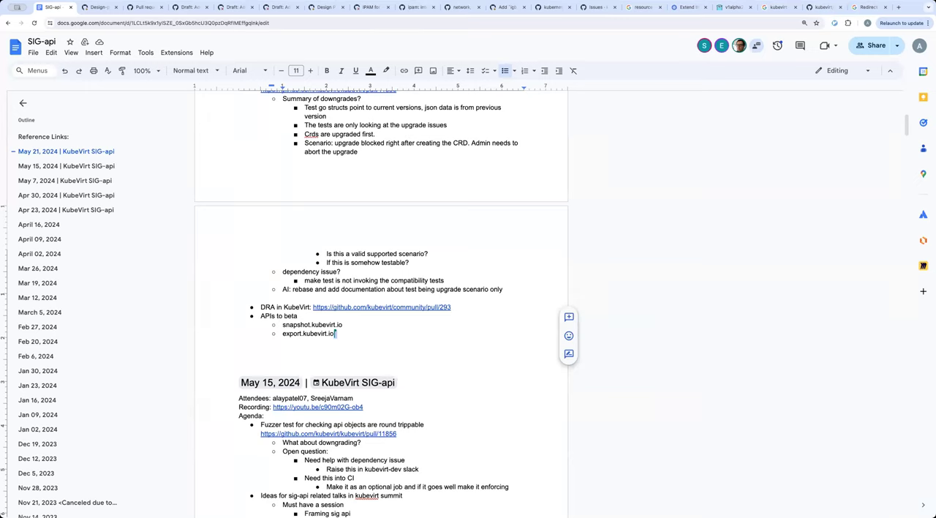
mouse_move(393, 347)
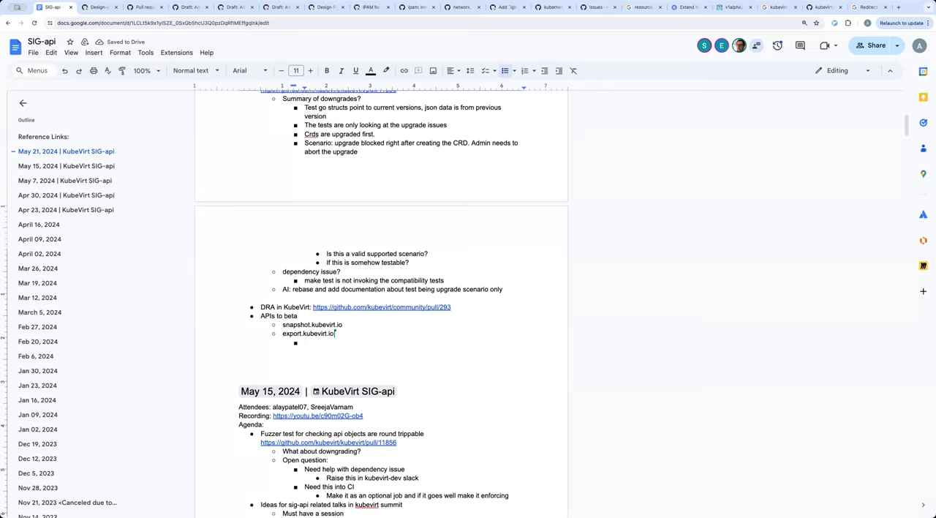
- Add an 'Api:' bullet grouping the snapshot and export APIs, then a 'No major changes' note beneath
key("enter")
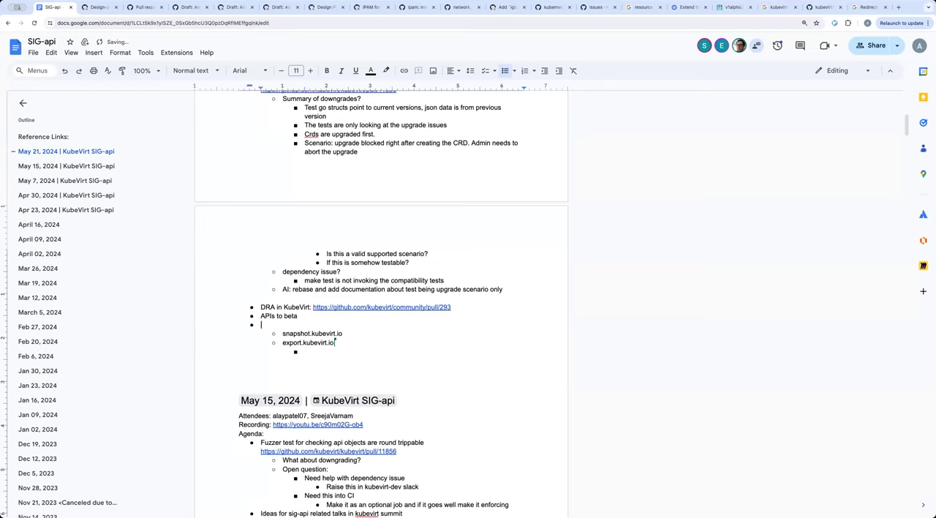
type("api:")
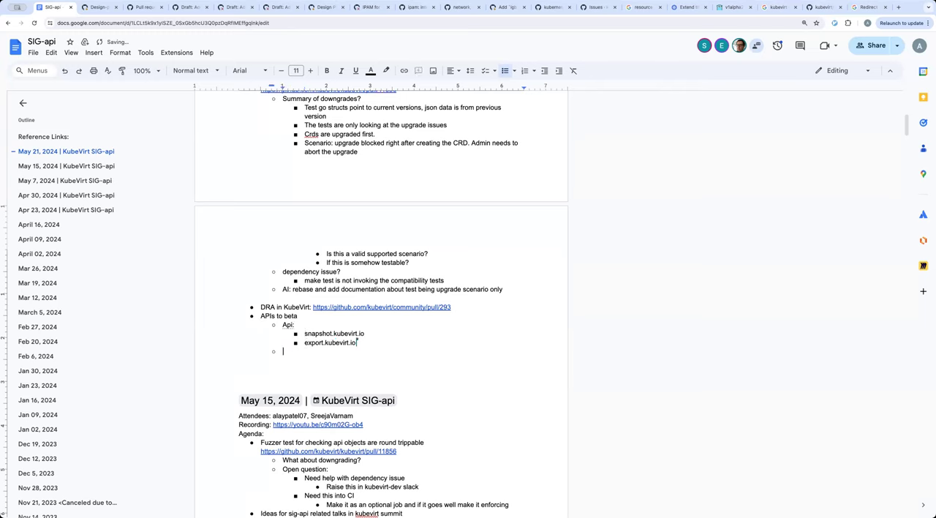
type("majo")
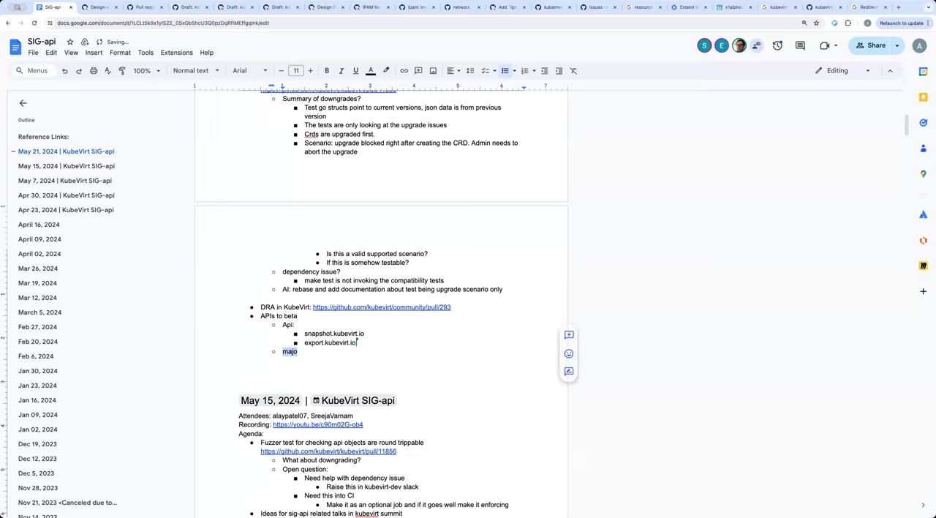
type("No major cha")
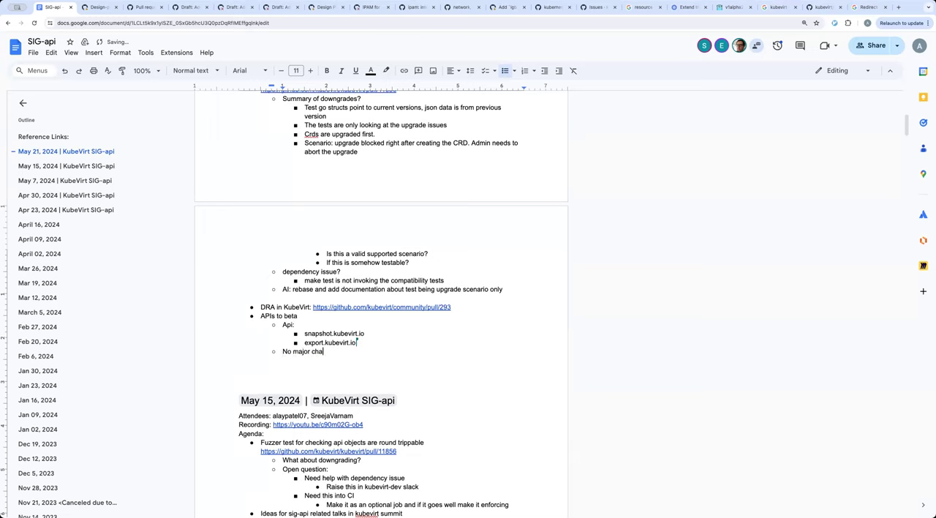
type("nges")
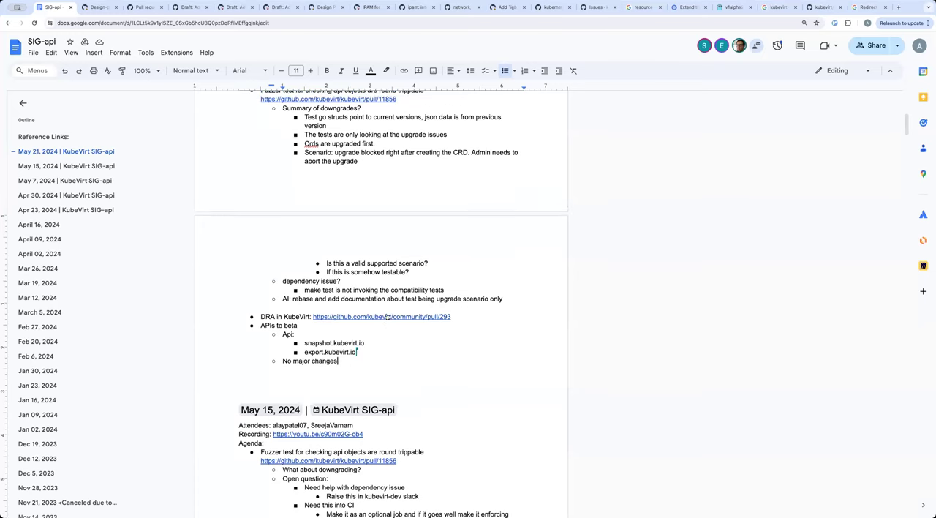
- Scroll the May 21 notes up to the next-call action items and heading, then back down to 'No major changes'
scroll("up", 3)
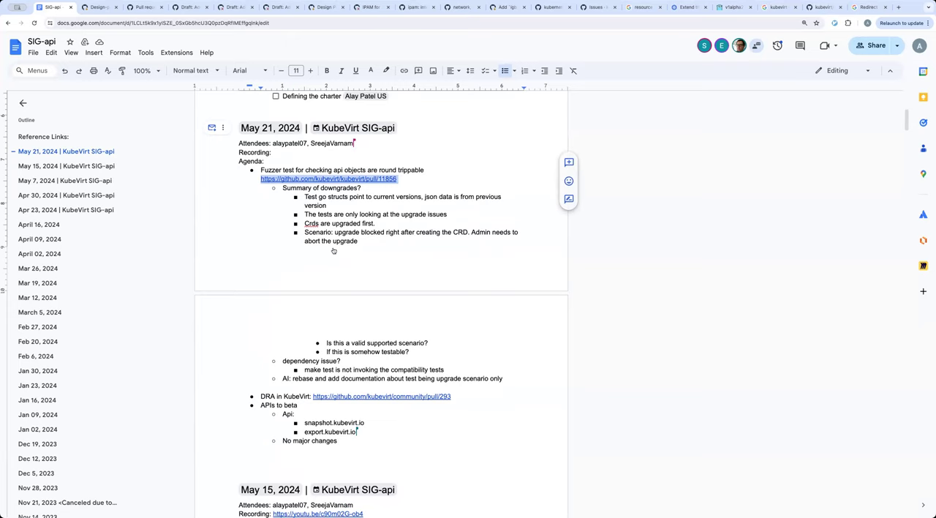
mouse_move(283, 424)
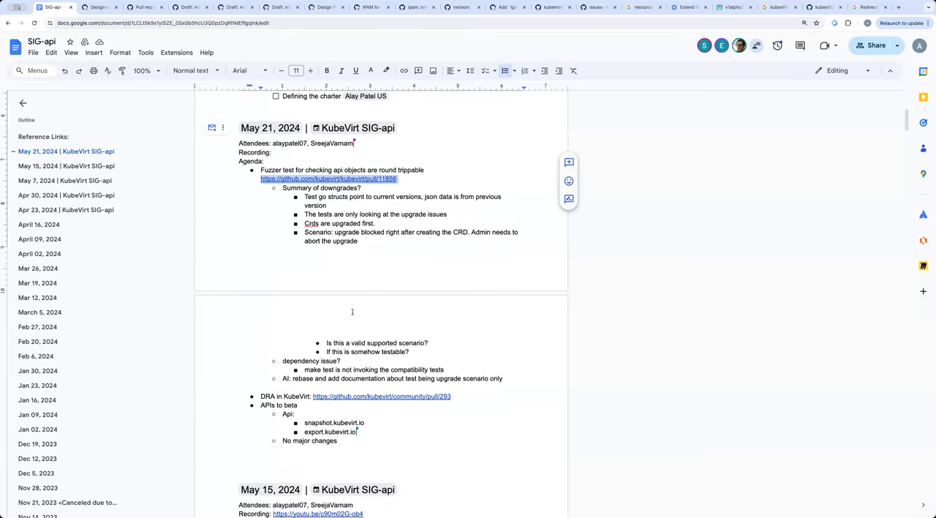
scroll("down", 3)
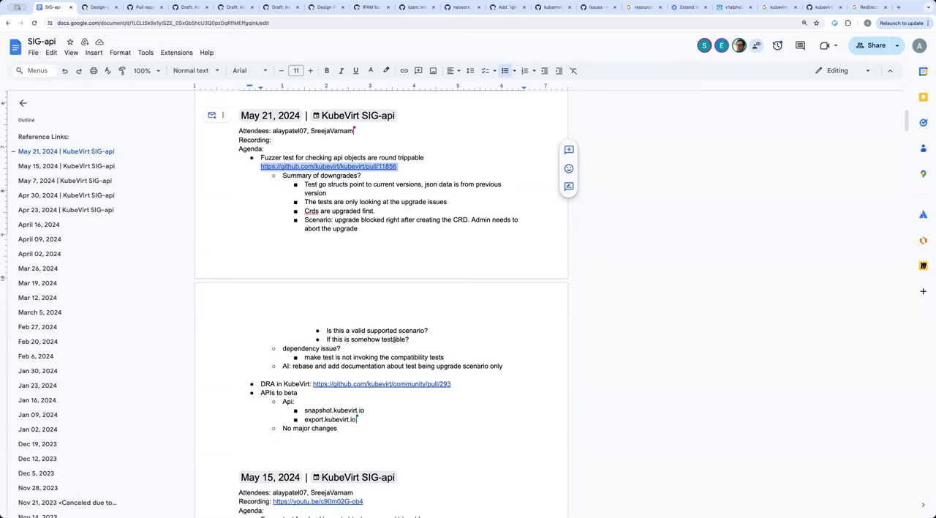
scroll("up", 3)
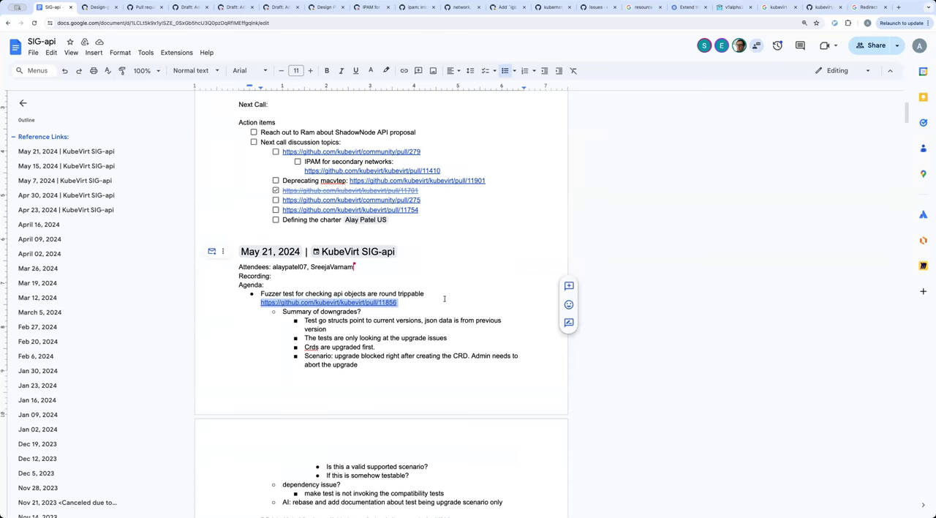
scroll("down", 3)
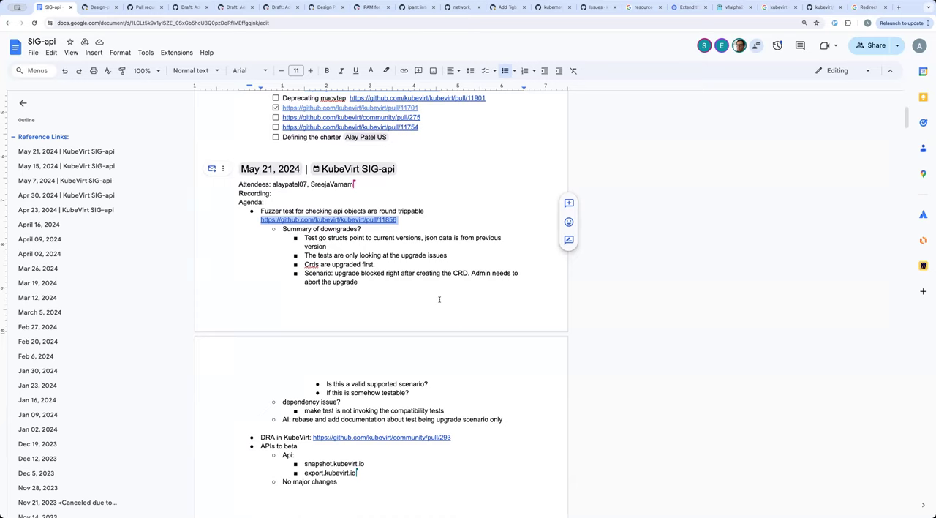
mouse_move(459, 352)
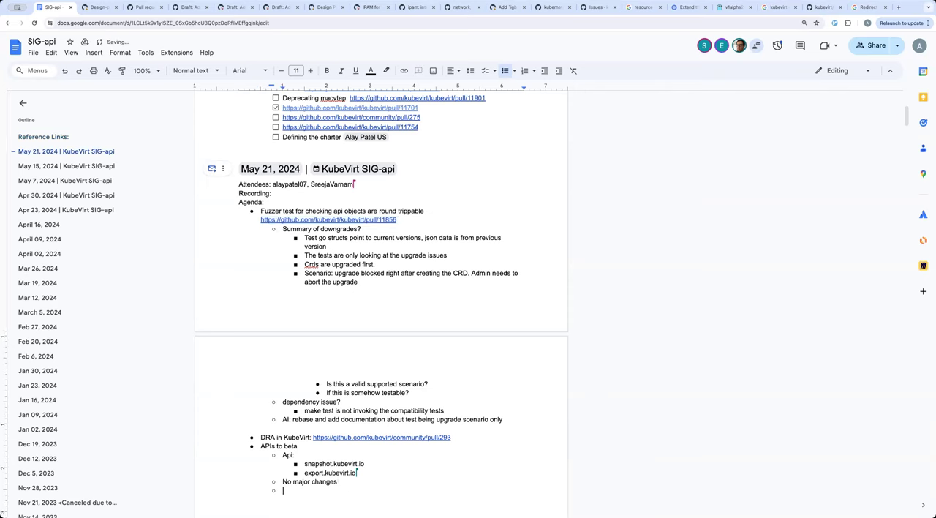
- Scroll through the May 21 agenda to check the new empty top-level bullet after "No major changes"
scroll("down", 3)
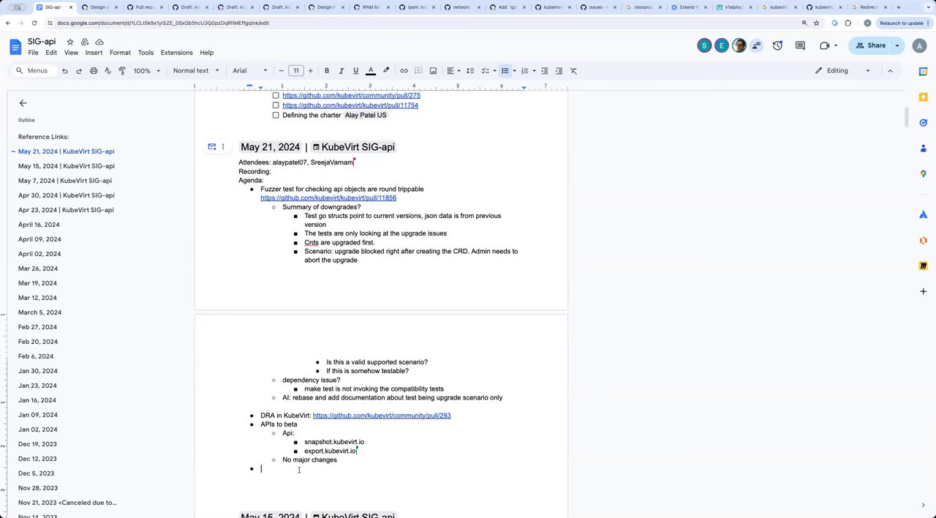
scroll("up", 3)
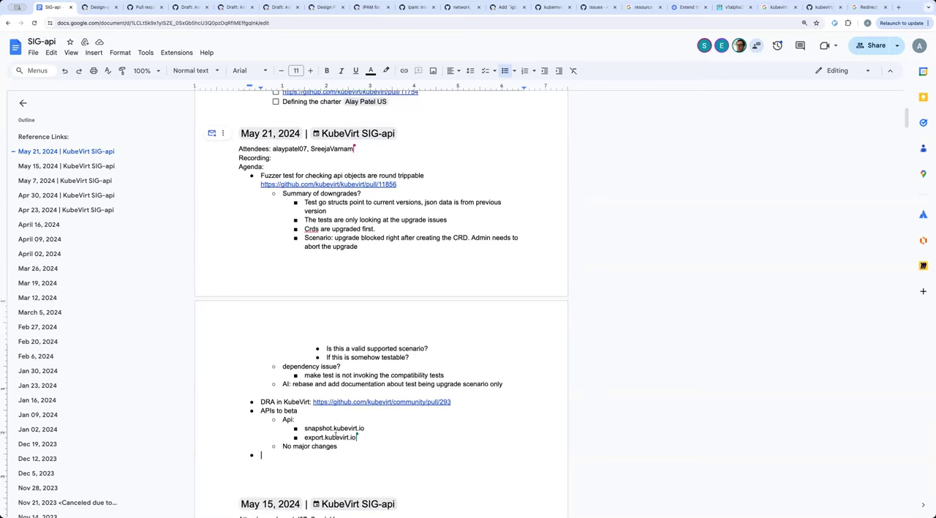
scroll("down", 3)
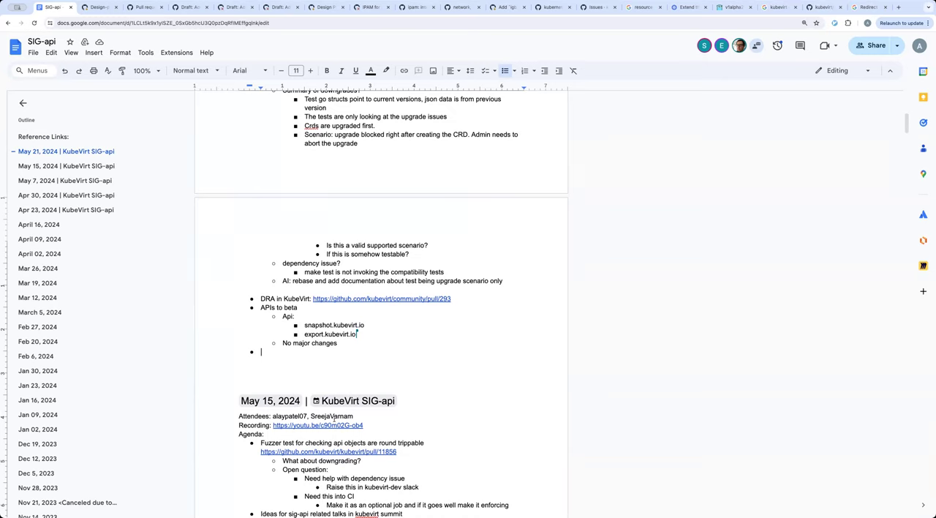
mouse_move(195, 445)
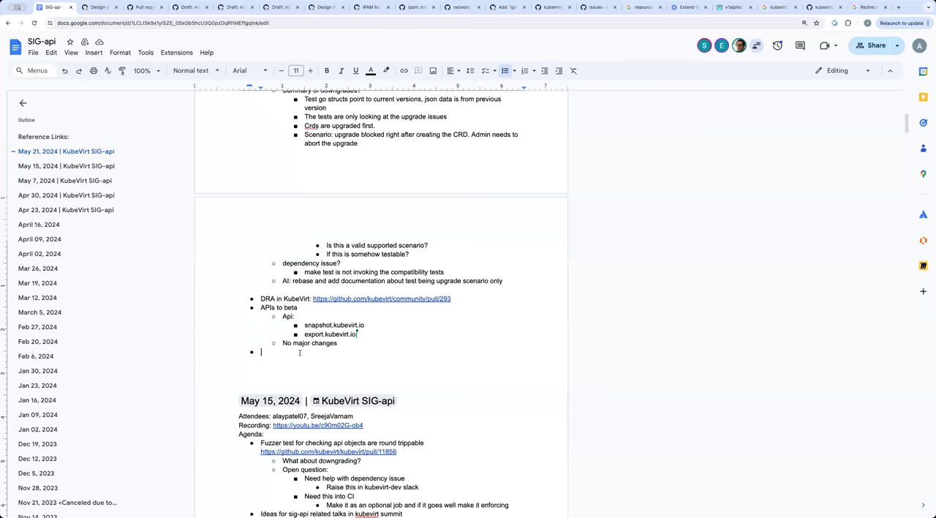
mouse_move(348, 361)
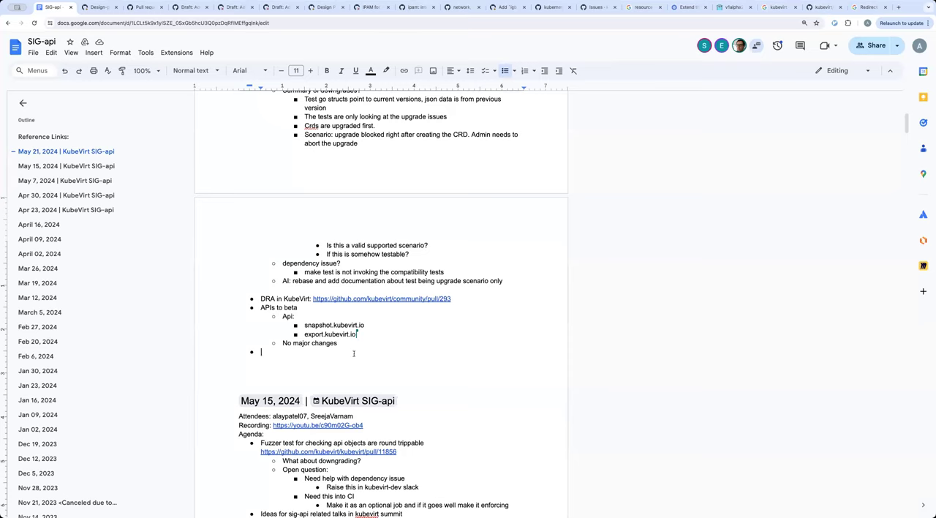
mouse_move(348, 354)
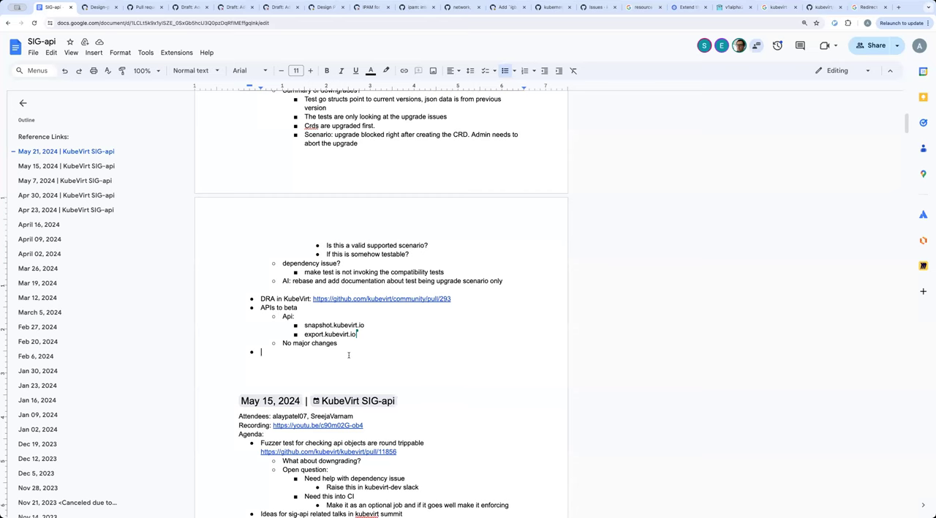
scroll("up", 3)
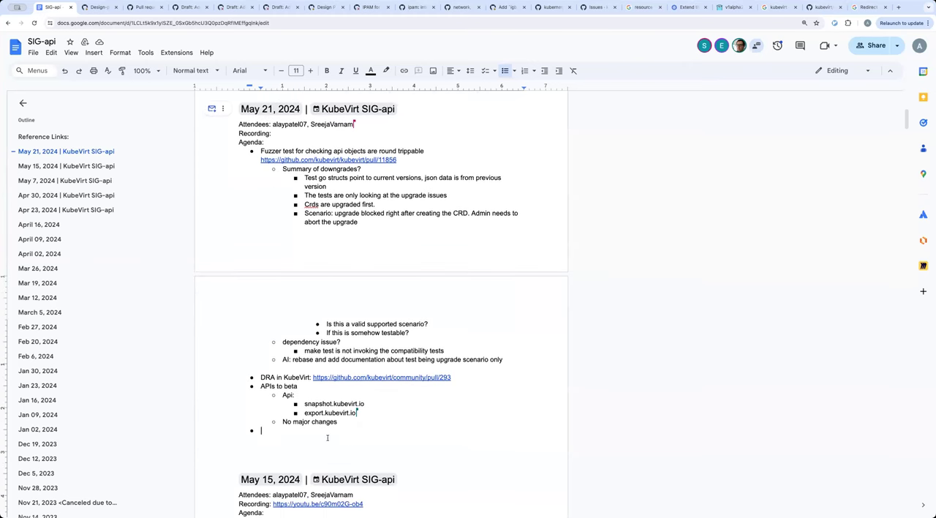
mouse_move(328, 433)
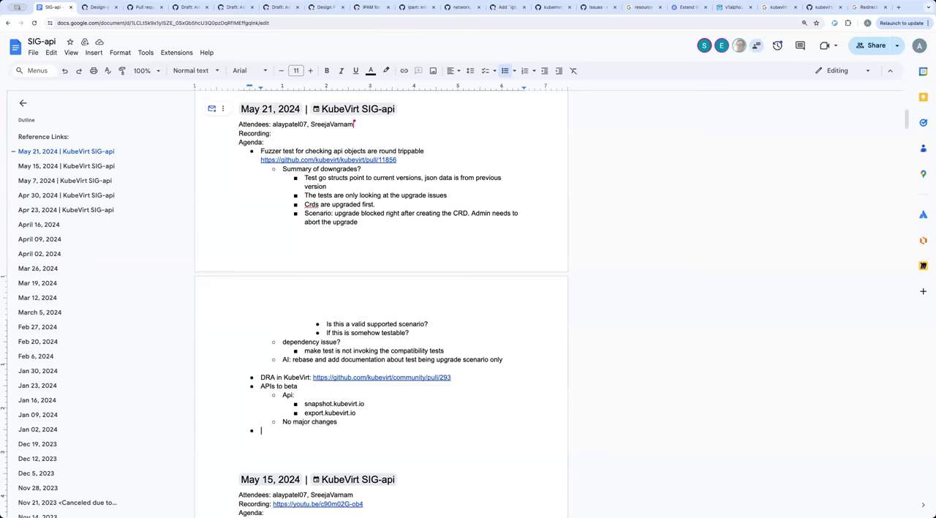
mouse_move(652, 283)
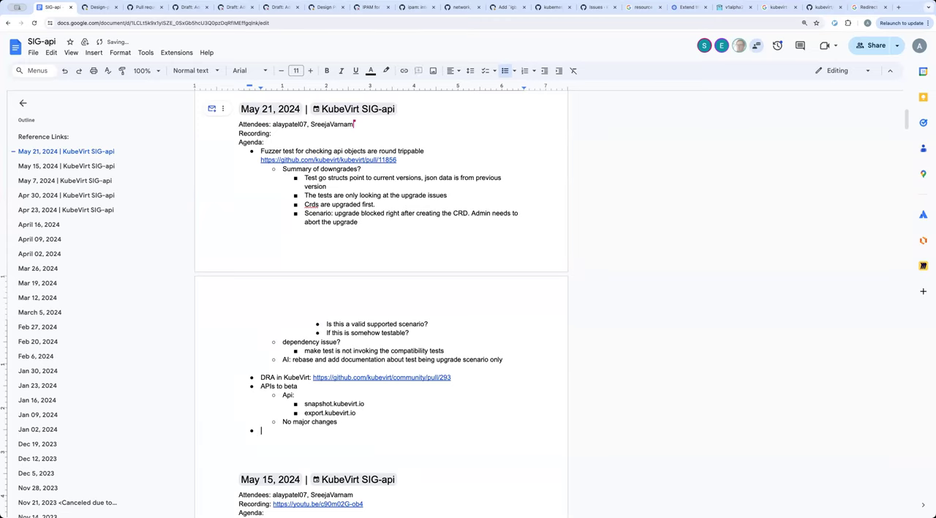
- Add the agenda bullet "Talk about sig-api updates" and start a sub-bullet beneath it
type("Talk f")
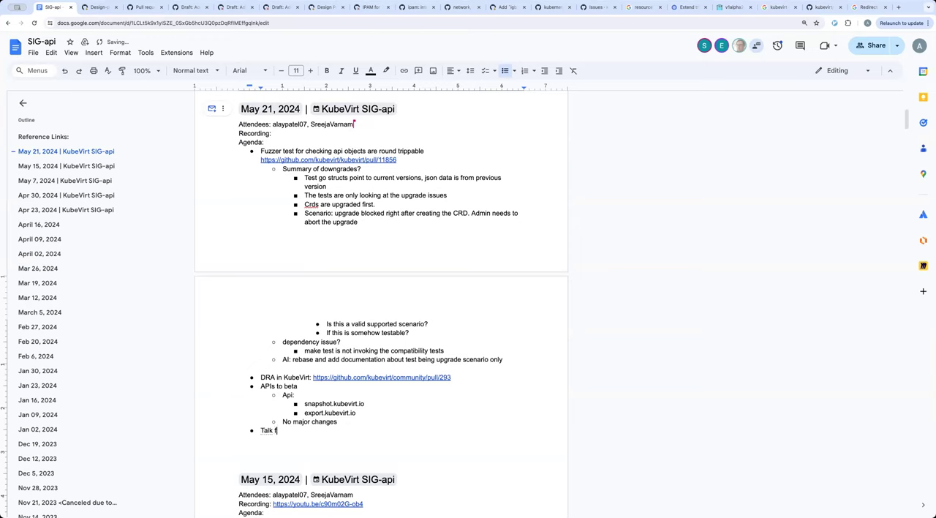
type("about si-ga")
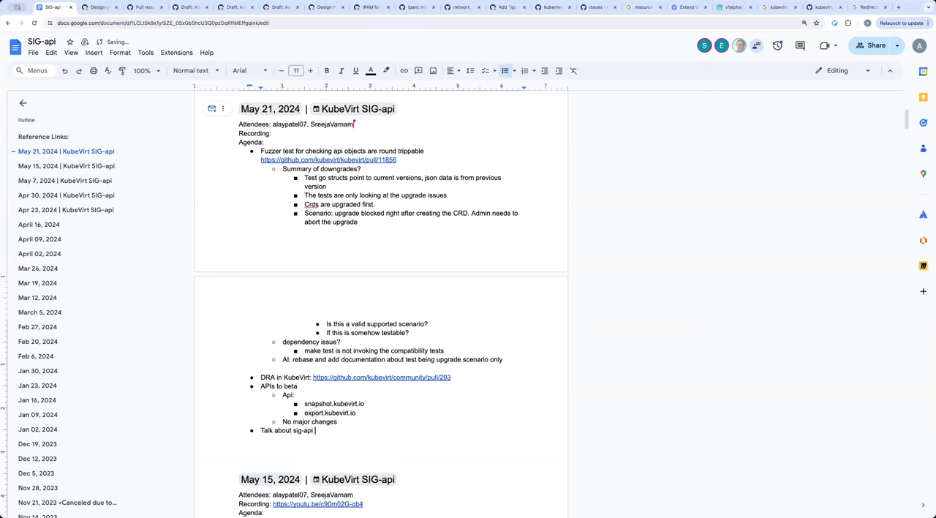
type("updates:")
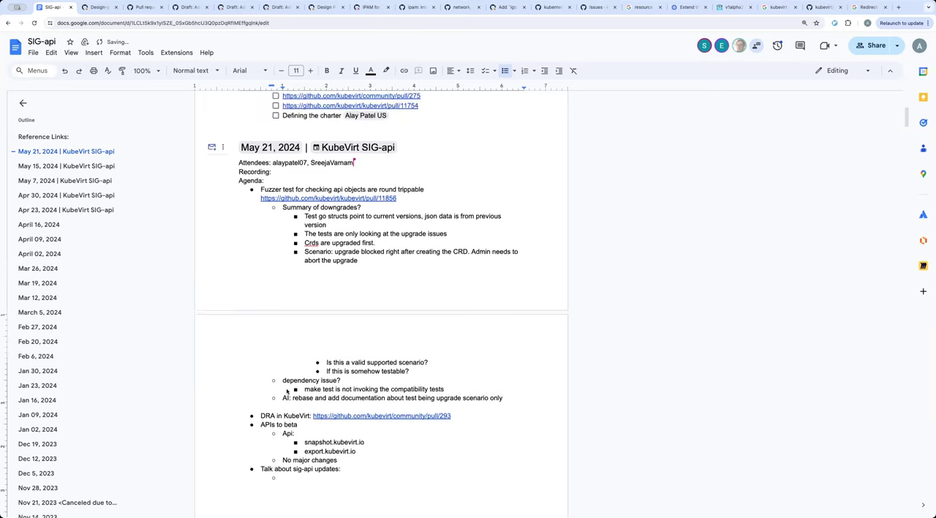
- Scroll up to the Next Call action items checklist above the May 21 heading
scroll("up", 3)
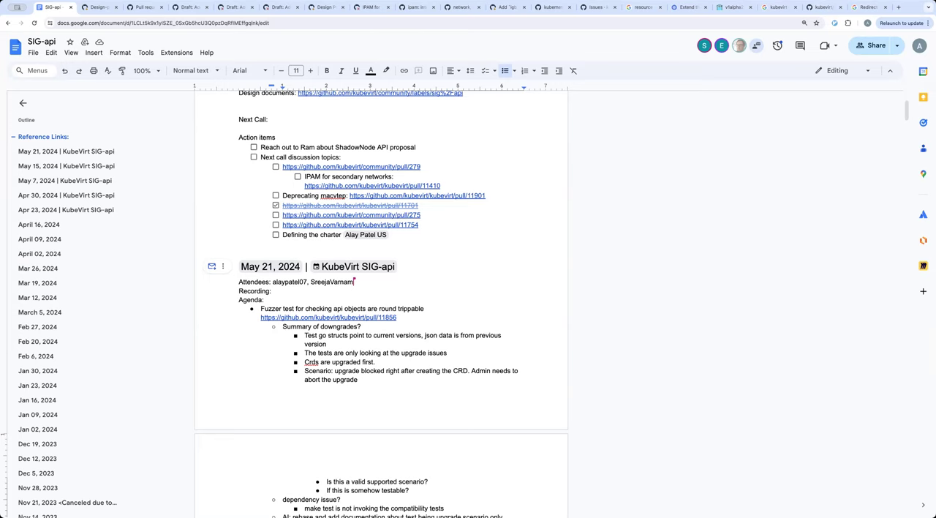
mouse_move(770, 264)
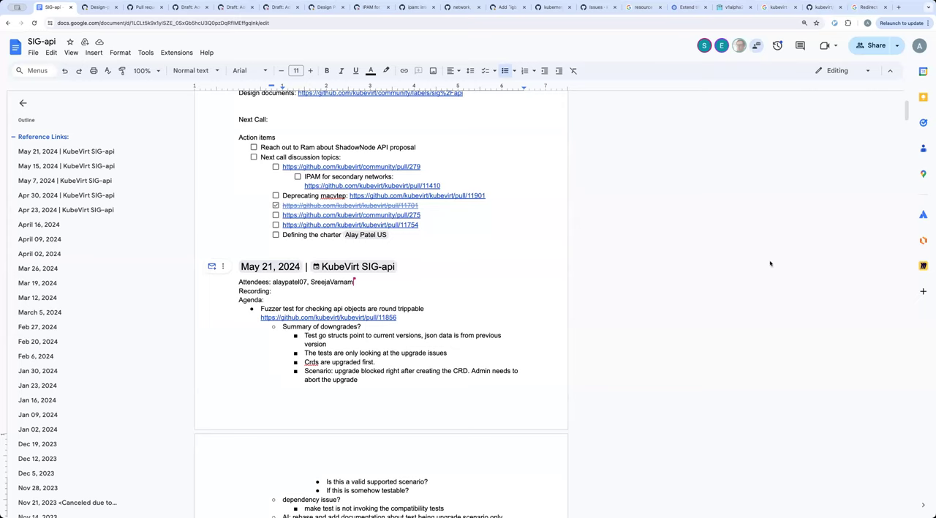
mouse_move(422, 228)
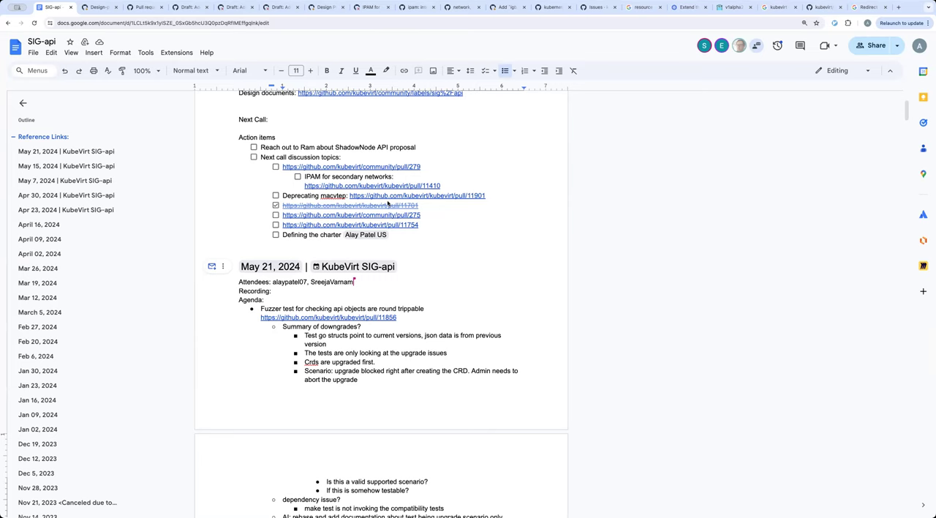
mouse_move(534, 171)
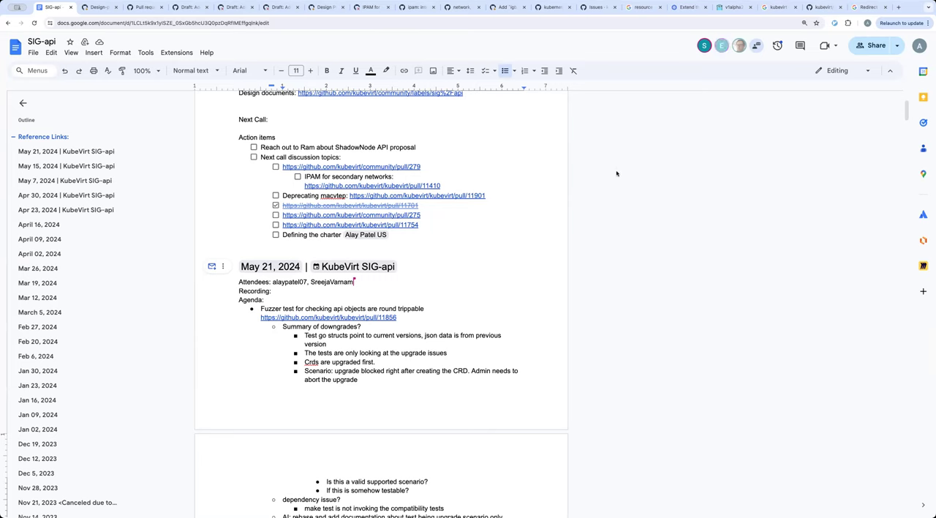
mouse_move(626, 173)
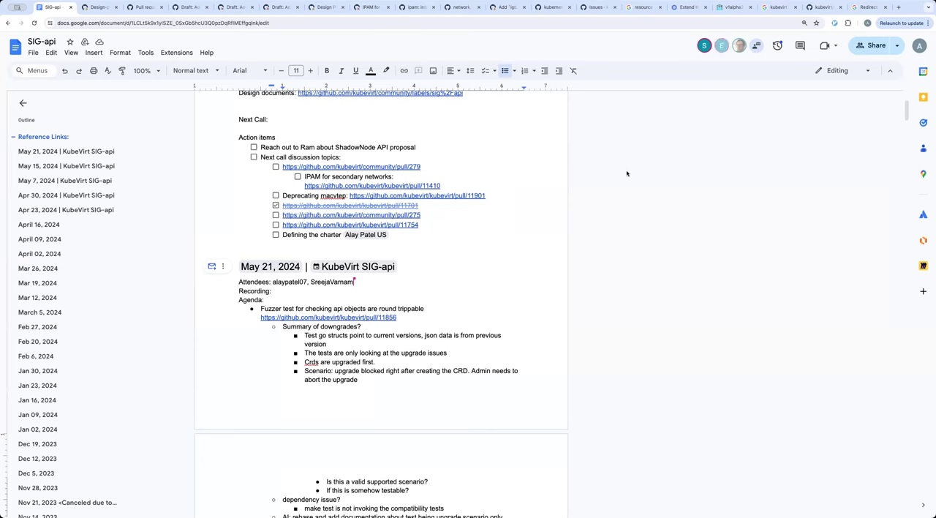
mouse_move(656, 177)
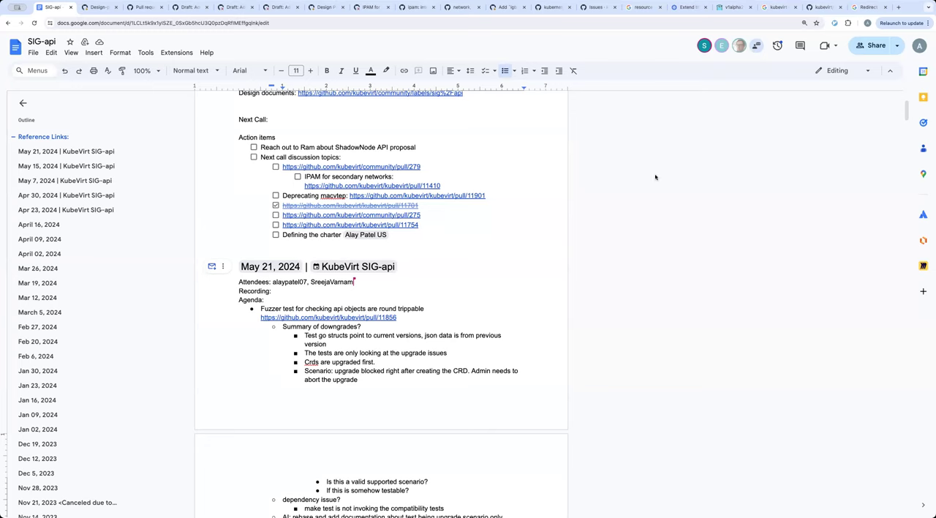
mouse_move(392, 218)
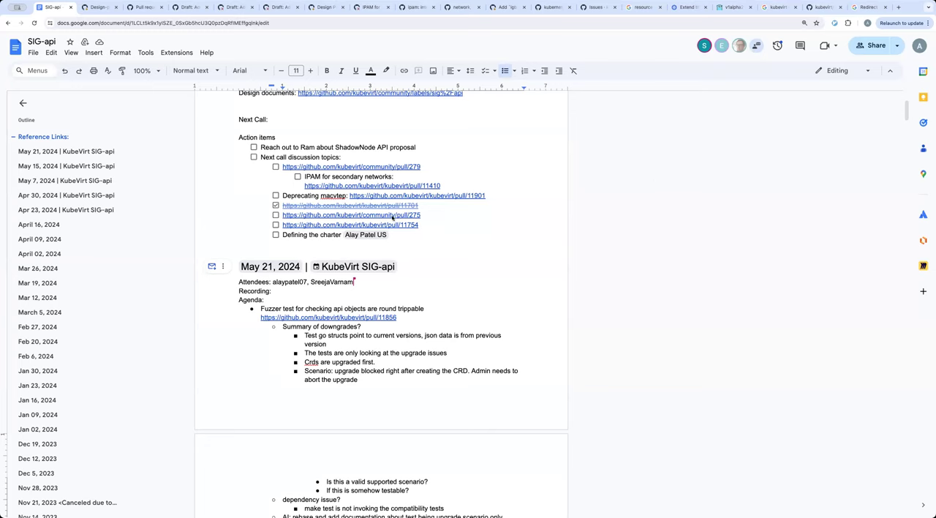
mouse_move(717, 215)
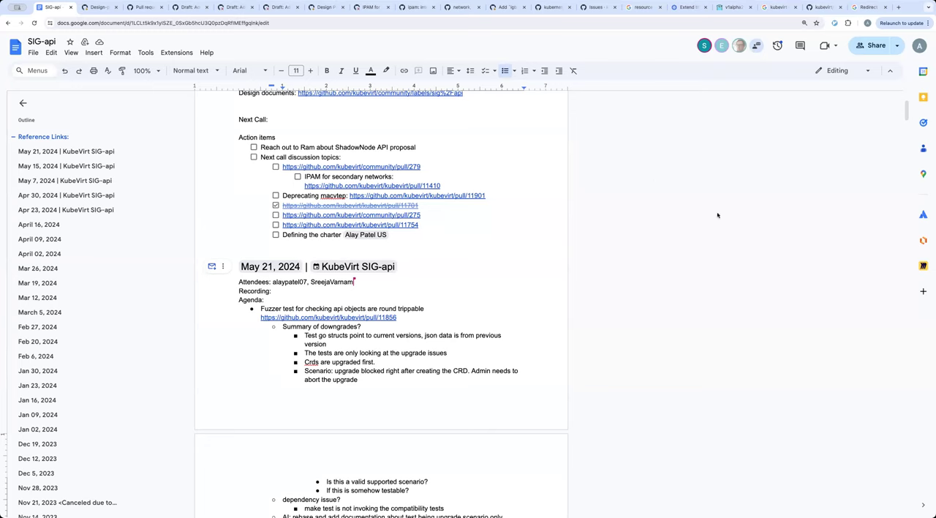
mouse_move(705, 218)
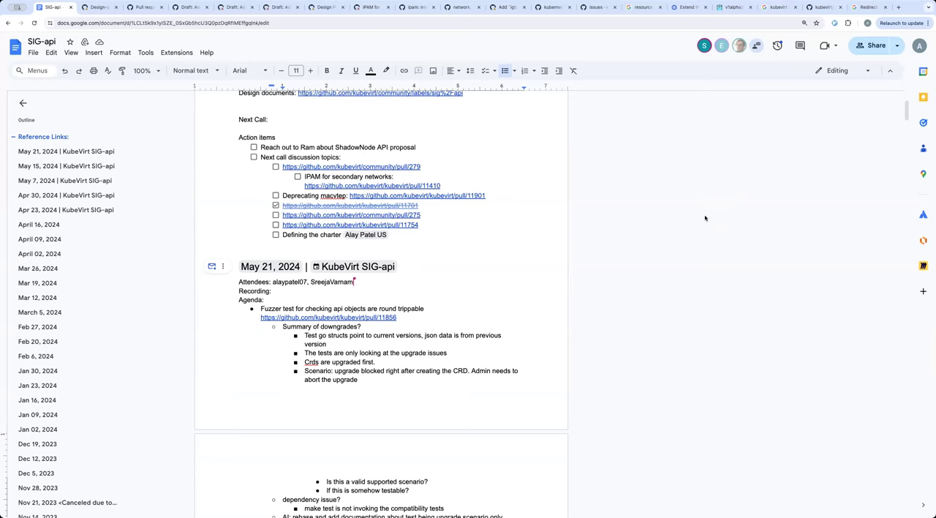
mouse_move(328, 152)
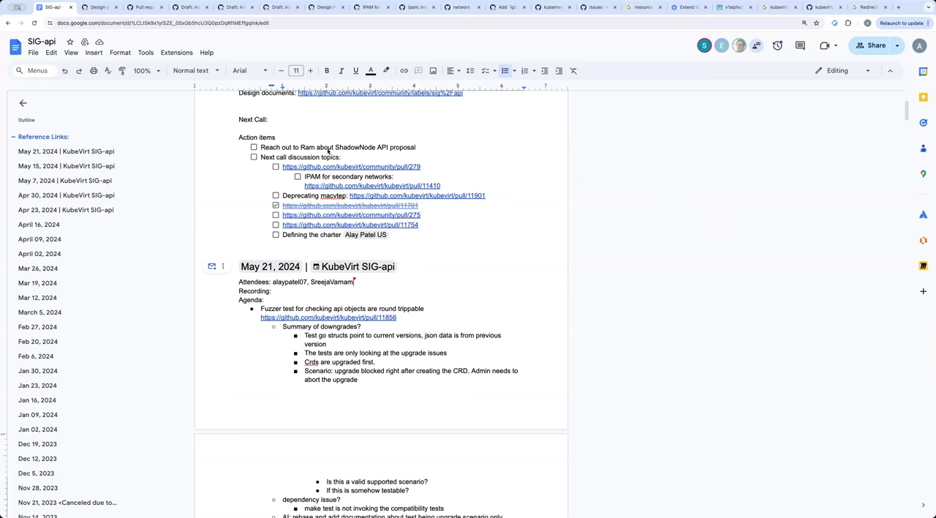
mouse_move(318, 205)
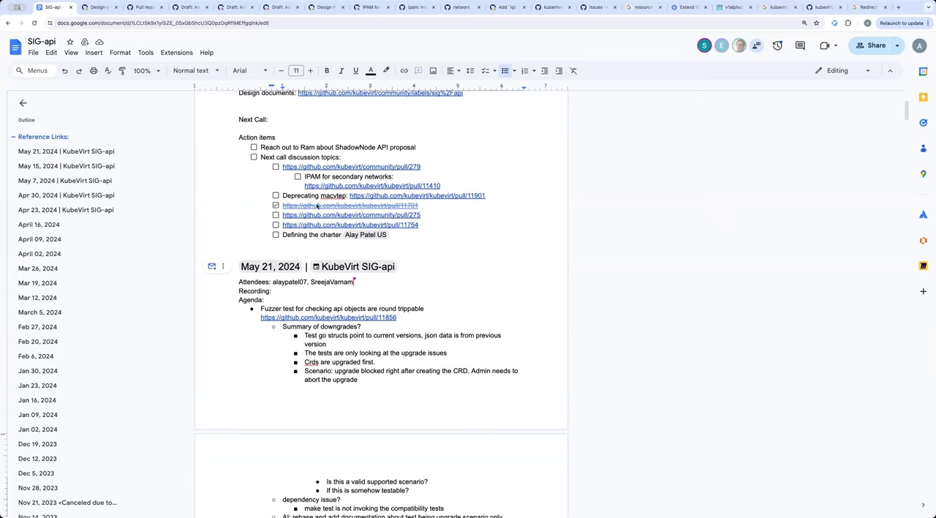
mouse_move(287, 185)
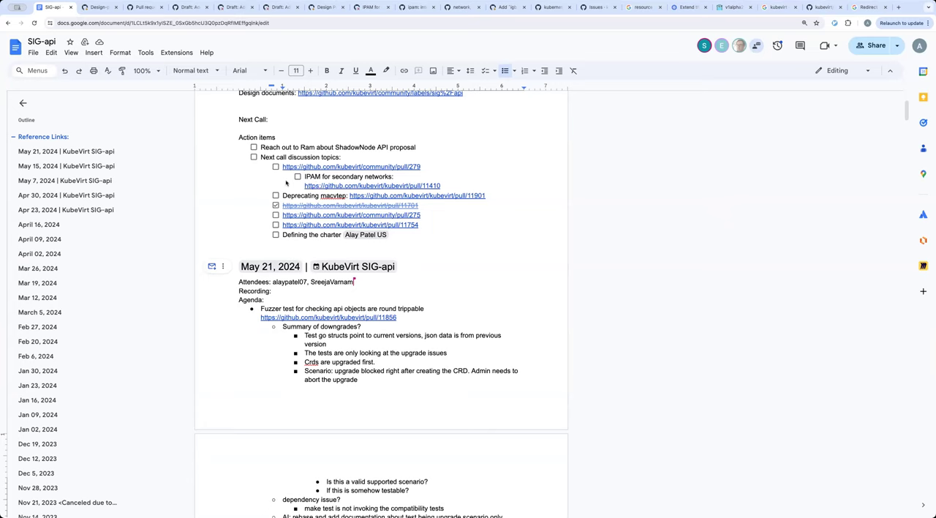
mouse_move(415, 234)
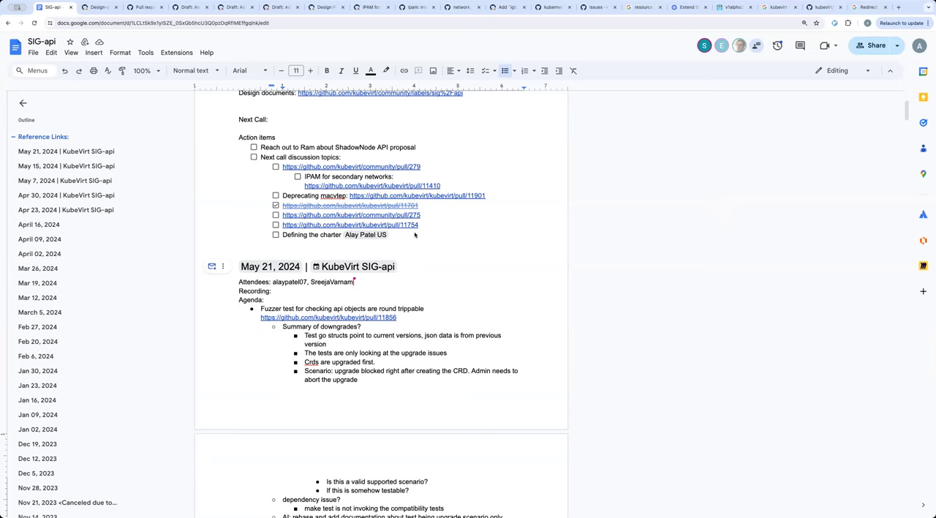
mouse_move(415, 236)
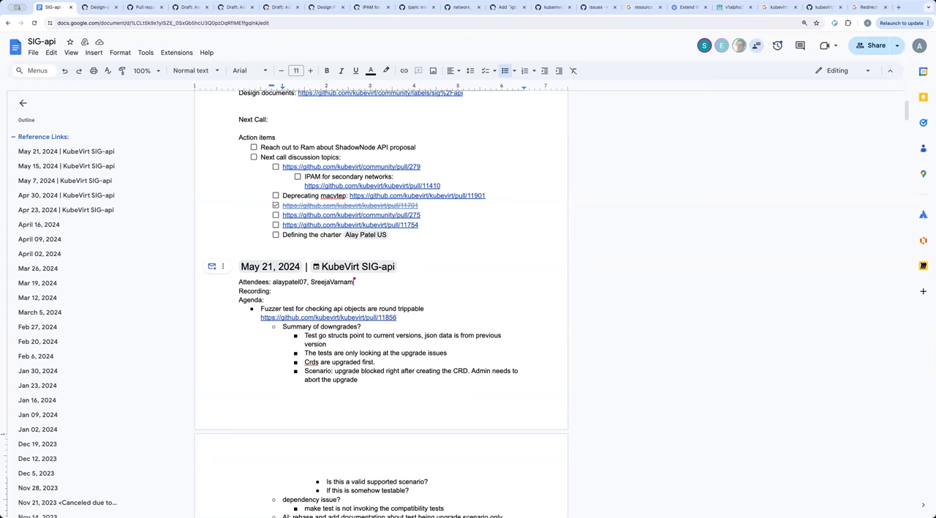
mouse_move(886, 272)
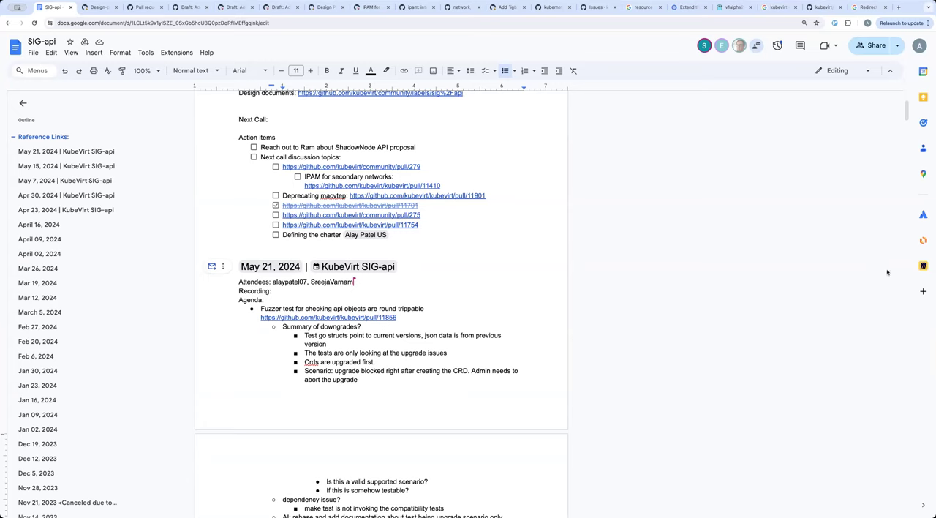
- In a new Chrome tab, look up 'projects' to reach the kubevirt API Reviews GitHub board
left_click(398, 267)
type("projhe")
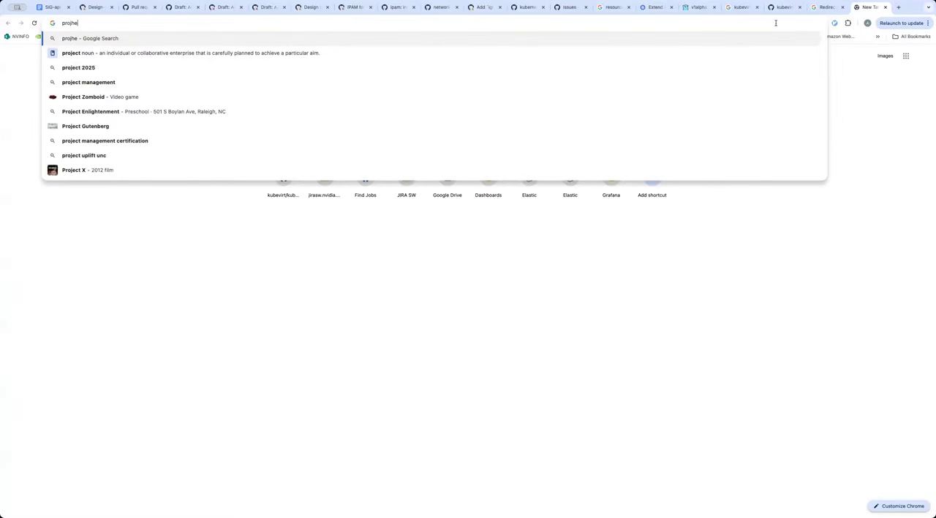
type("projects/9/views/1")
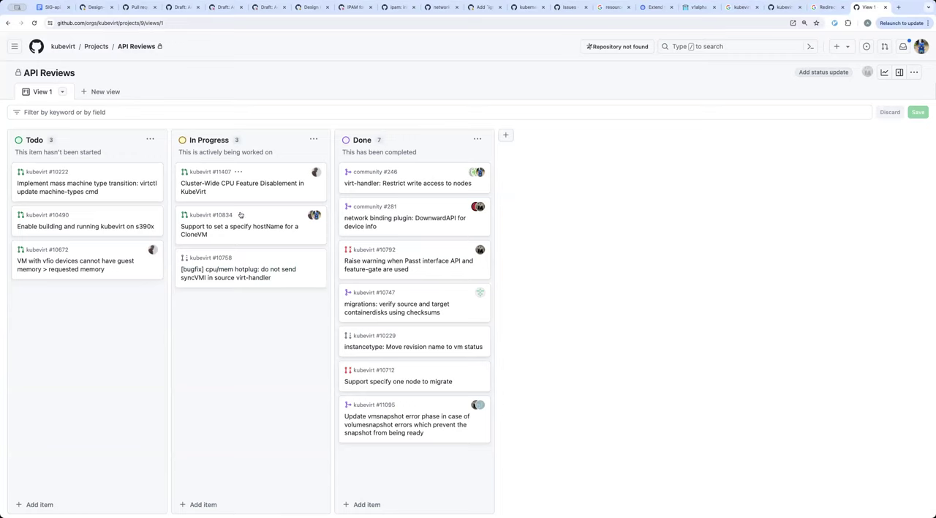
mouse_move(427, 136)
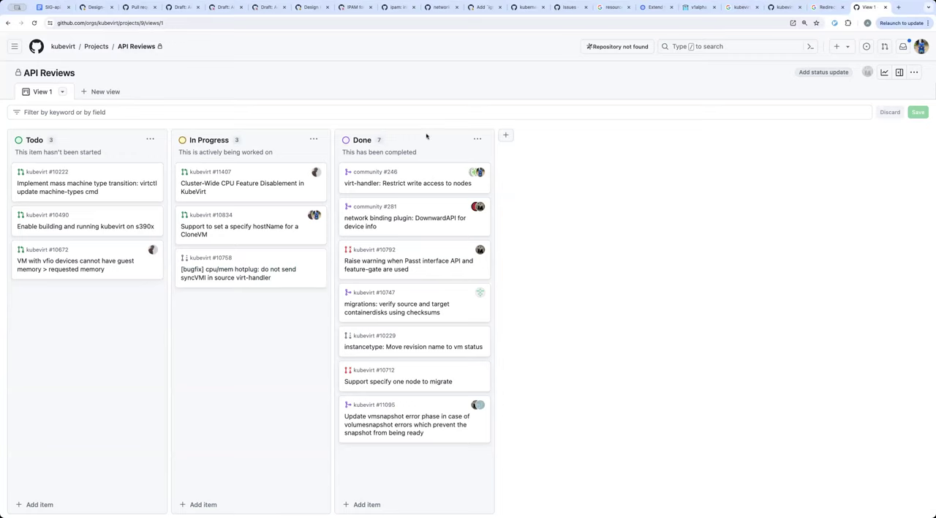
mouse_move(914, 71)
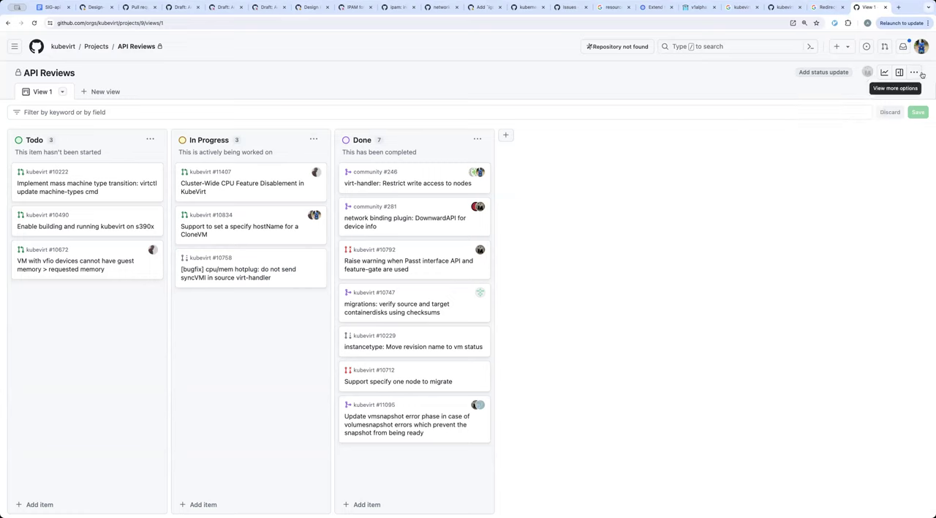
- Show the overflow options (Workflows, Archived items, Settings) for the API Reviews board
left_click(913, 72)
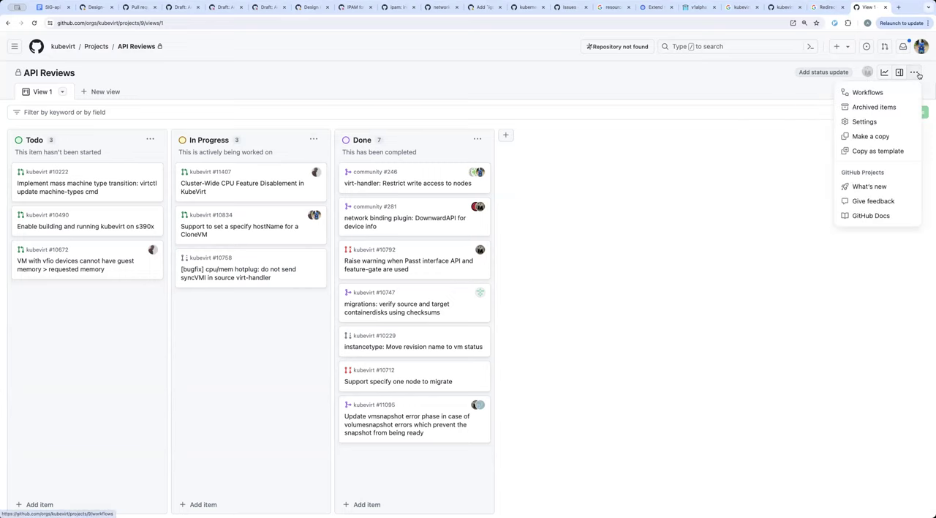
mouse_move(863, 121)
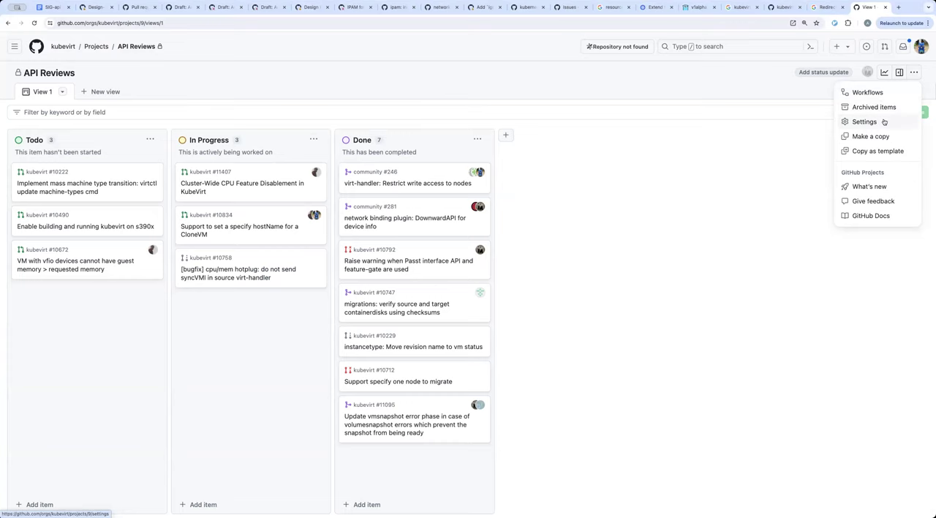
- Go to the API Reviews project settings page with its name, description and README options
left_click(863, 121)
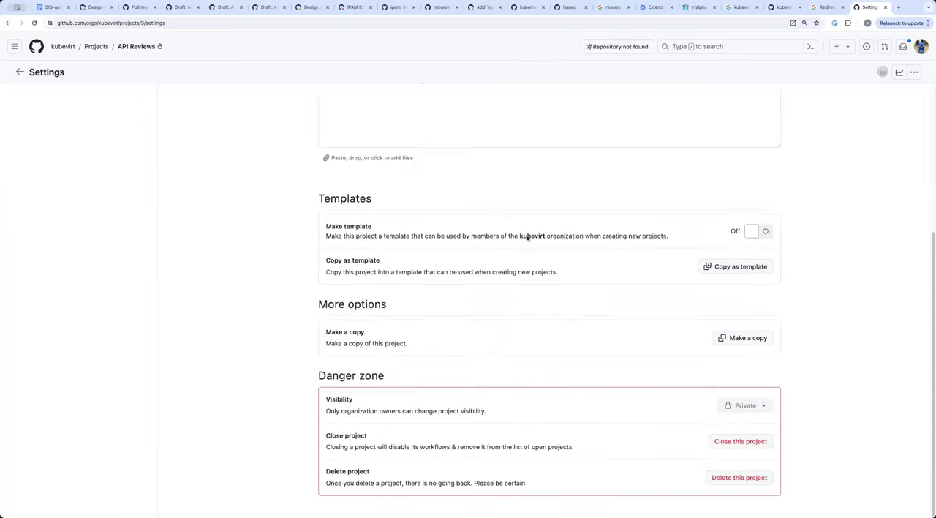
mouse_move(619, 314)
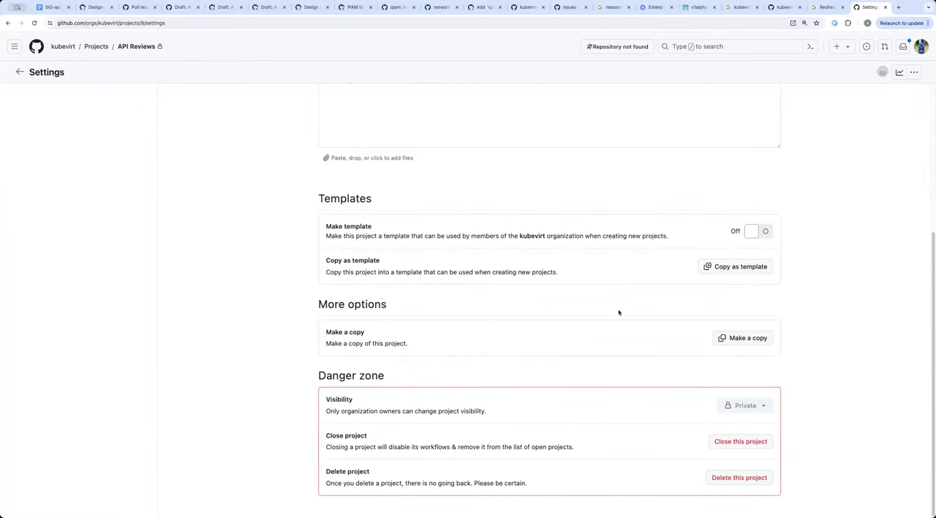
scroll("up", 3)
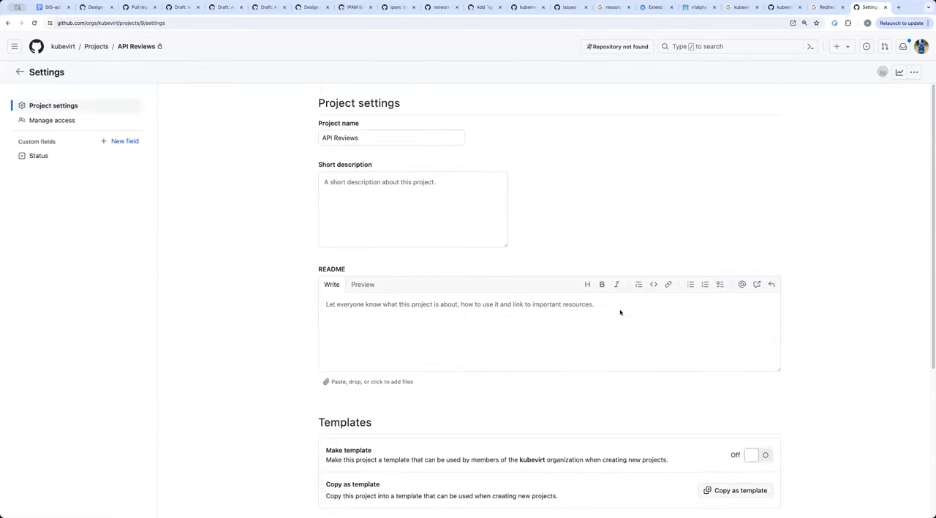
mouse_move(705, 73)
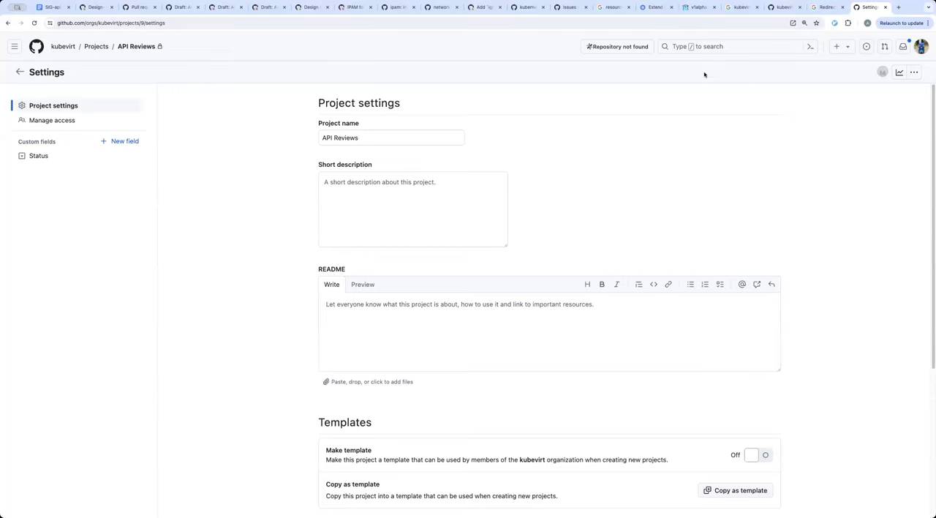
- Check Manage access for API Reviews, filter by 'E' then clear it to list both admin members
left_click(53, 120)
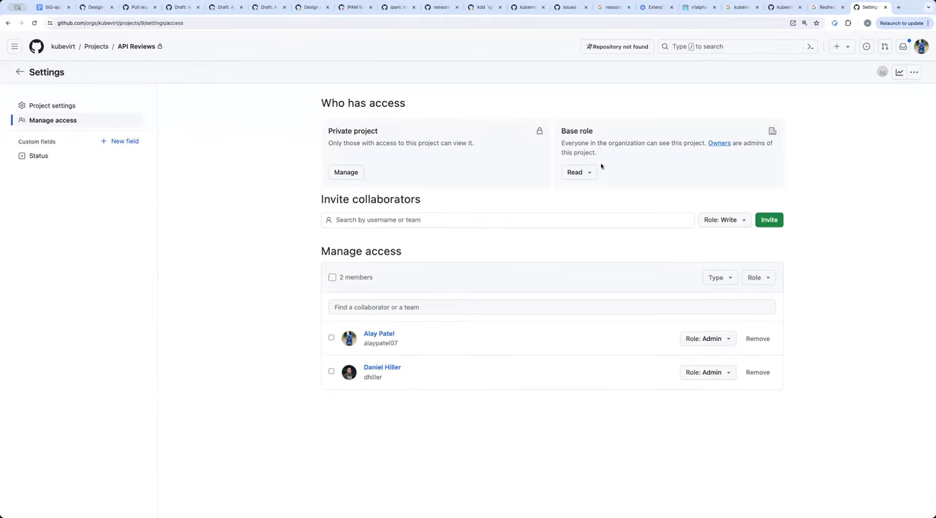
left_click(487, 307)
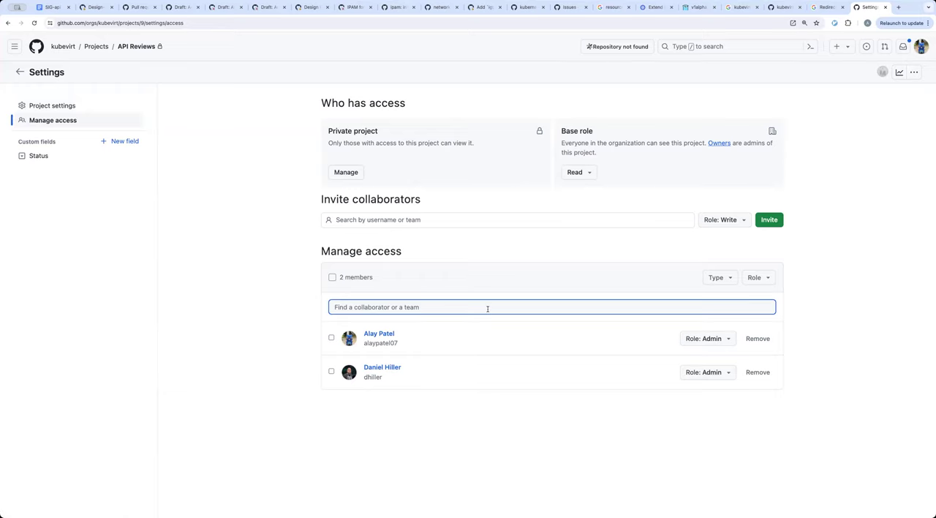
type("E")
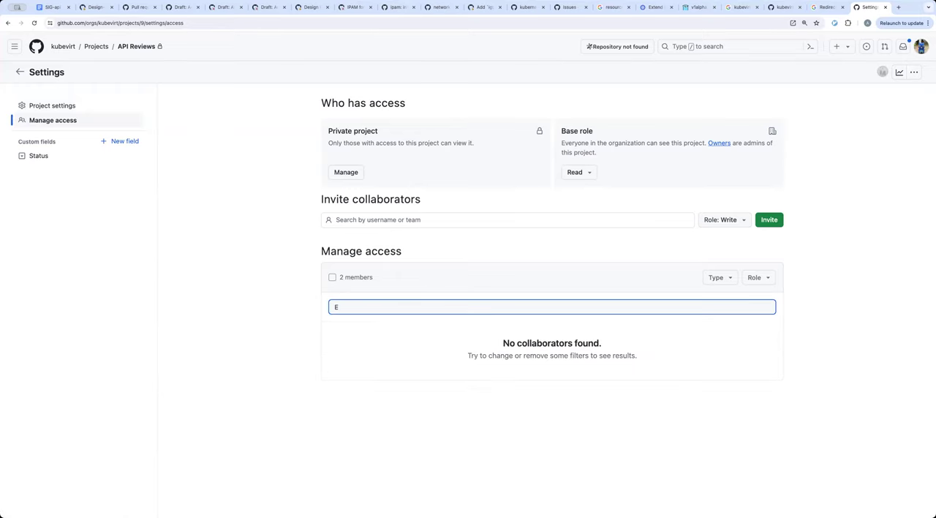
key("Backspace")
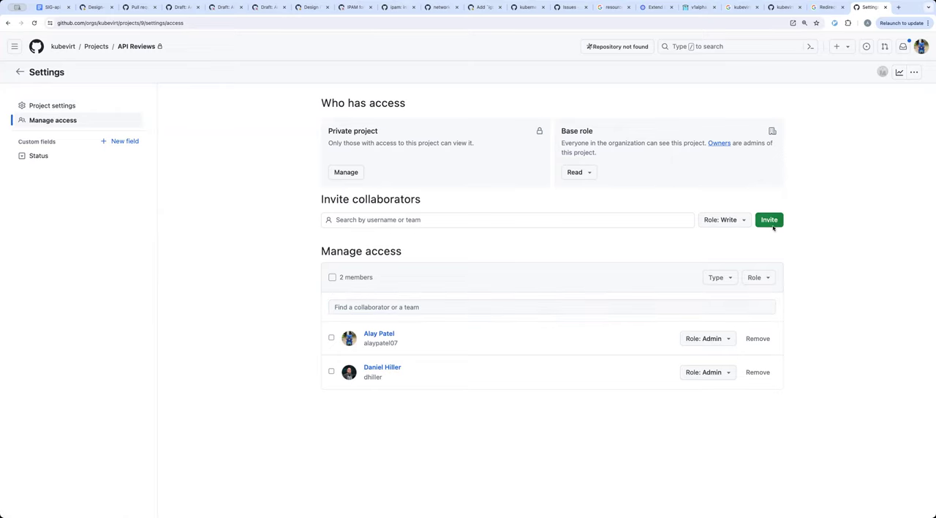
mouse_move(620, 234)
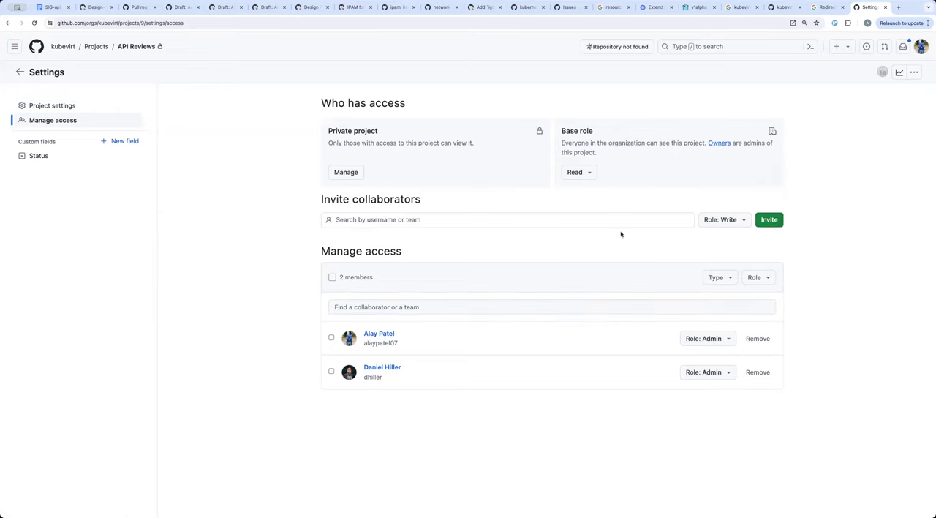
mouse_move(620, 234)
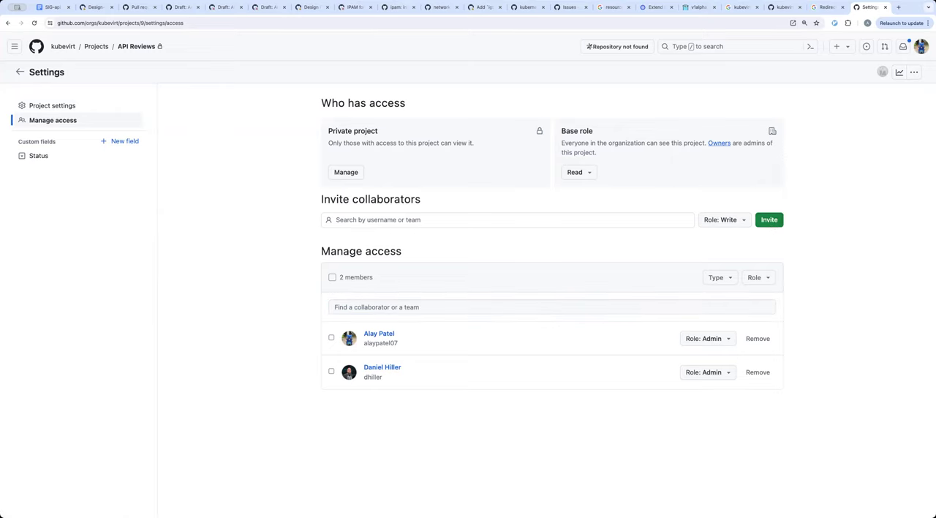
left_click(52, 7)
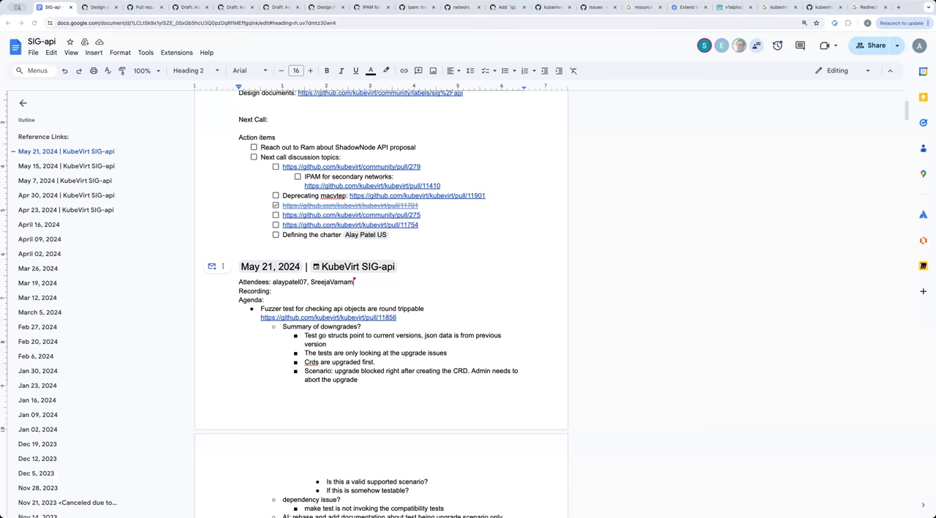
- Scroll the SIG-api notes to review Reference Links and Next Call action items above May 21
scroll("down", 3)
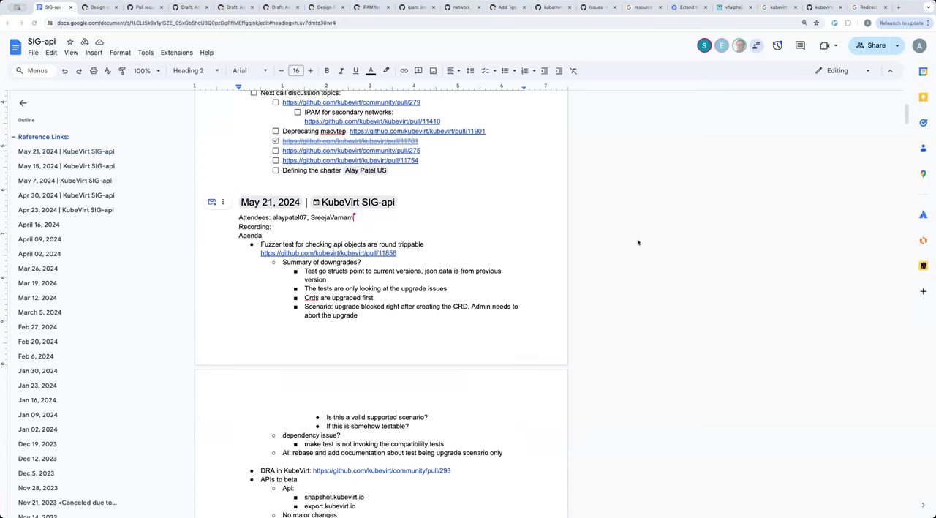
scroll("up", 3)
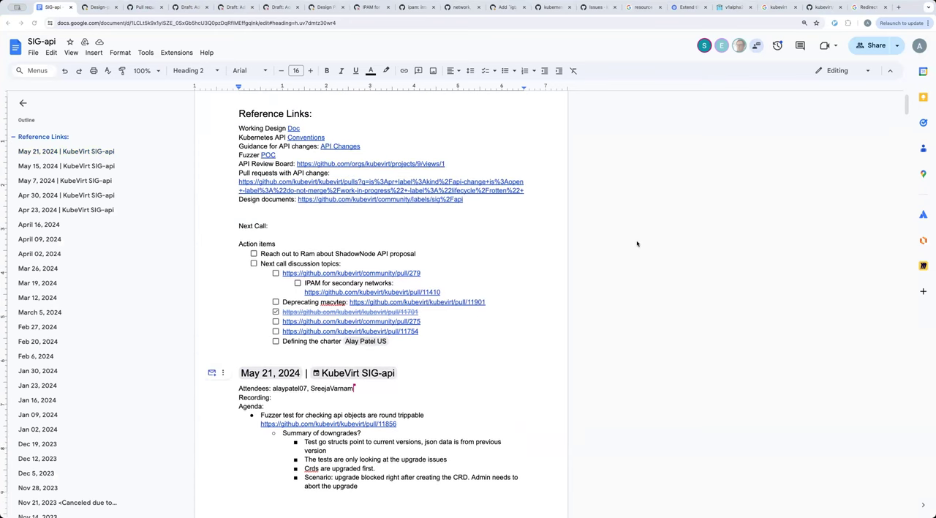
mouse_move(642, 251)
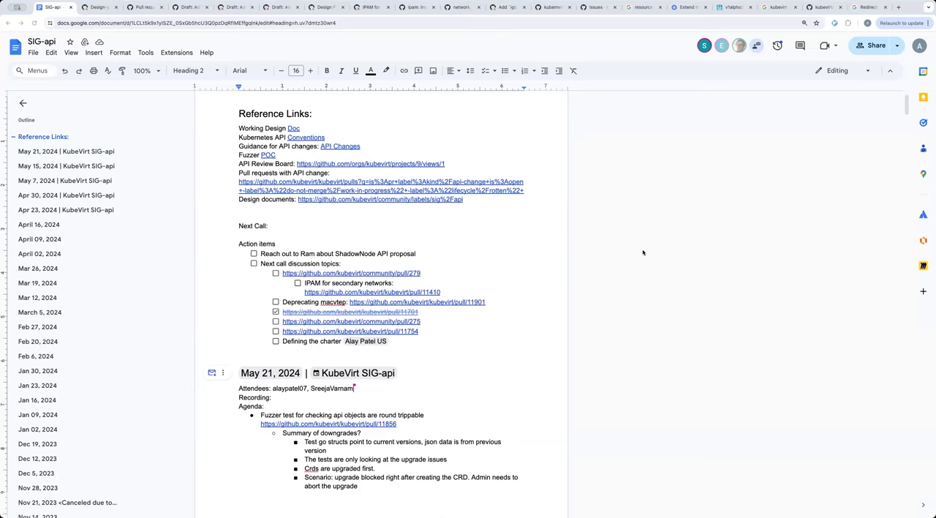
mouse_move(491, 294)
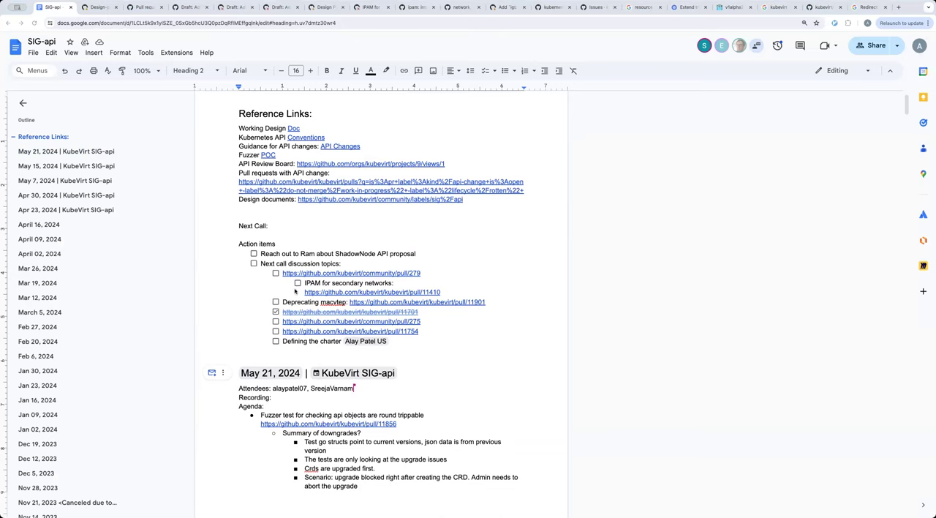
mouse_move(375, 320)
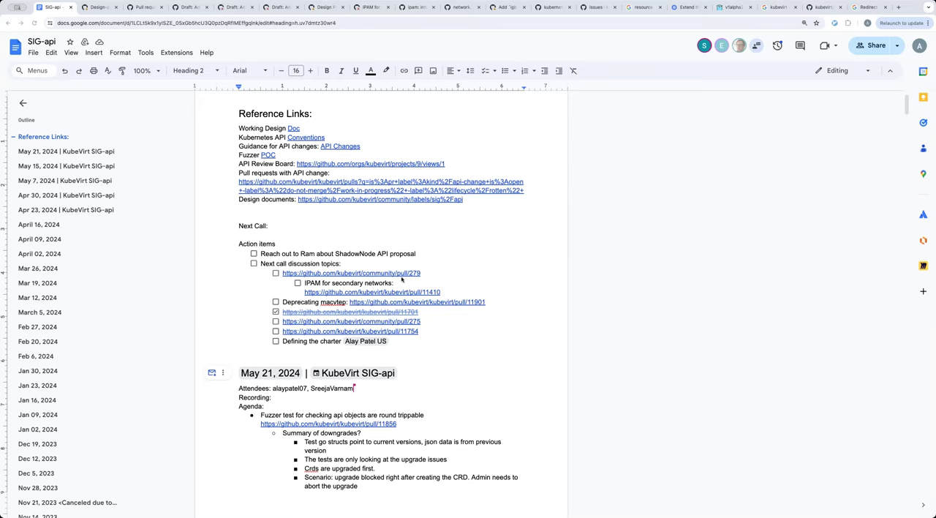
mouse_move(436, 335)
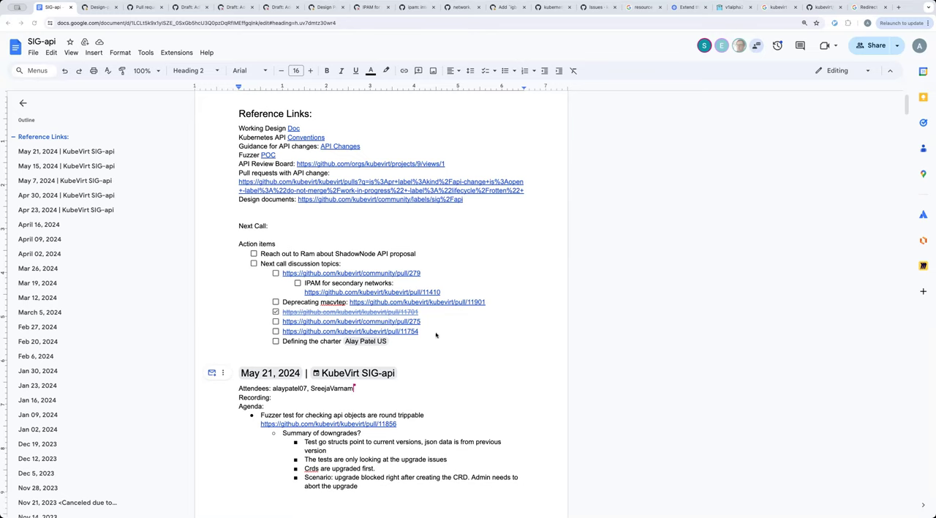
mouse_move(503, 331)
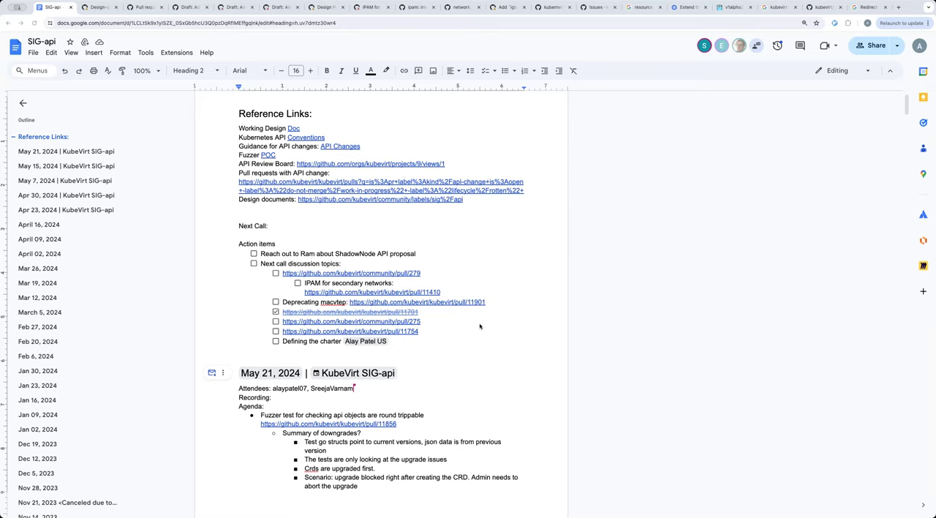
mouse_move(427, 314)
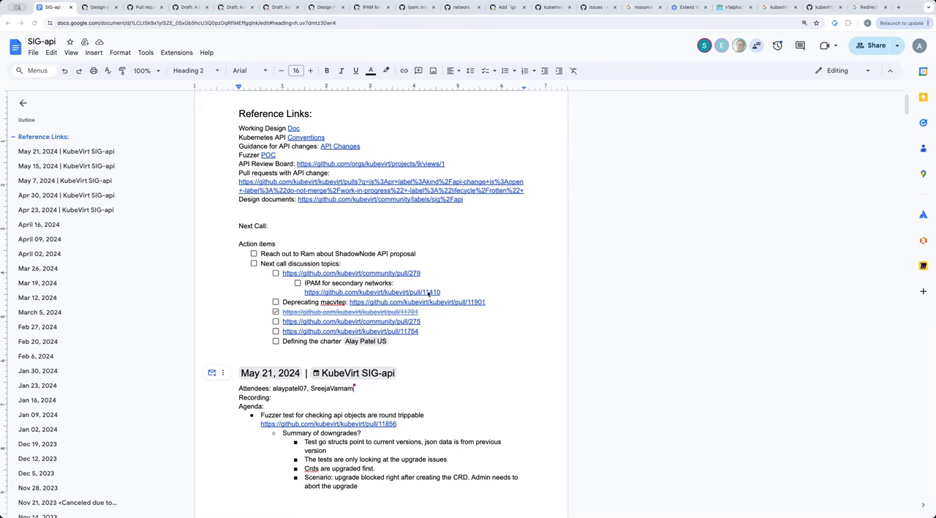
mouse_move(553, 291)
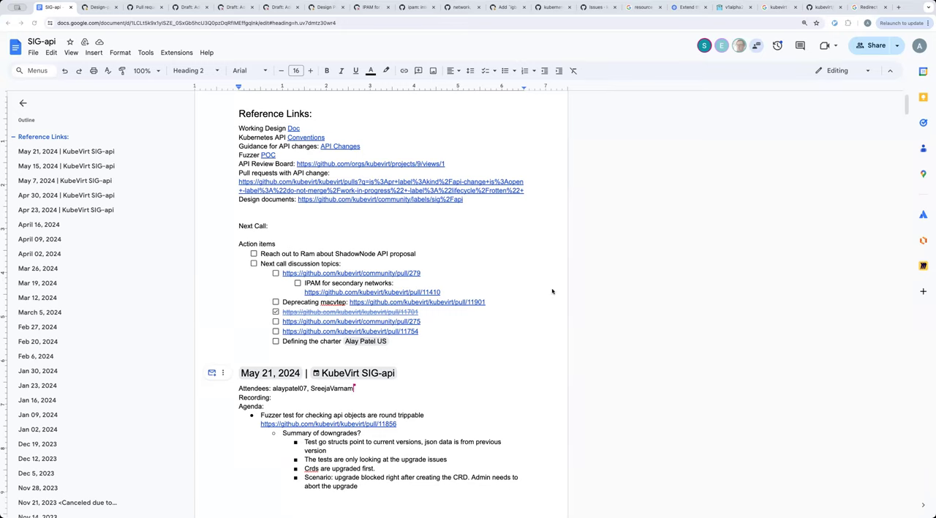
mouse_move(623, 295)
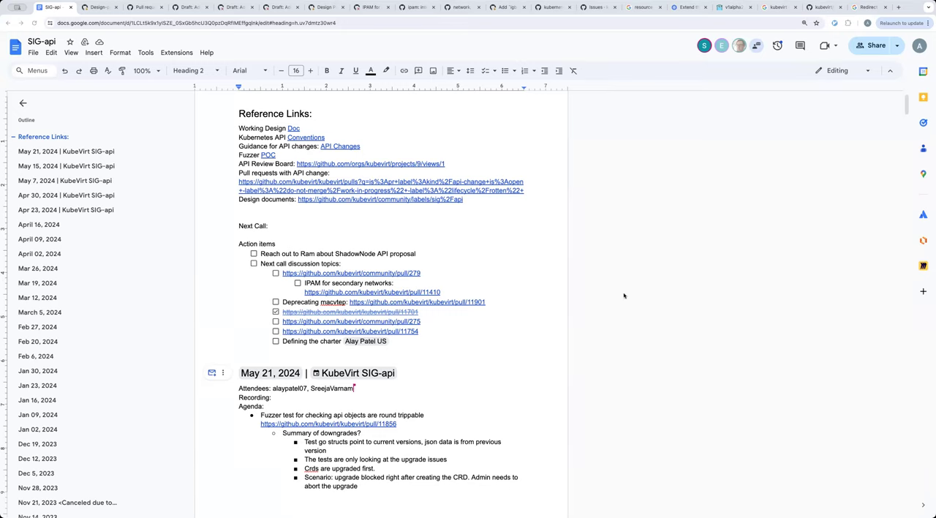
mouse_move(618, 296)
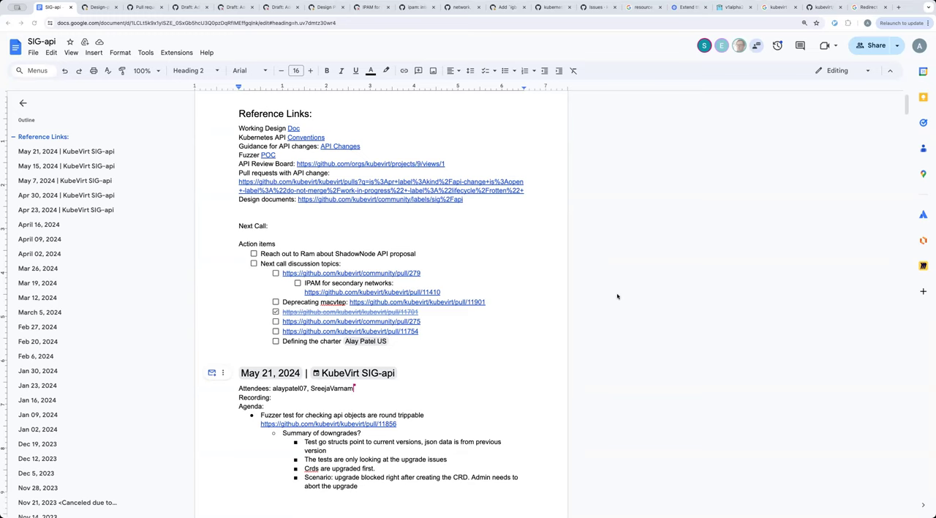
mouse_move(579, 296)
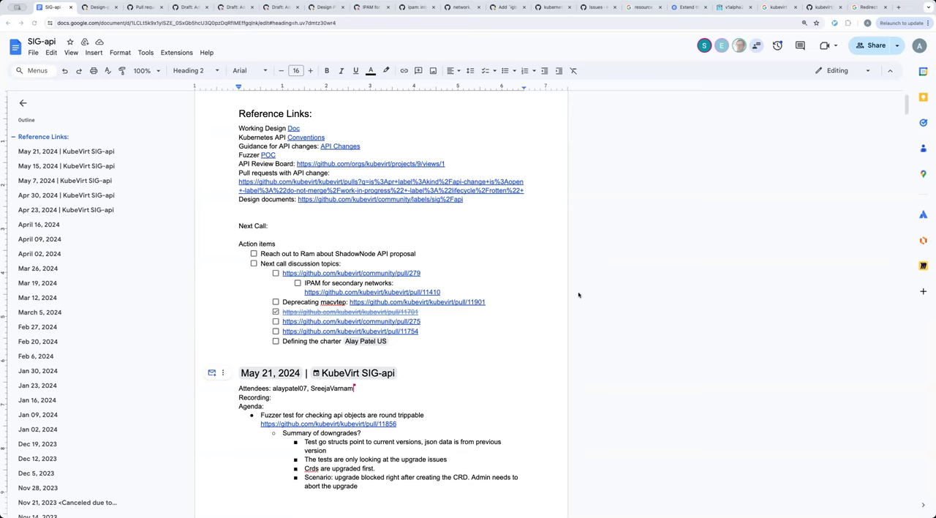
mouse_move(459, 316)
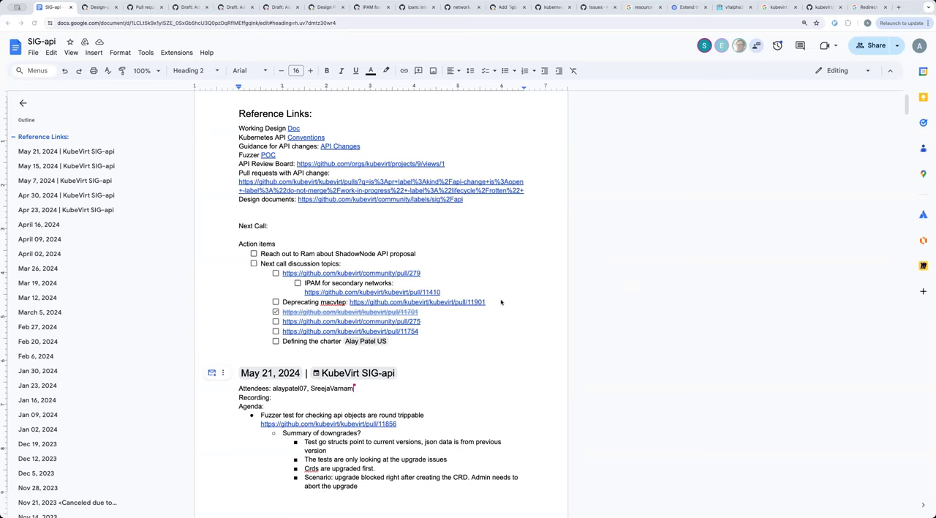
mouse_move(521, 304)
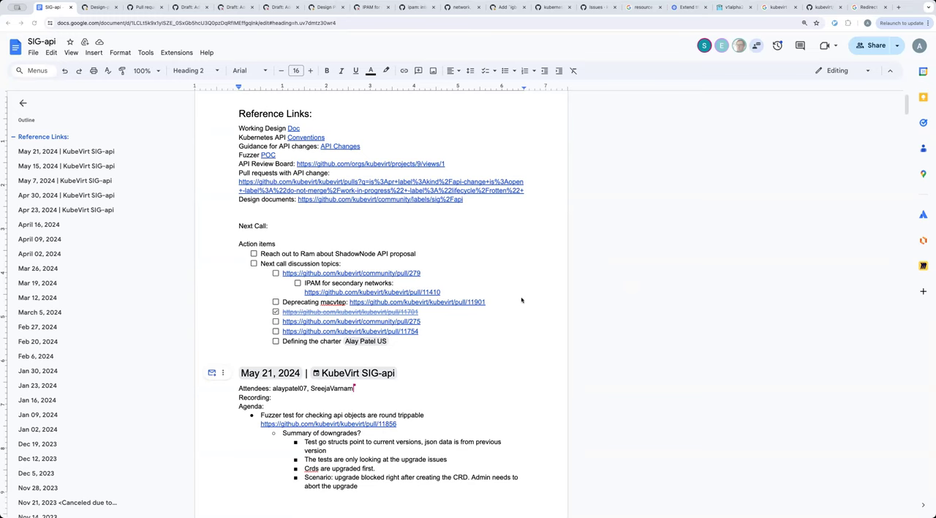
mouse_move(374, 293)
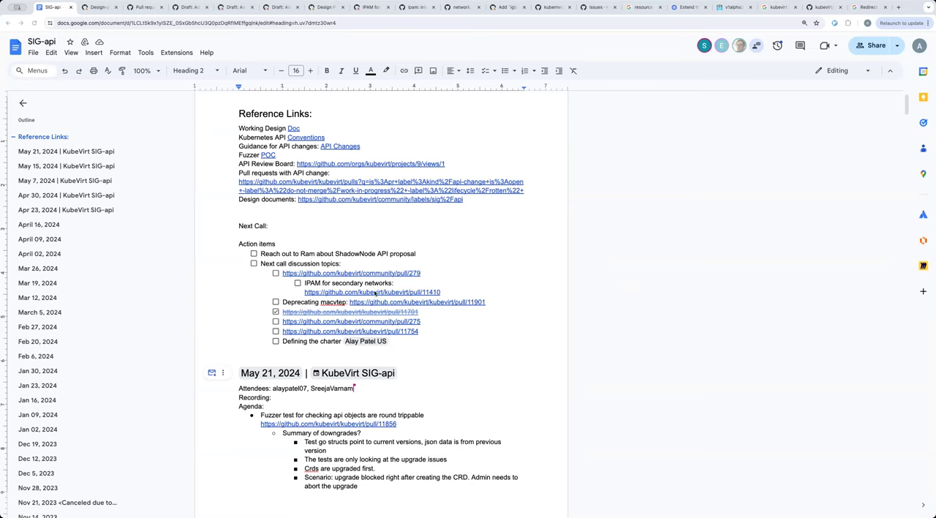
mouse_move(392, 294)
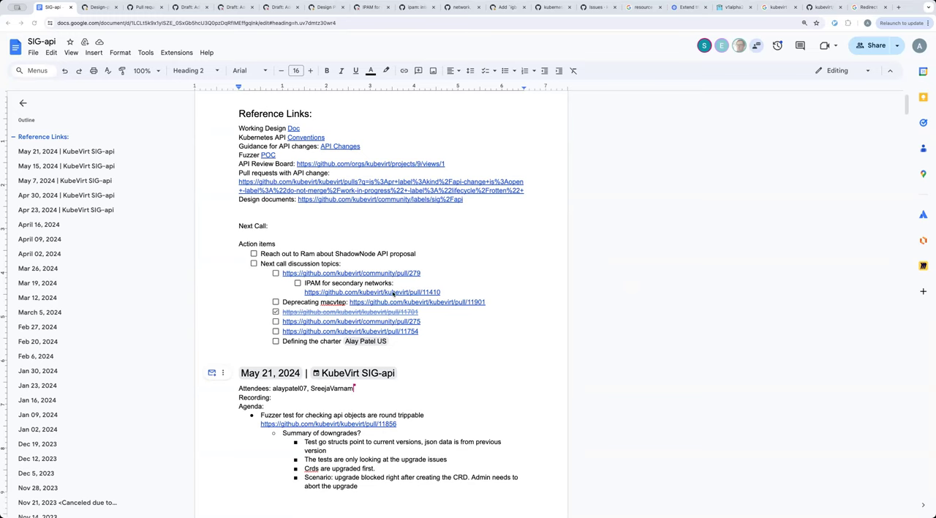
mouse_move(618, 293)
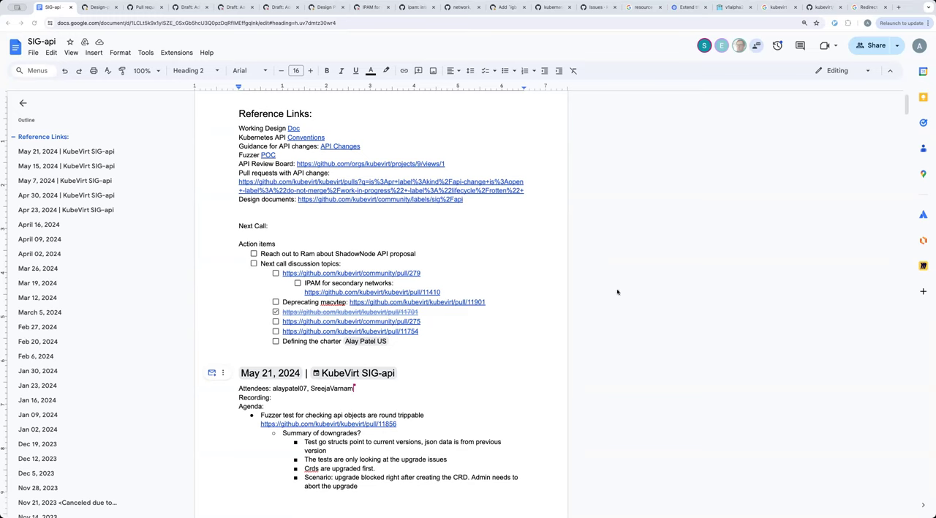
mouse_move(746, 284)
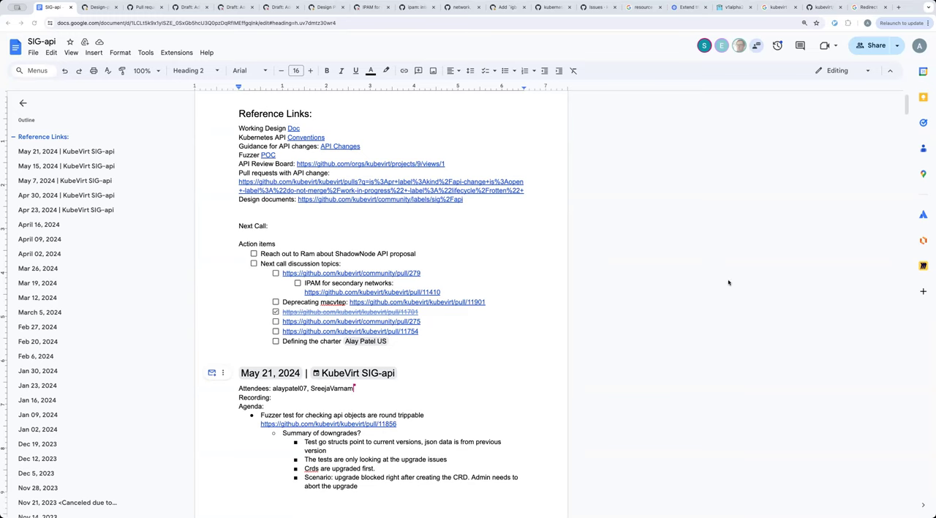
mouse_move(696, 284)
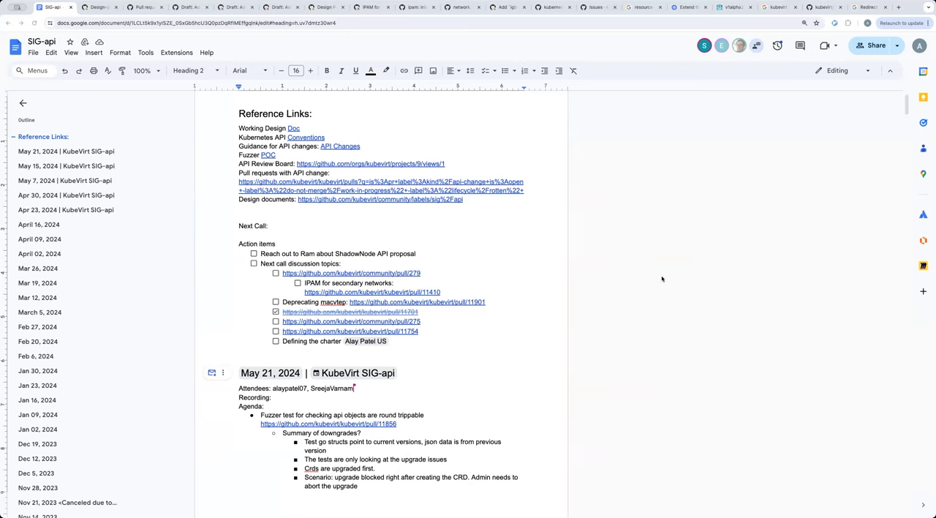
mouse_move(609, 258)
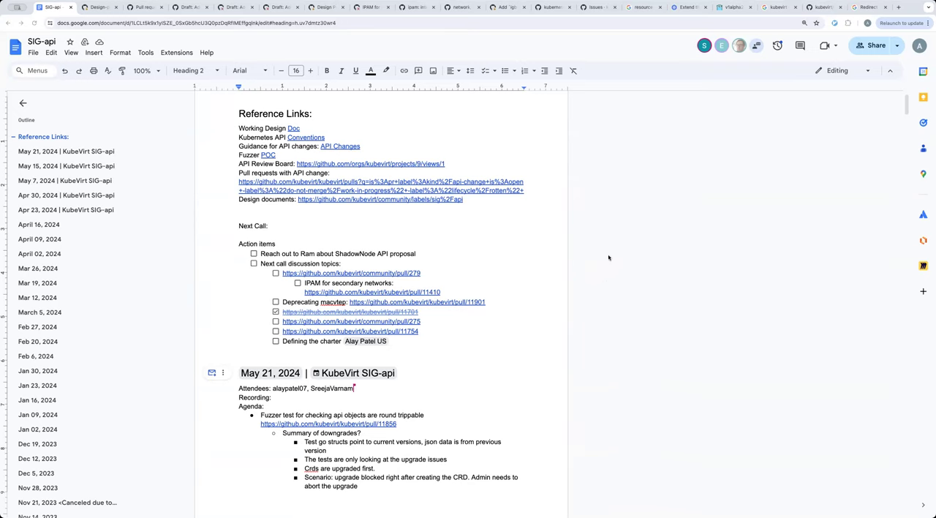
mouse_move(679, 289)
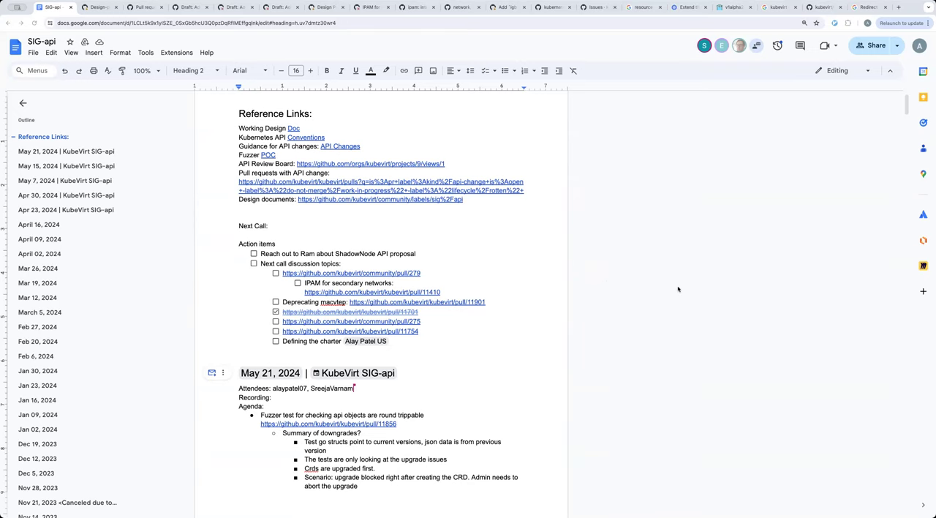
mouse_move(625, 281)
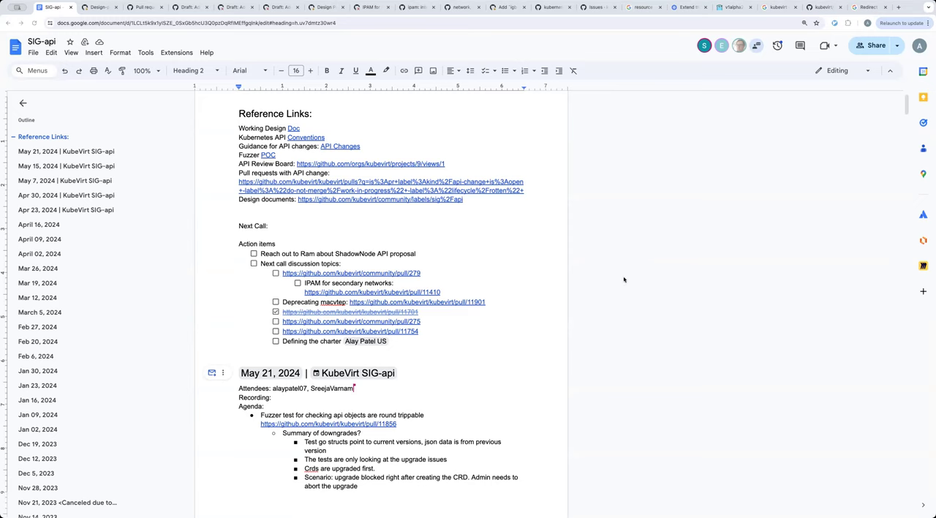
mouse_move(724, 292)
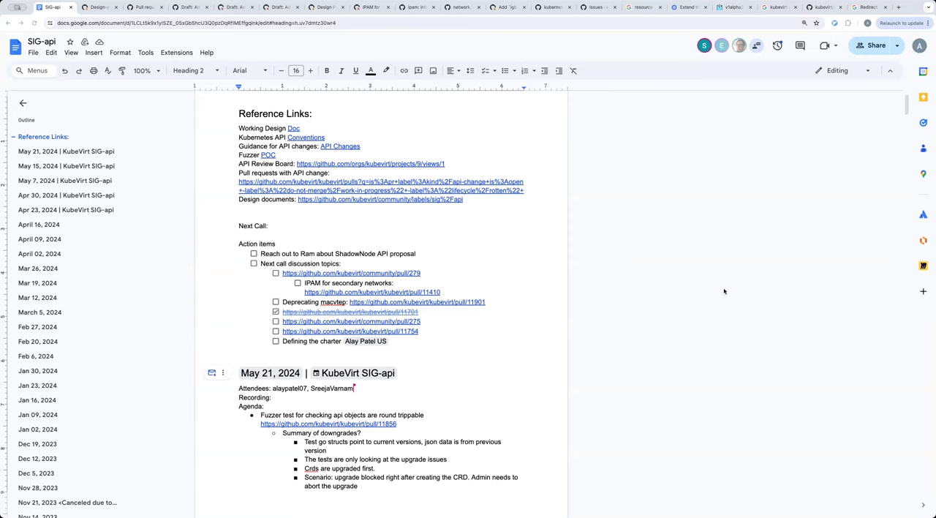
mouse_move(658, 251)
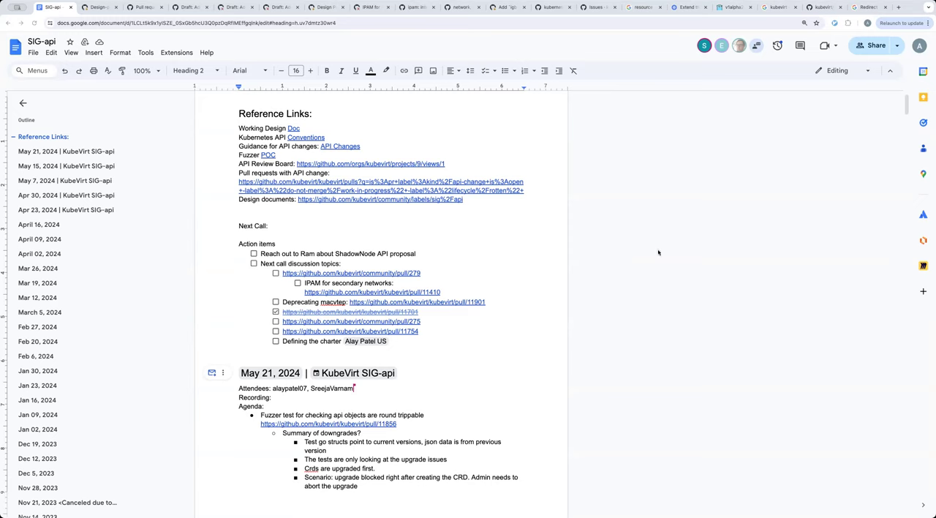
mouse_move(661, 338)
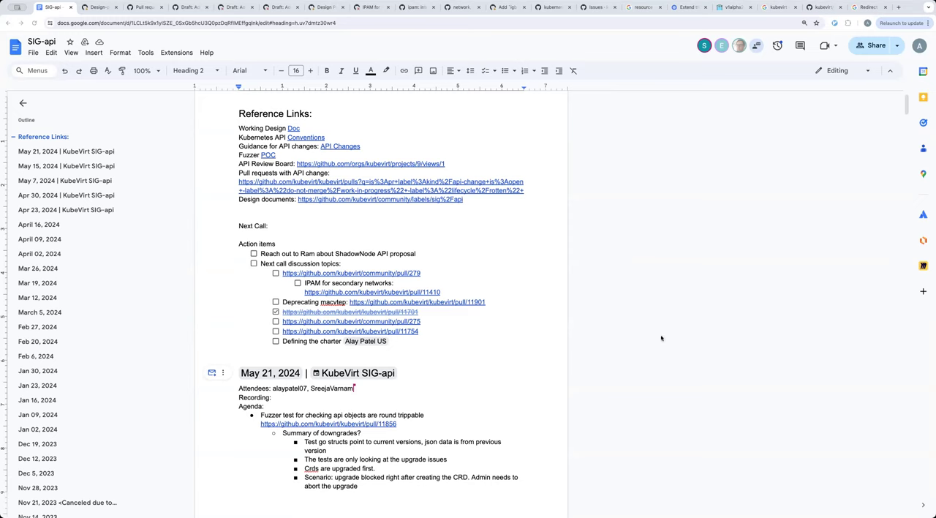
mouse_move(609, 307)
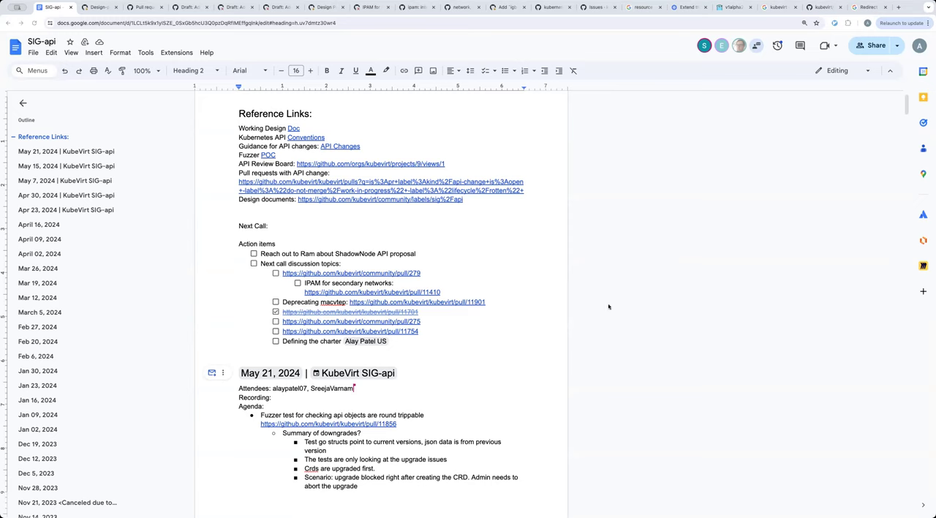
mouse_move(664, 259)
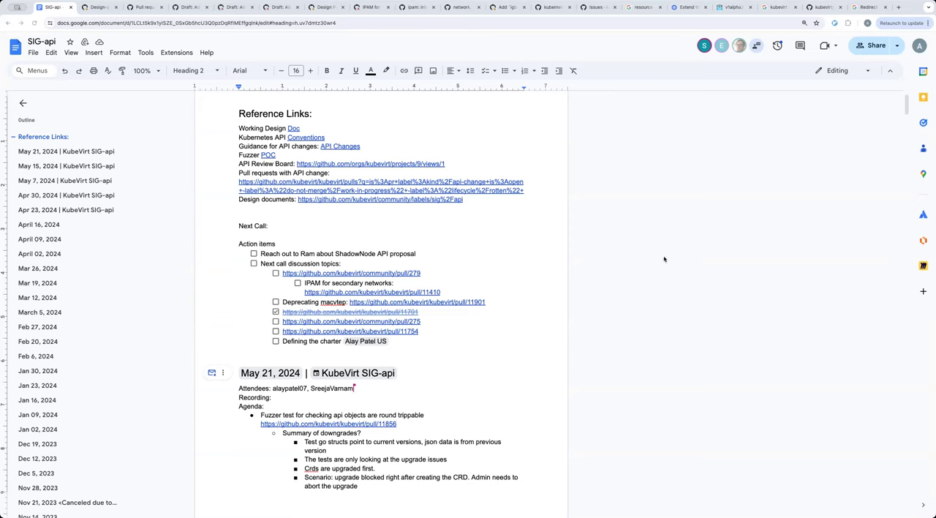
mouse_move(702, 254)
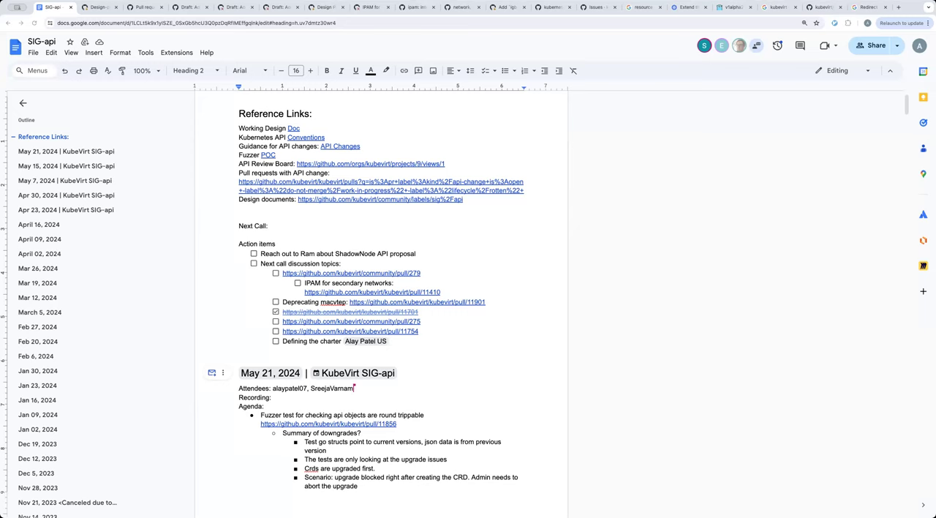
mouse_move(687, 310)
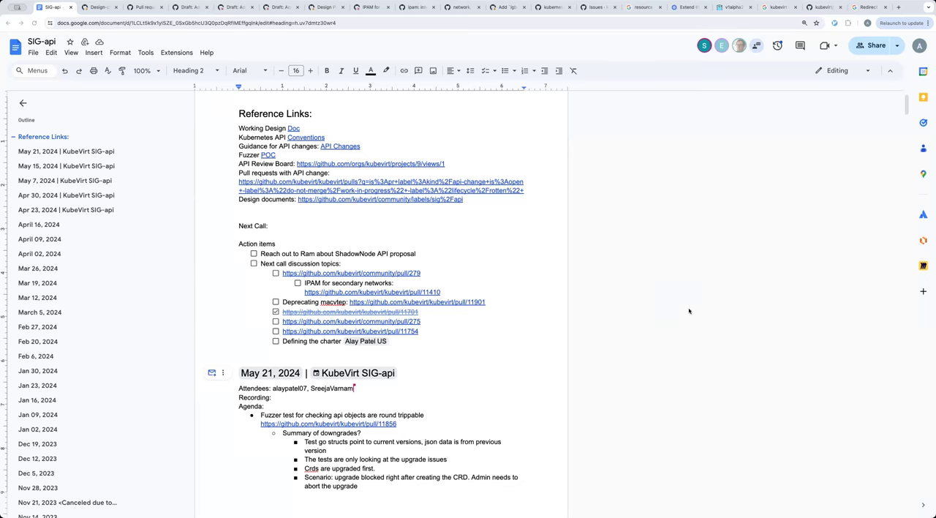
scroll("up", 3)
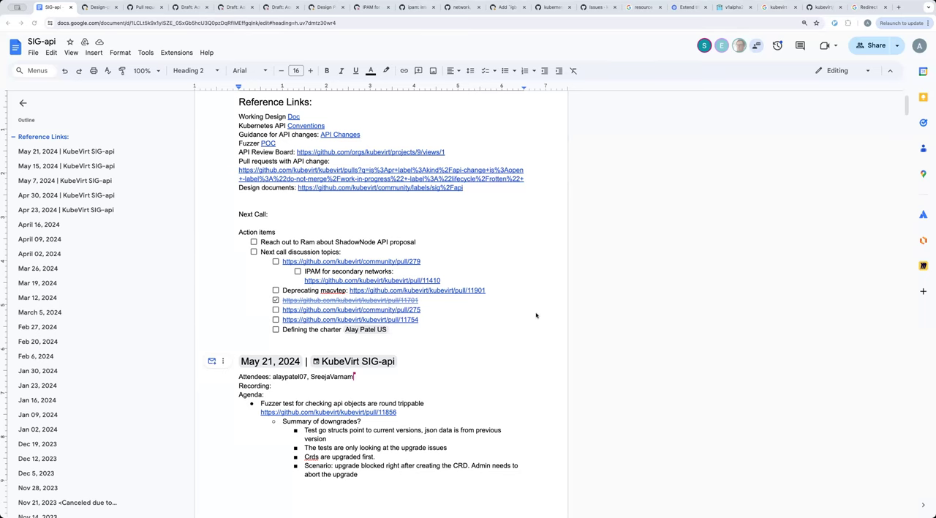
mouse_move(348, 300)
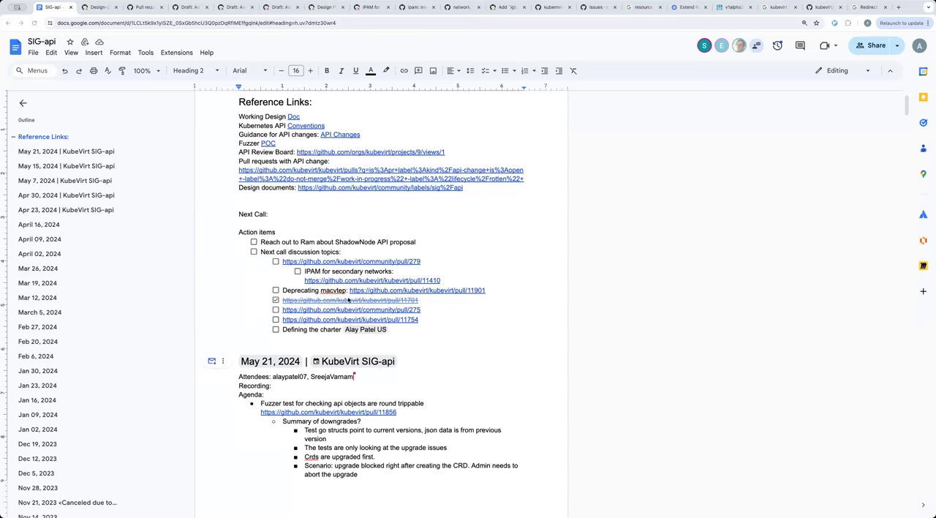
mouse_move(582, 344)
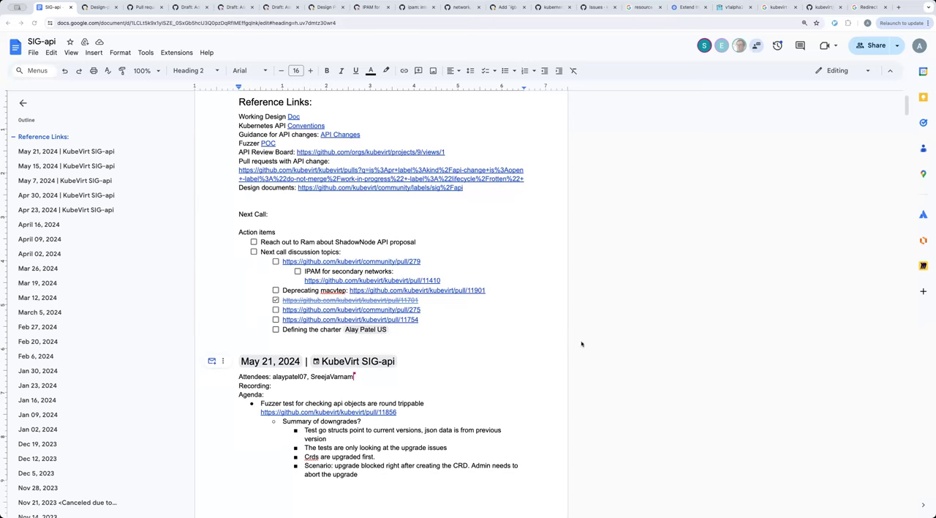
mouse_move(650, 341)
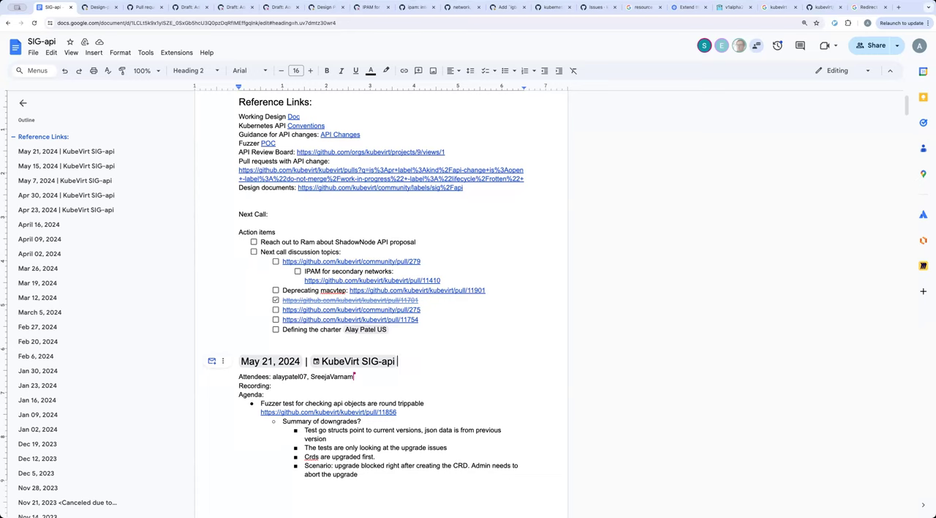
mouse_move(775, 306)
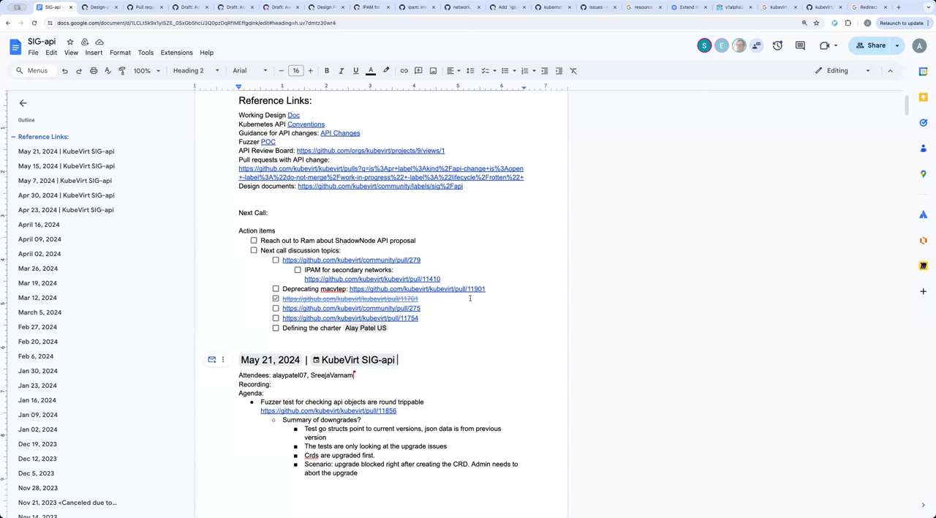
- Scroll down to the Next call discussion topics, ending at Defining the charter
scroll("down", 3)
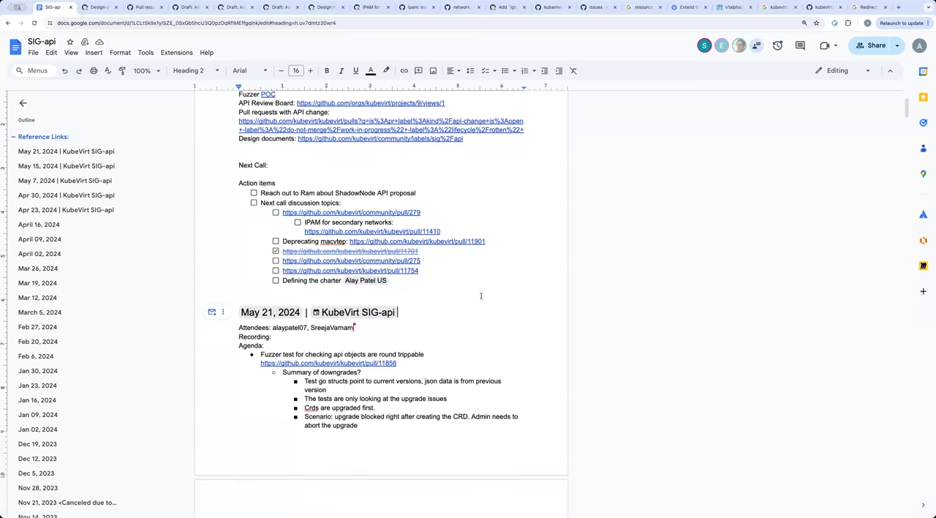
mouse_move(433, 280)
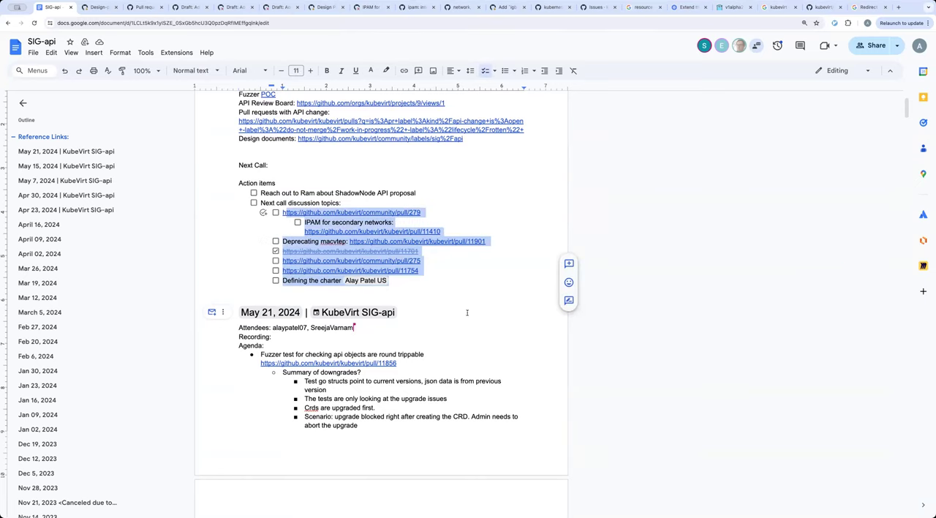
mouse_move(914, 306)
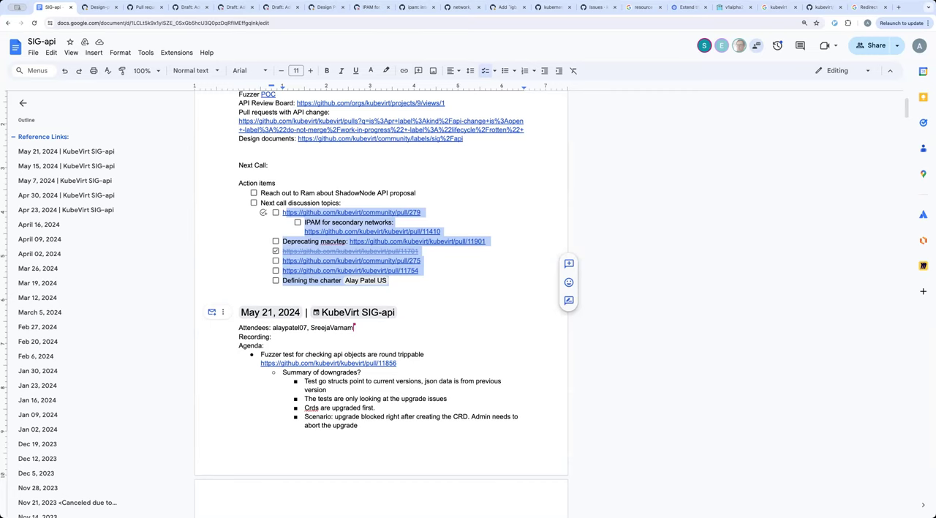
mouse_move(506, 261)
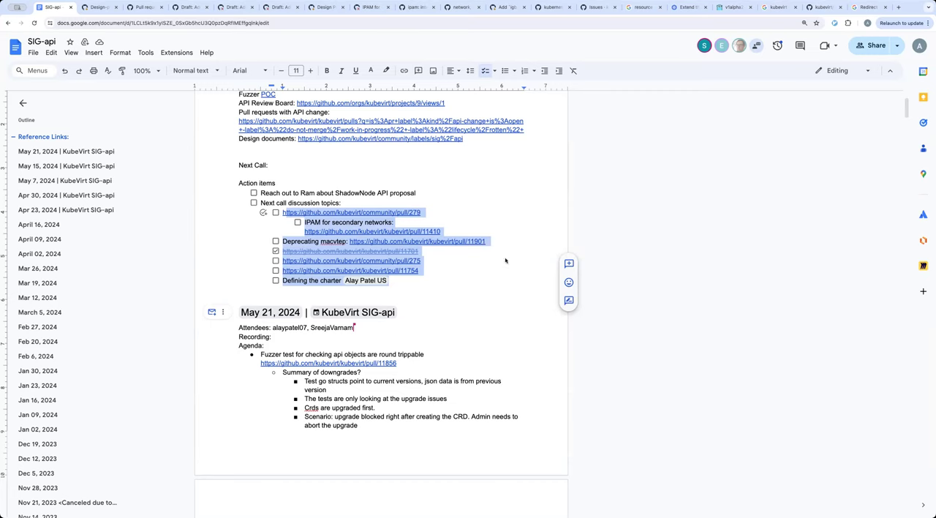